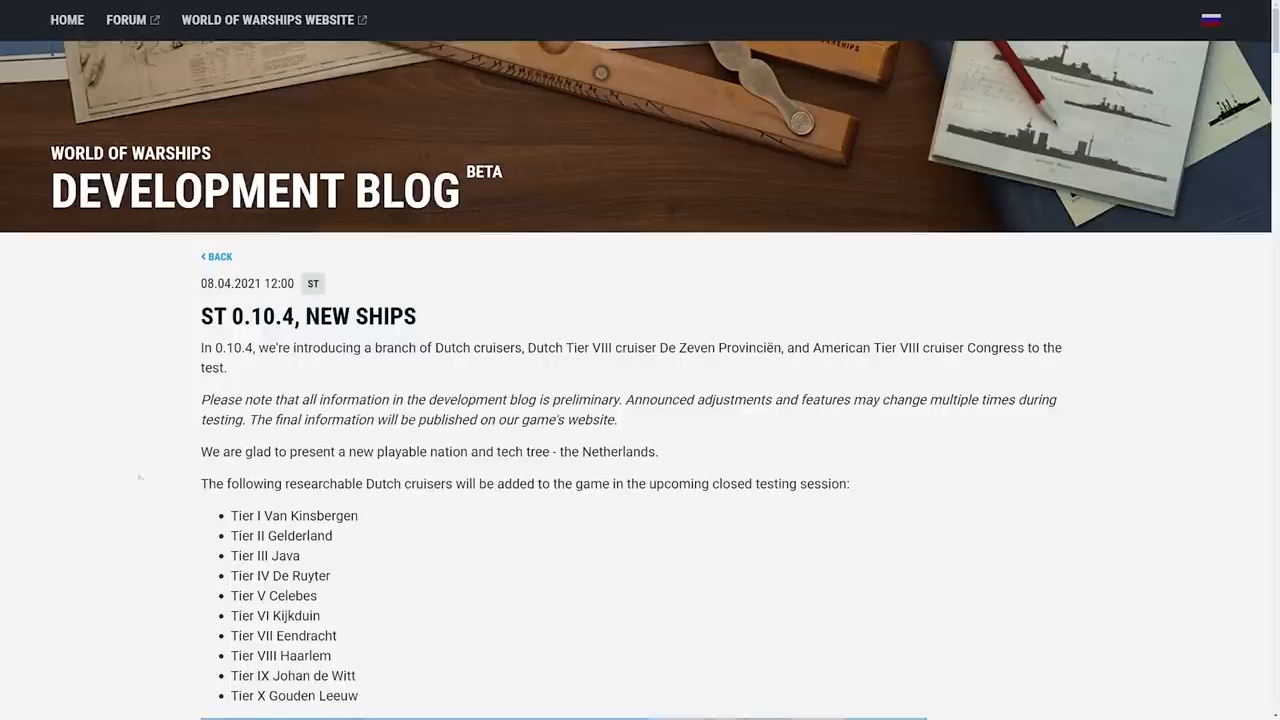
Scroll past the ST 0.10.4 intro to the Dutch cruiser Tier I–X list
scroll(down, 3)
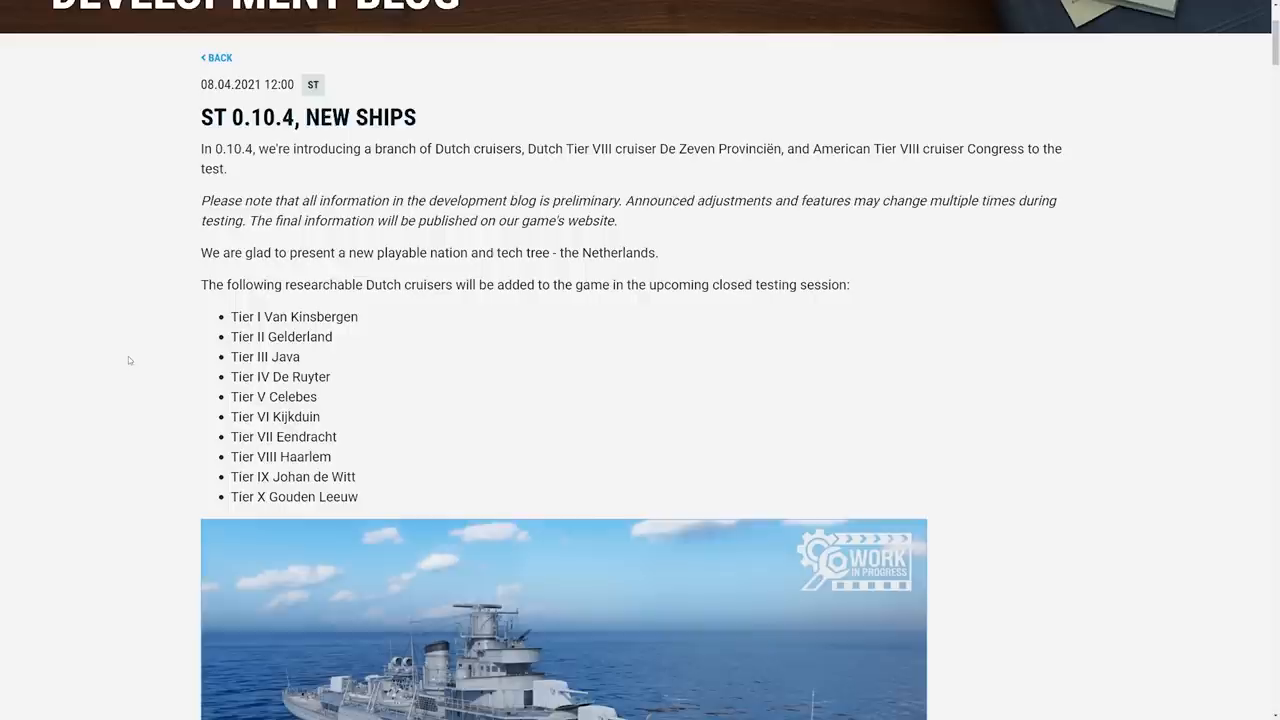
mouse_move(106, 364)
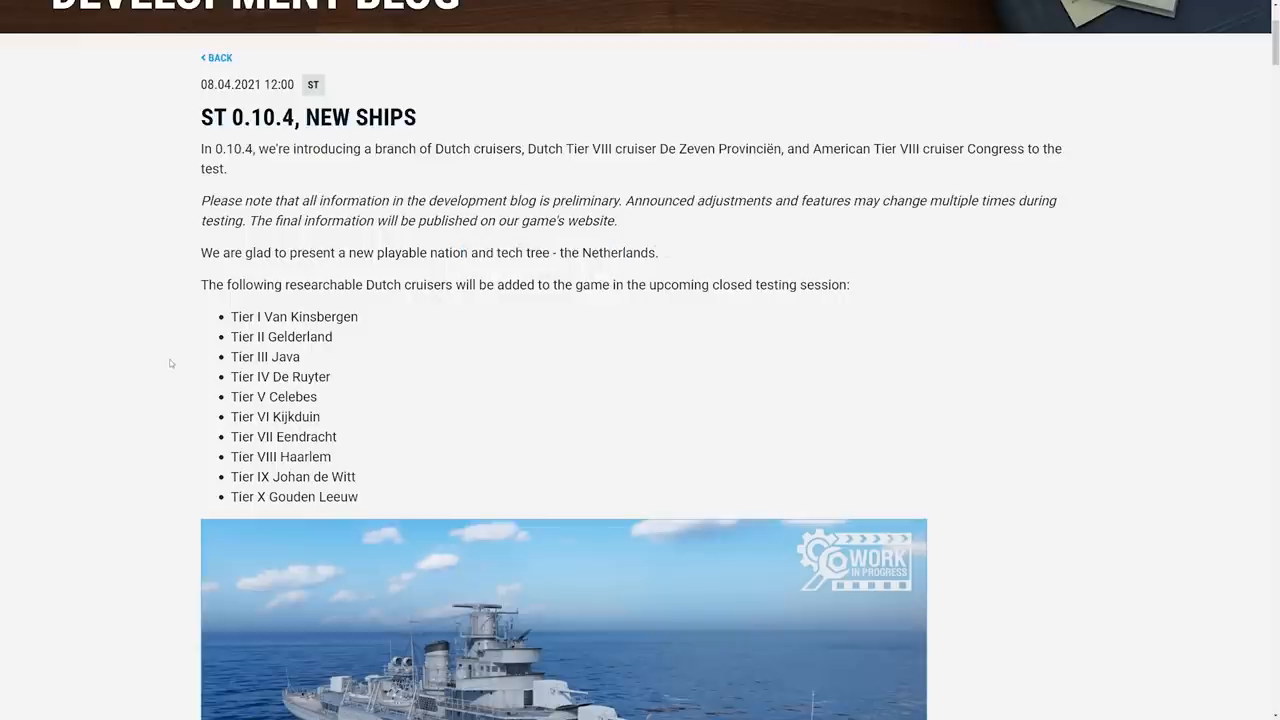
Scroll through the Dutch cruiser screenshots from Van Kinsbergen to Gouden Leeuw and its description
scroll(down, 3)
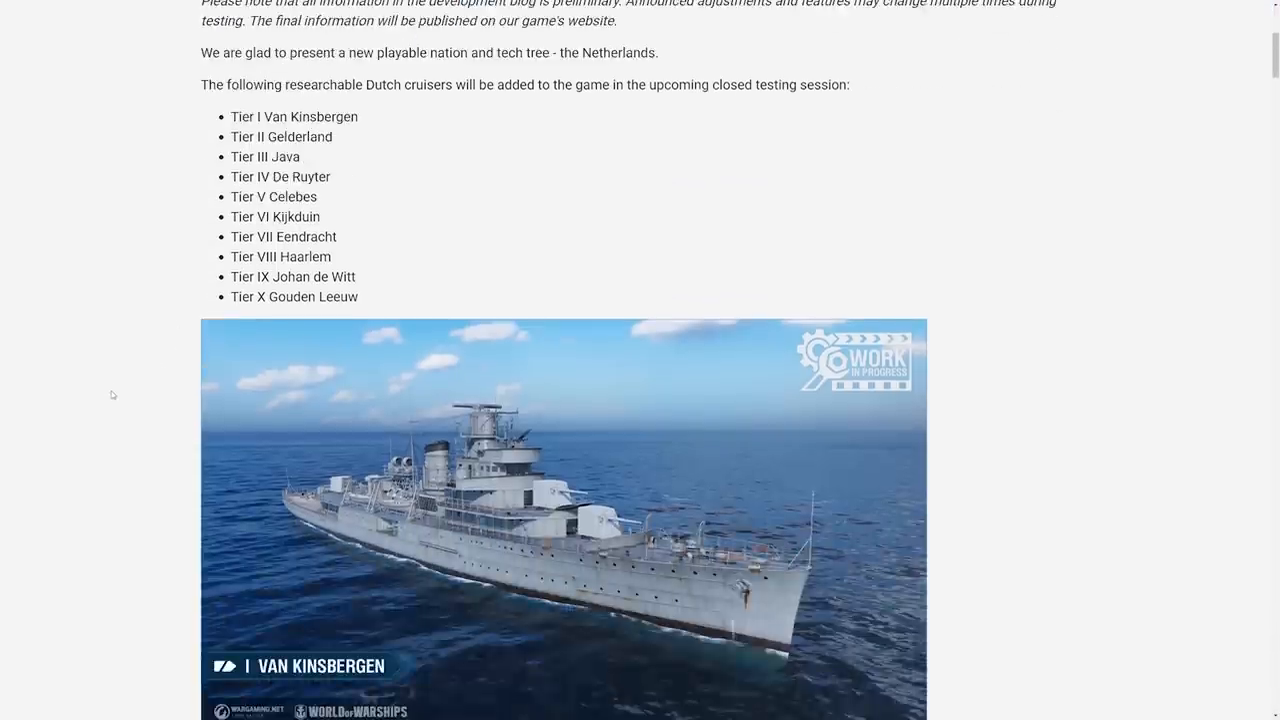
scroll(down, 3)
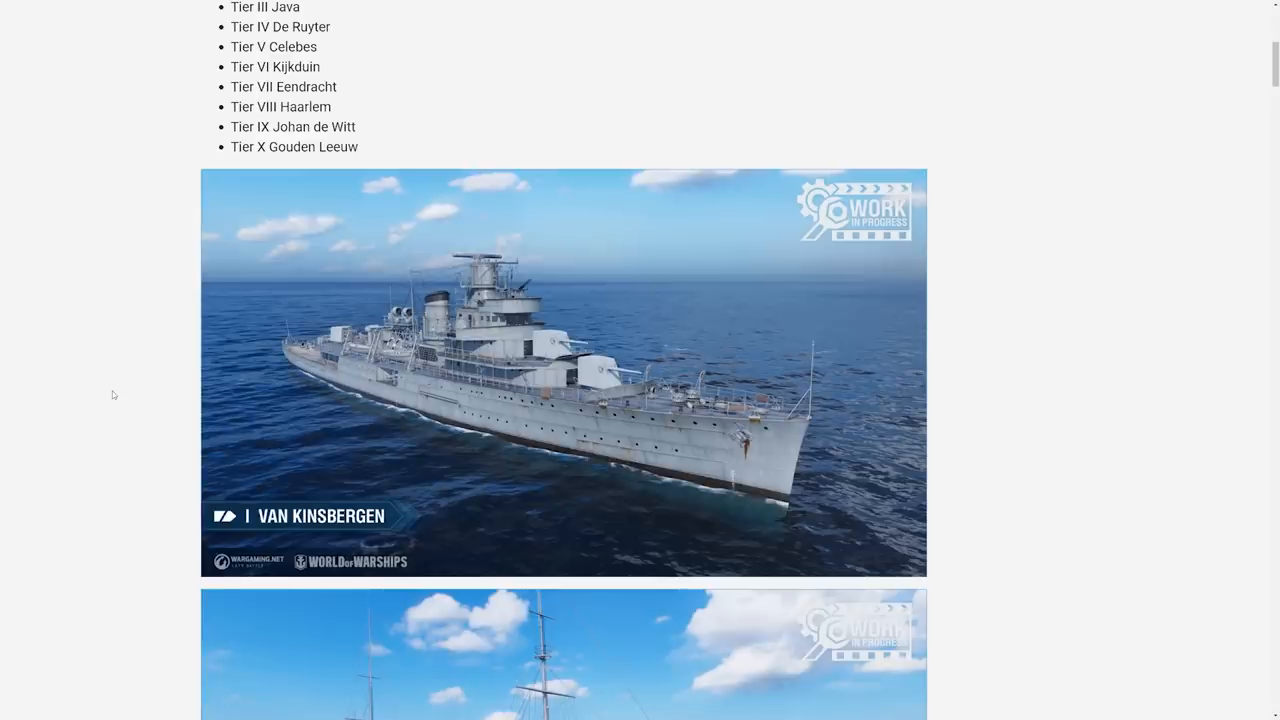
scroll(down, 3)
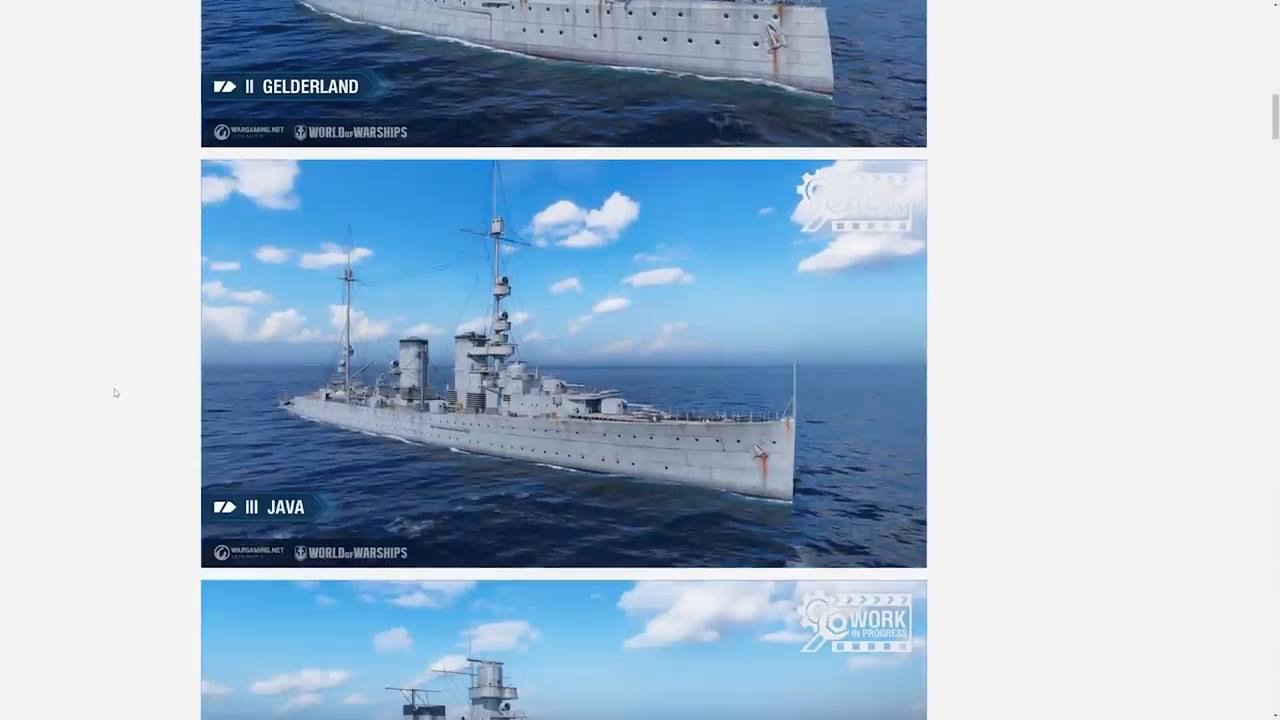
scroll(up, 3)
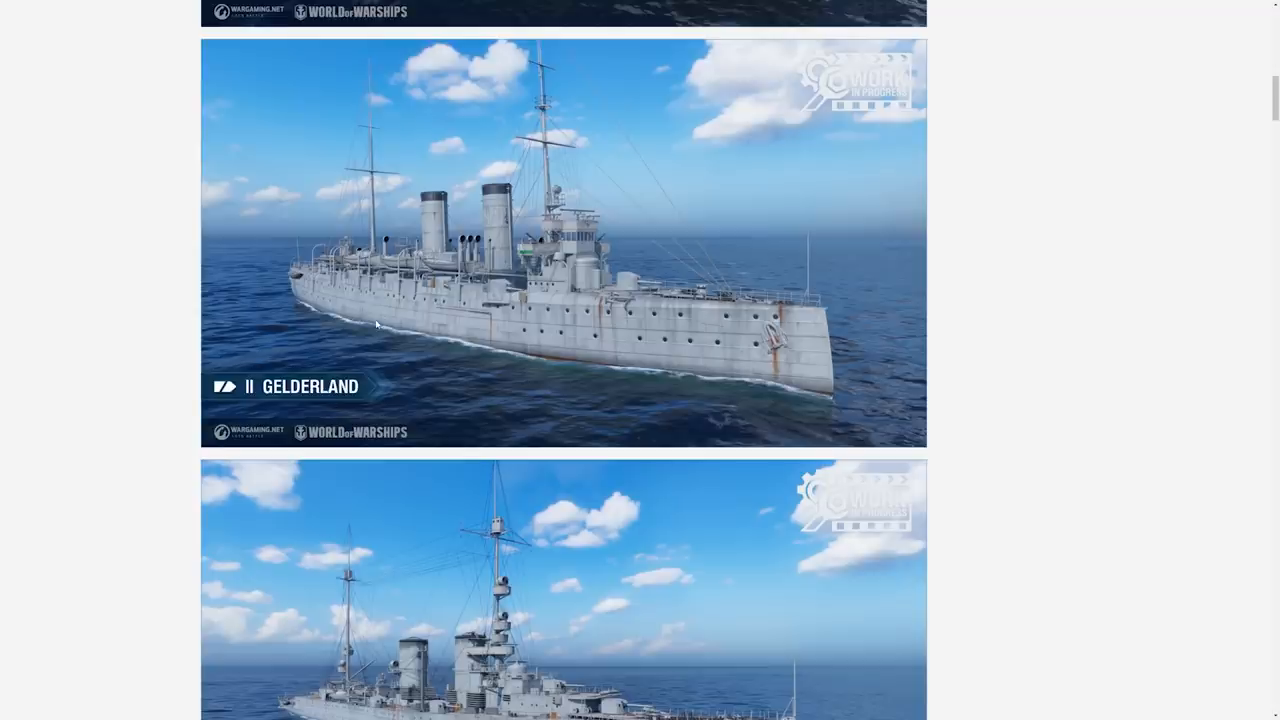
scroll(down, 3)
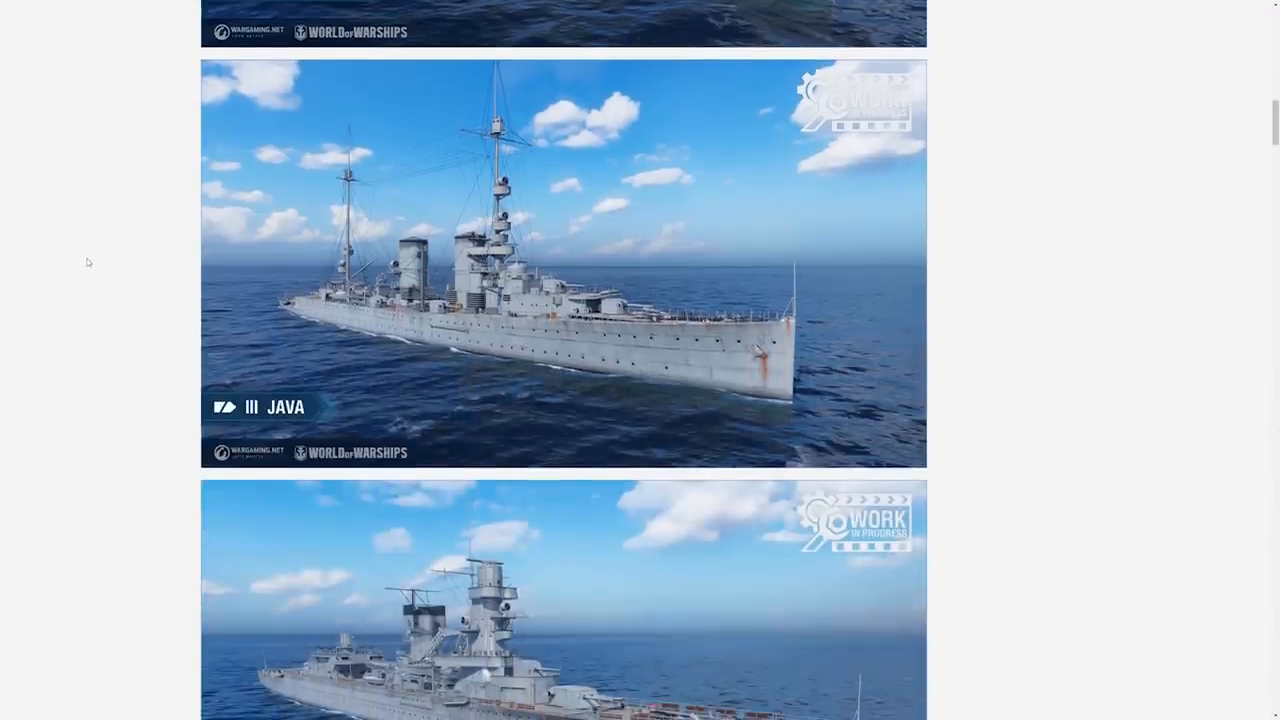
scroll(down, 3)
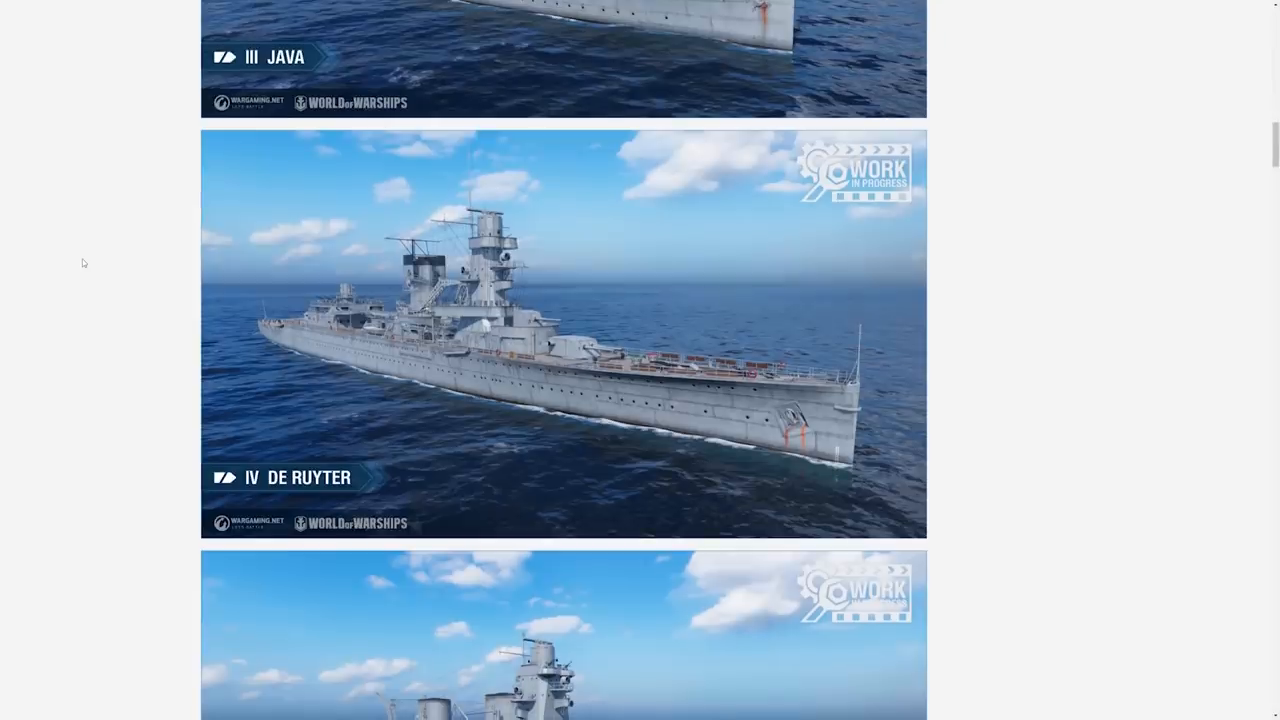
mouse_move(499, 384)
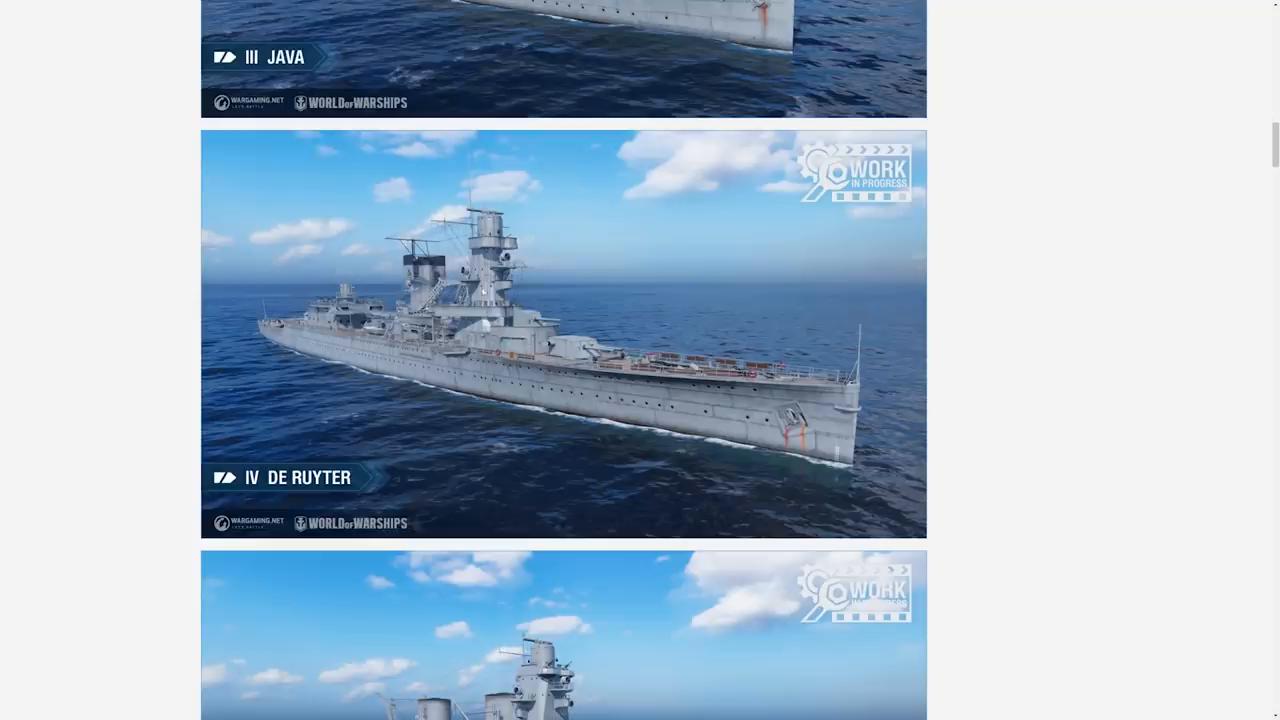
scroll(down, 3)
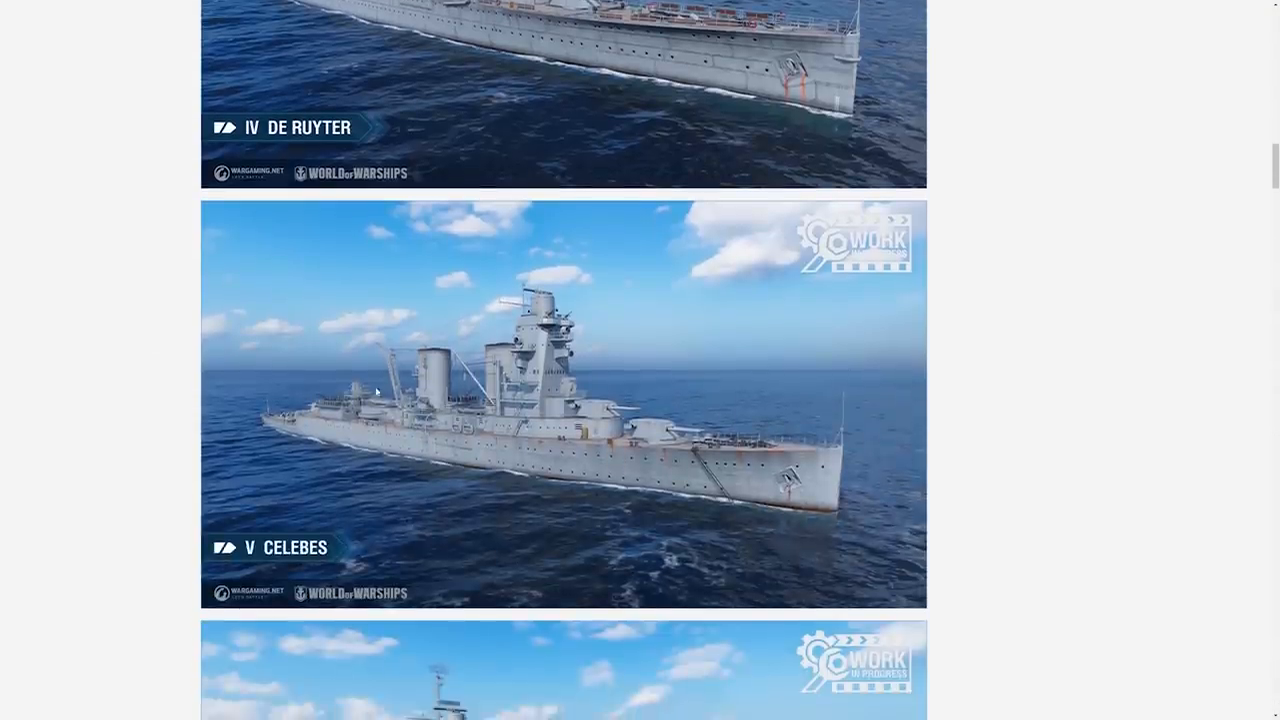
scroll(down, 3)
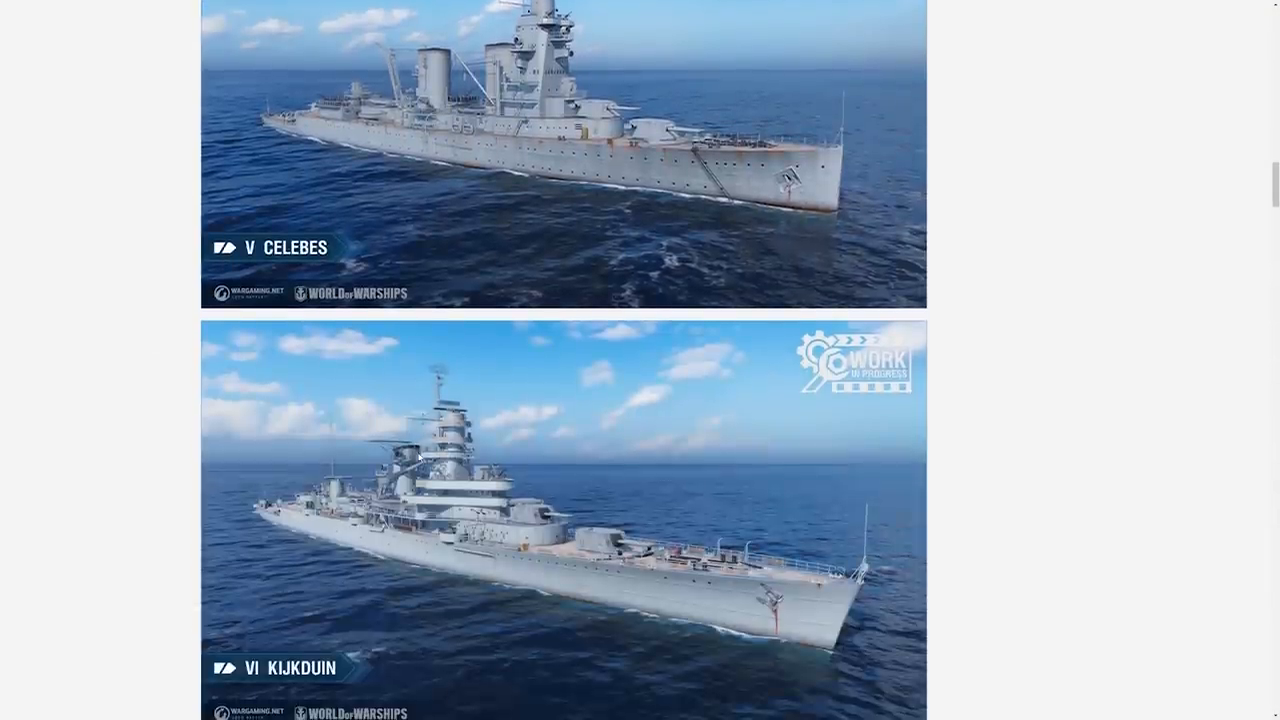
scroll(down, 3)
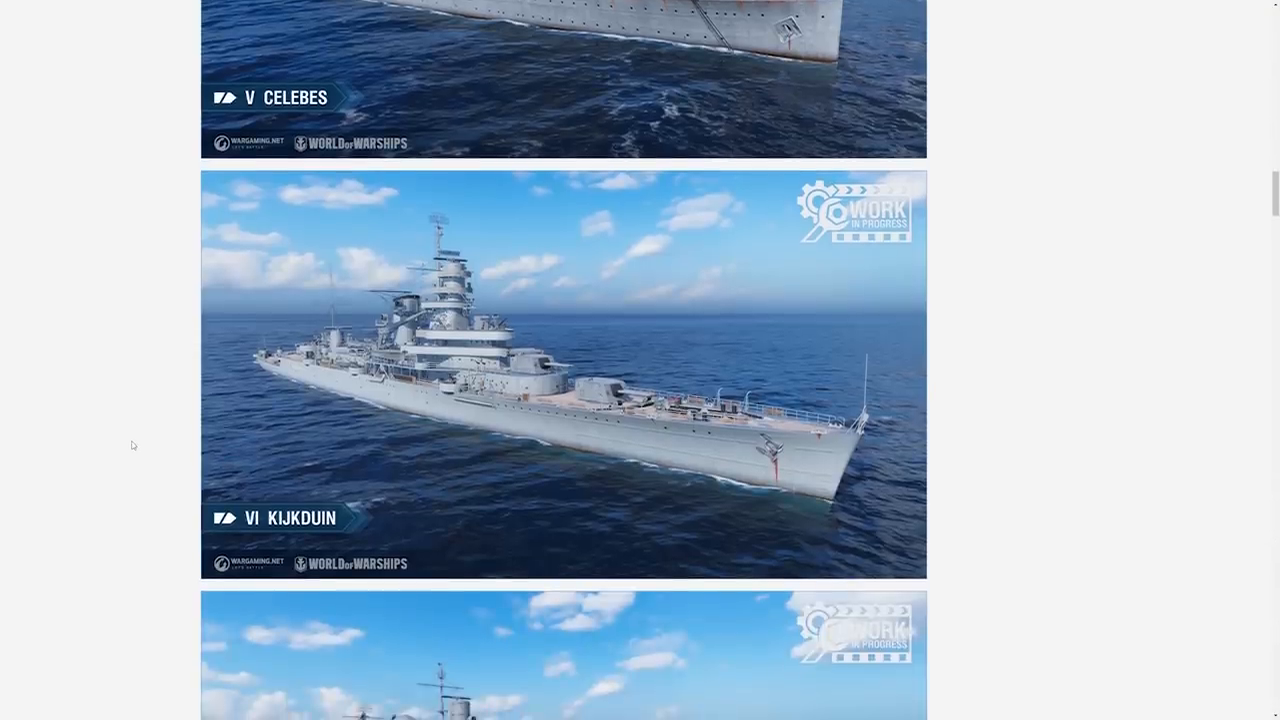
scroll(down, 3)
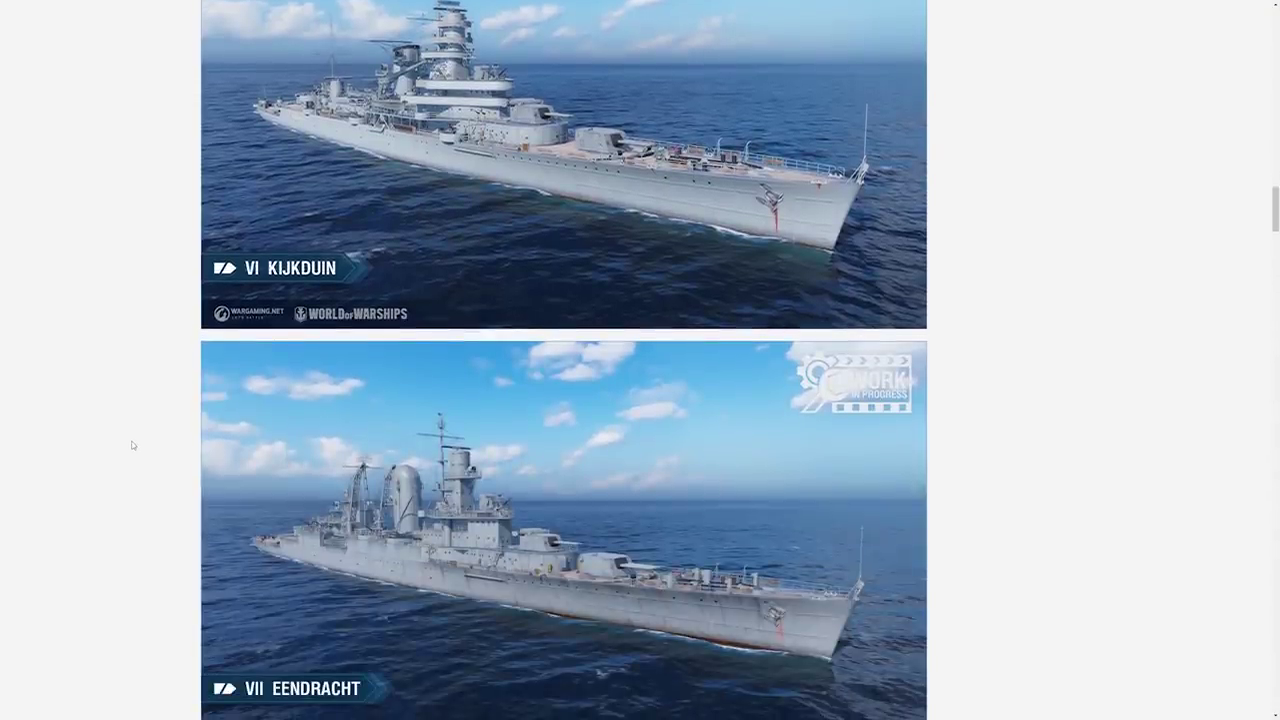
scroll(down, 3)
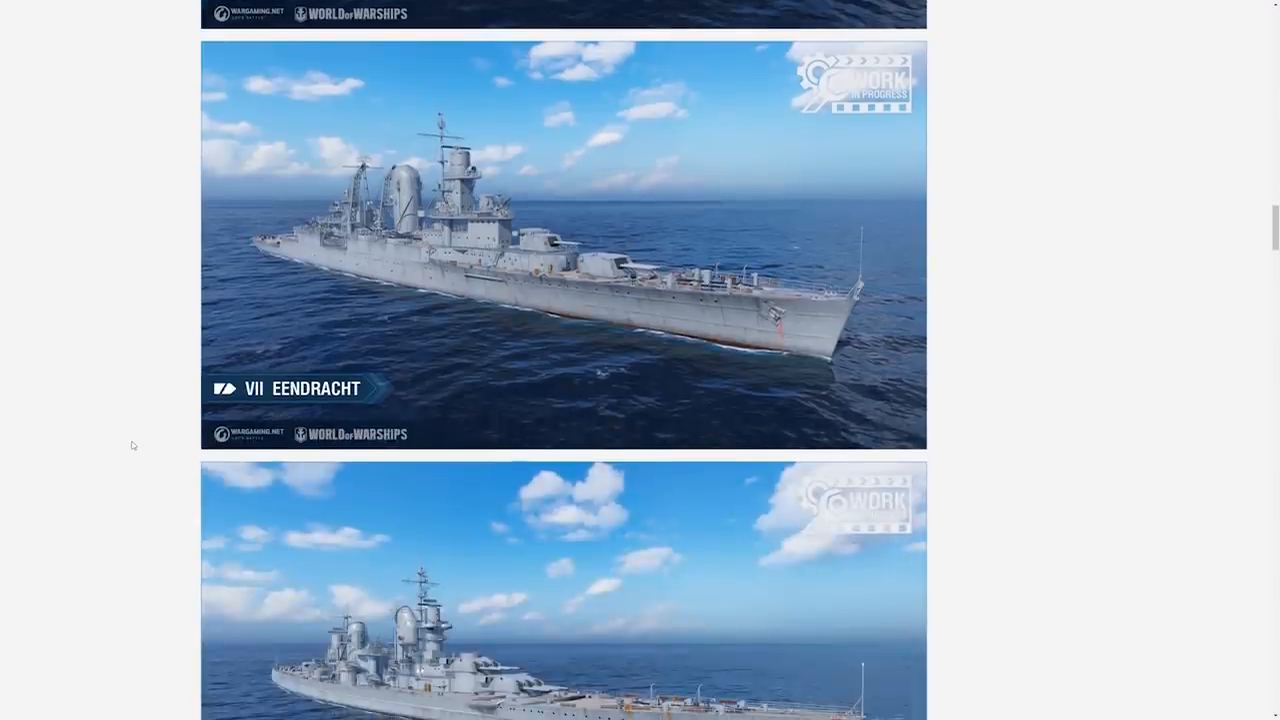
scroll(down, 3)
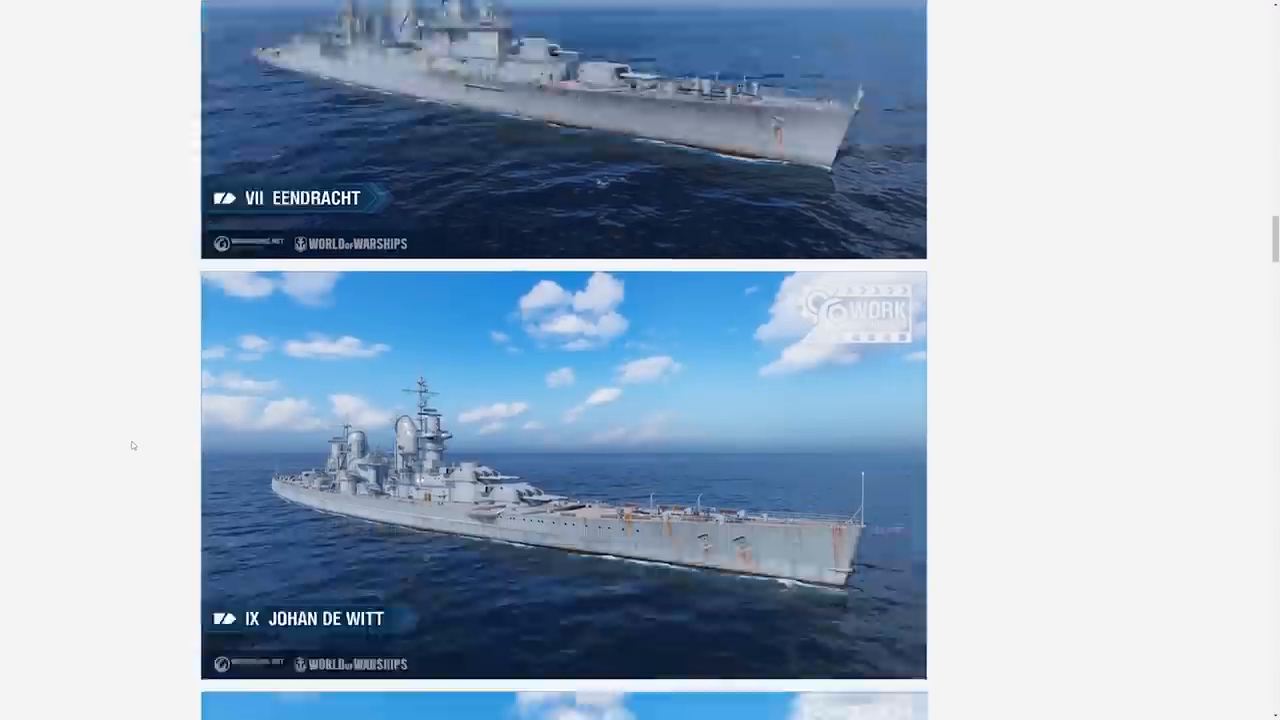
scroll(down, 3)
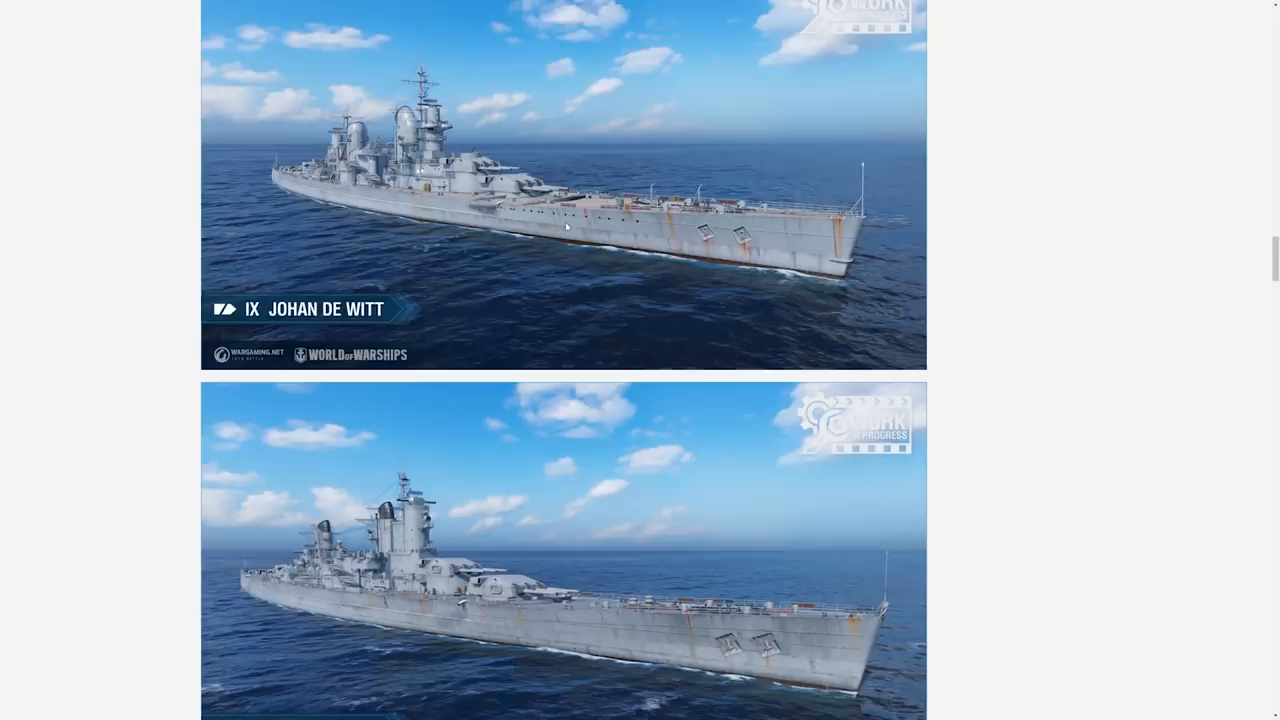
scroll(down, 3)
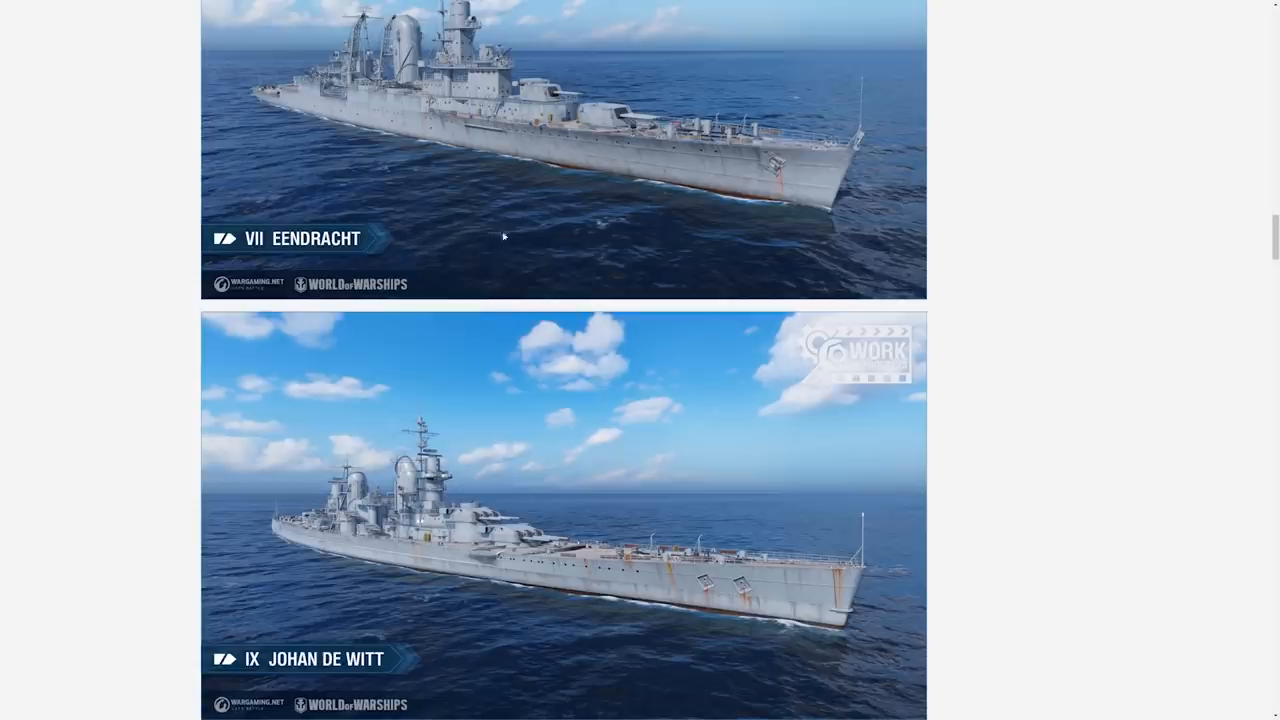
scroll(down, 3)
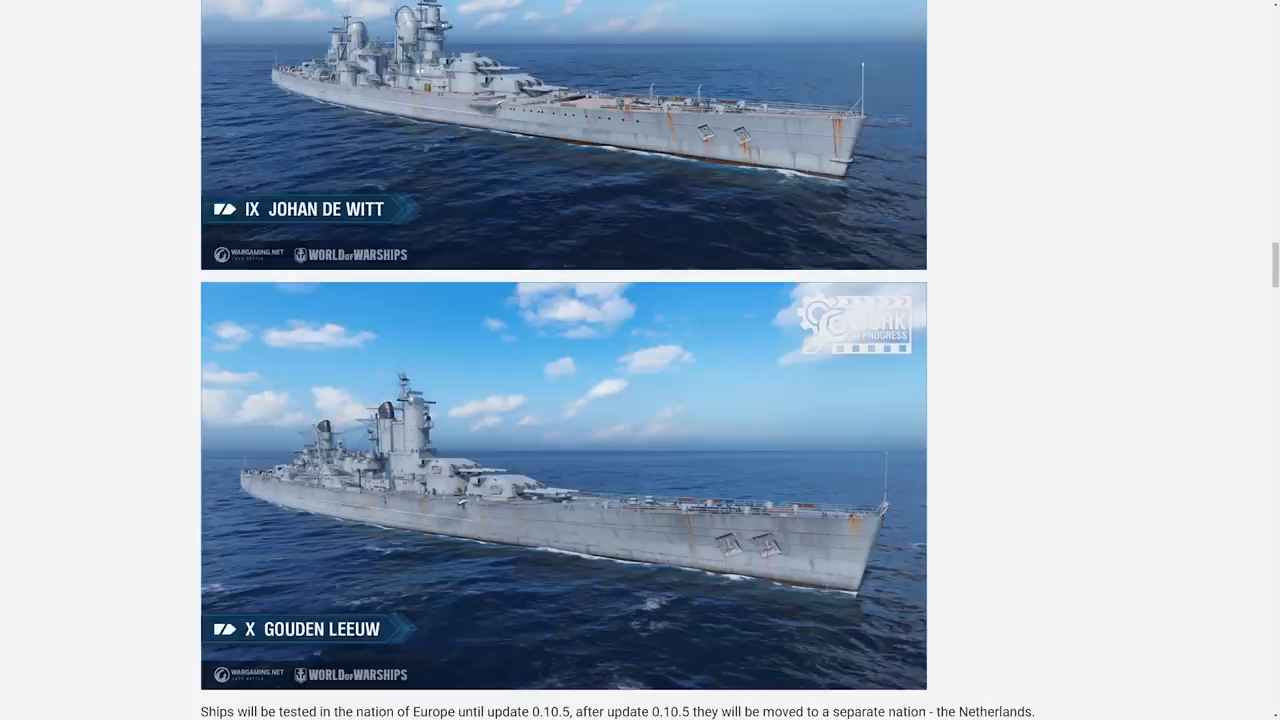
scroll(down, 3)
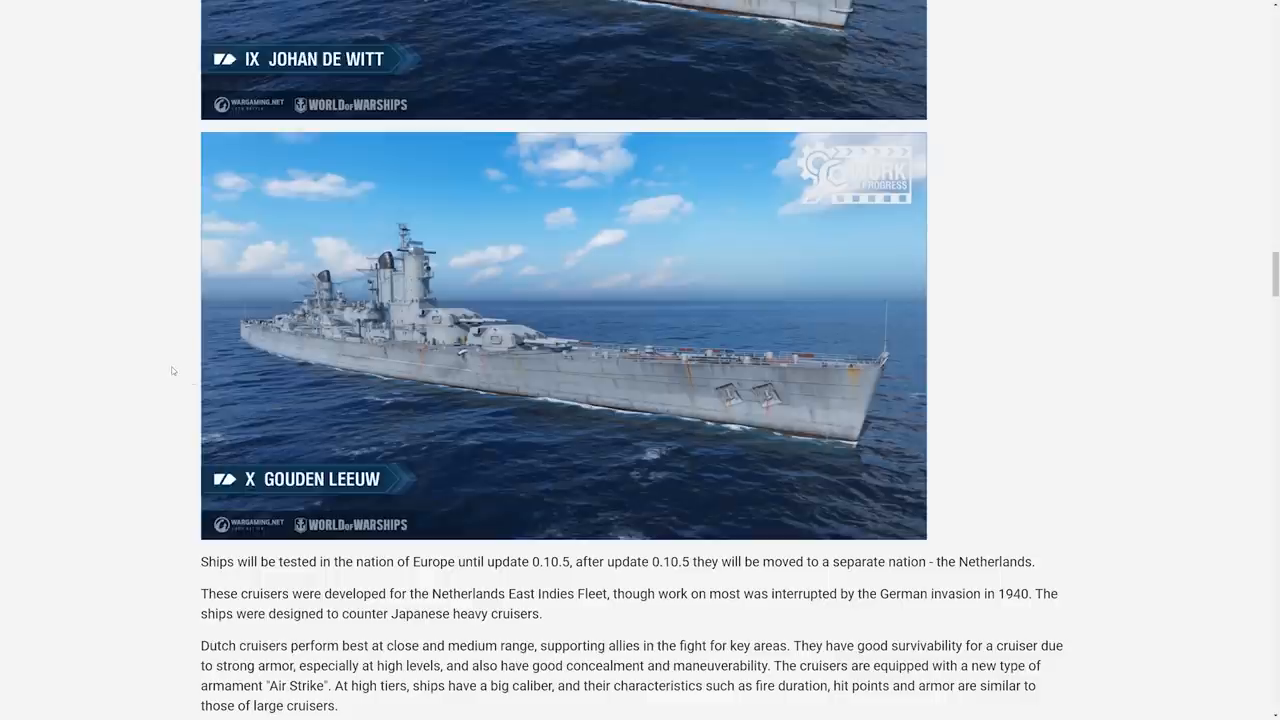
Scroll down to the Key Features list and the start of the Airstrike section
scroll(down, 3)
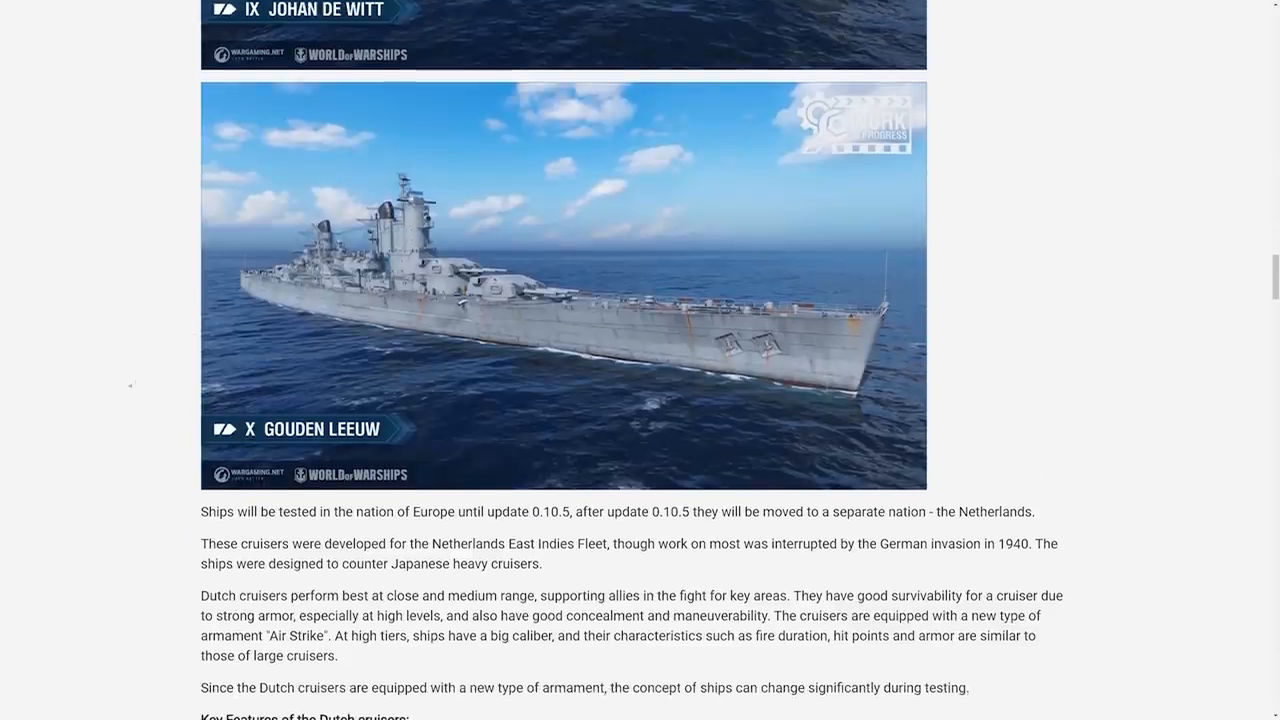
scroll(down, 3)
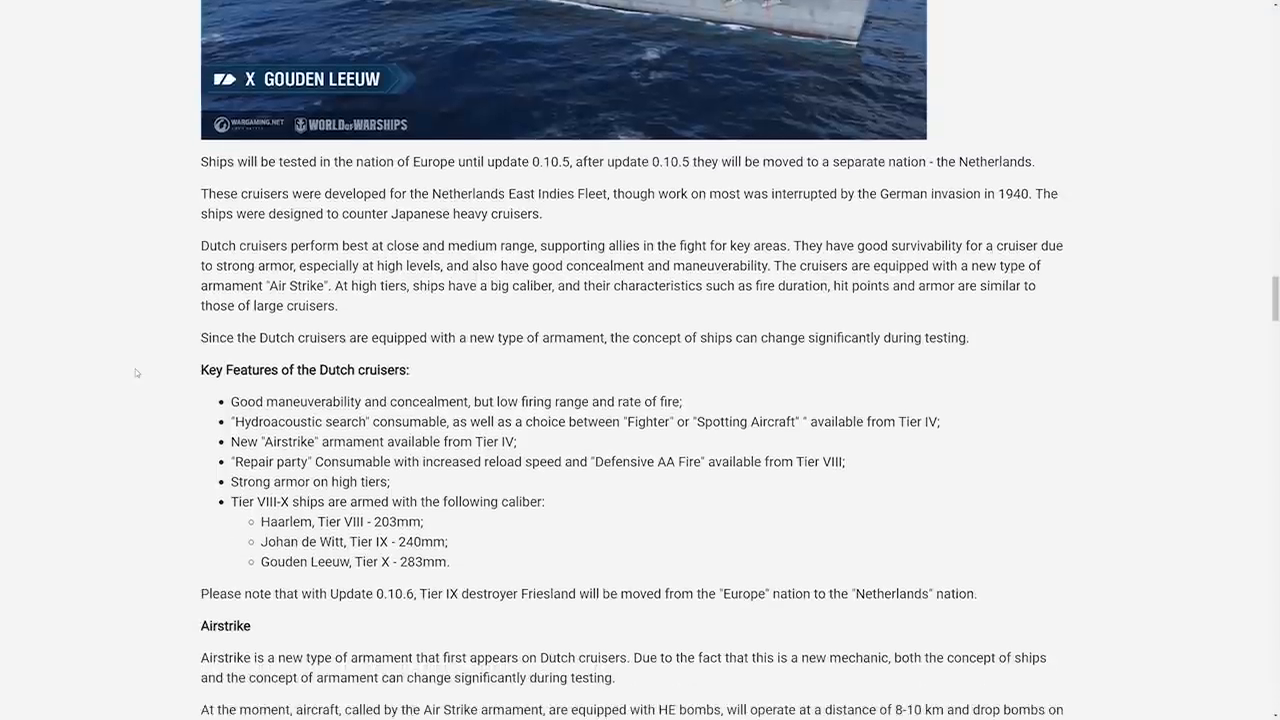
scroll(down, 3)
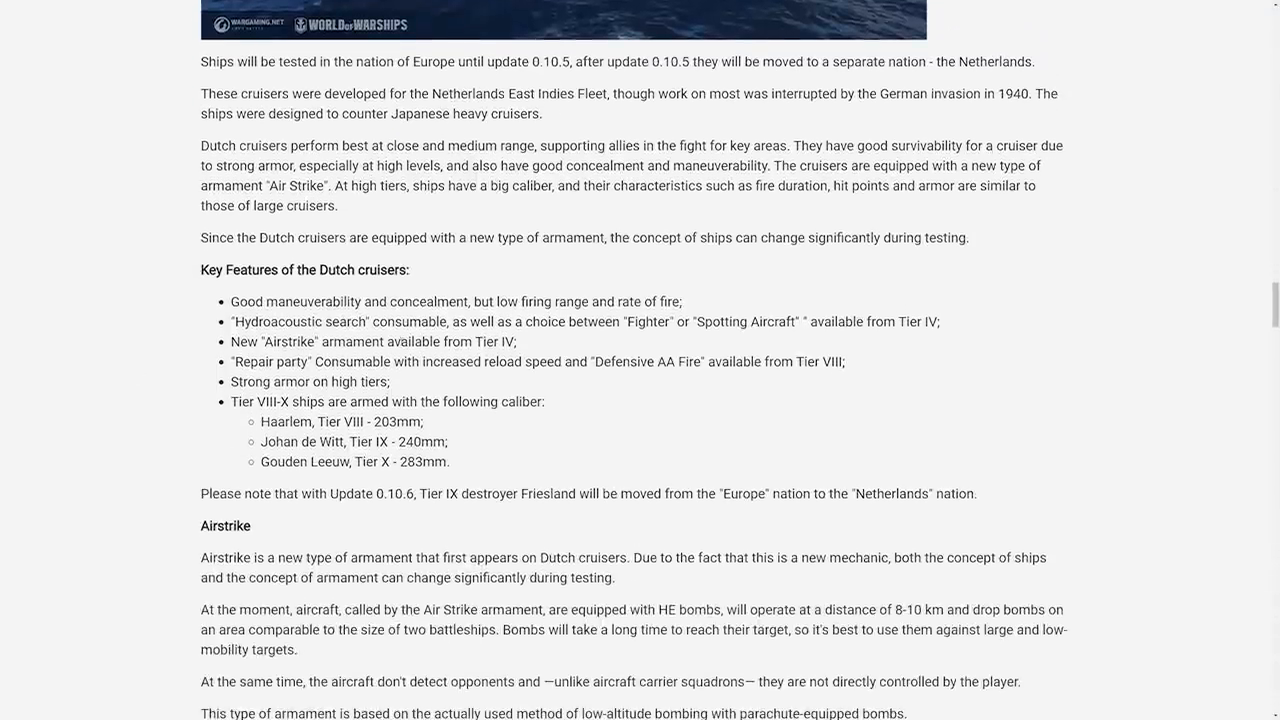
scroll(down, 3)
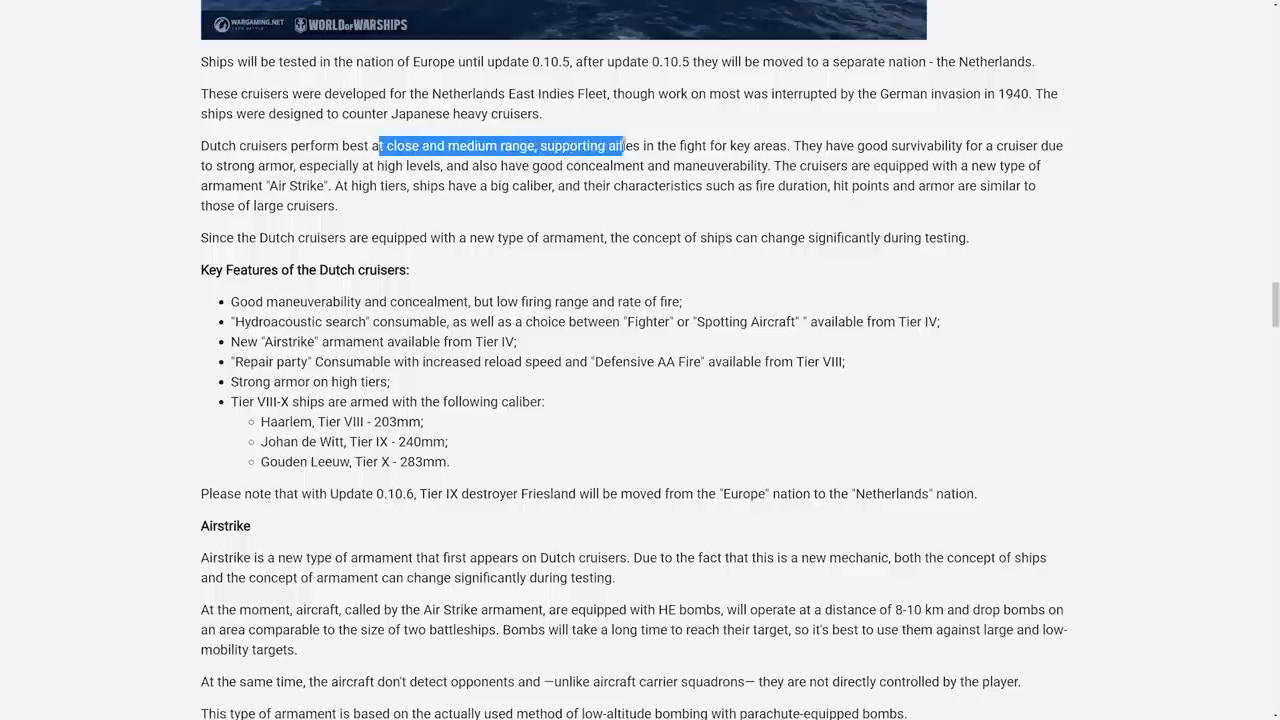
Highlight the phrase 'strong armor, especially at high levels', then clear the selection
click(662, 146)
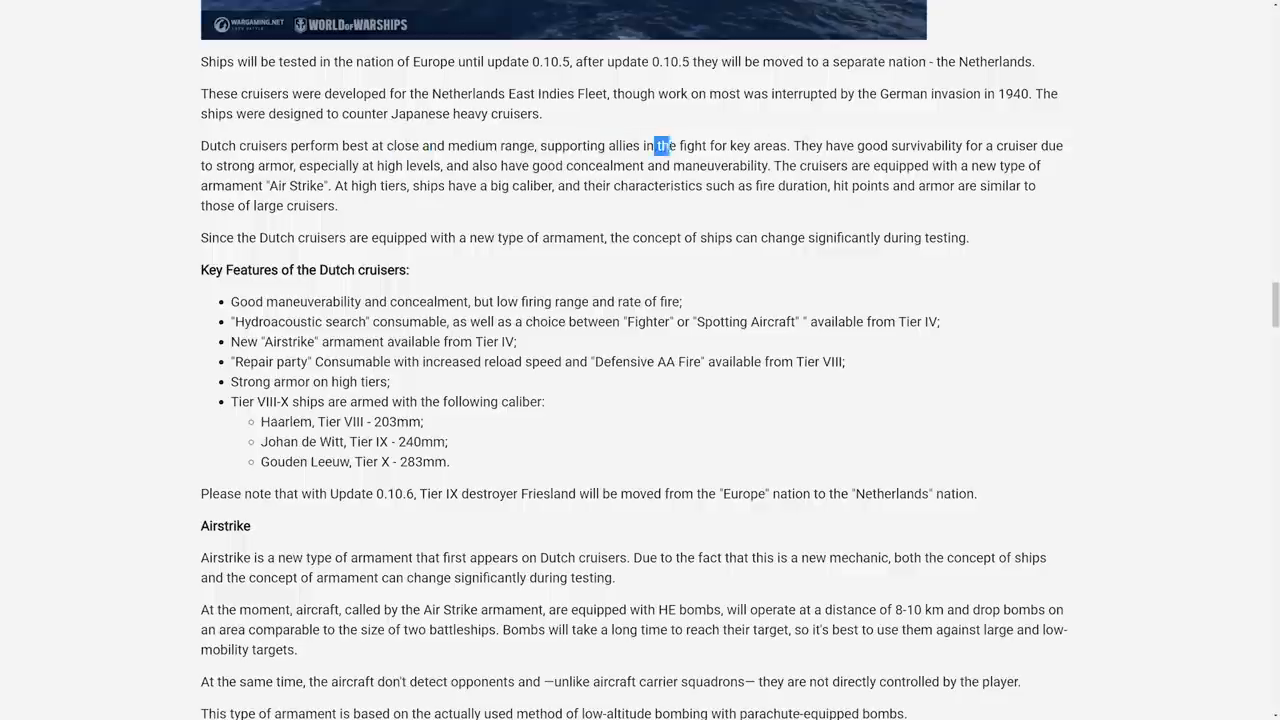
drag(658, 145, 440, 165)
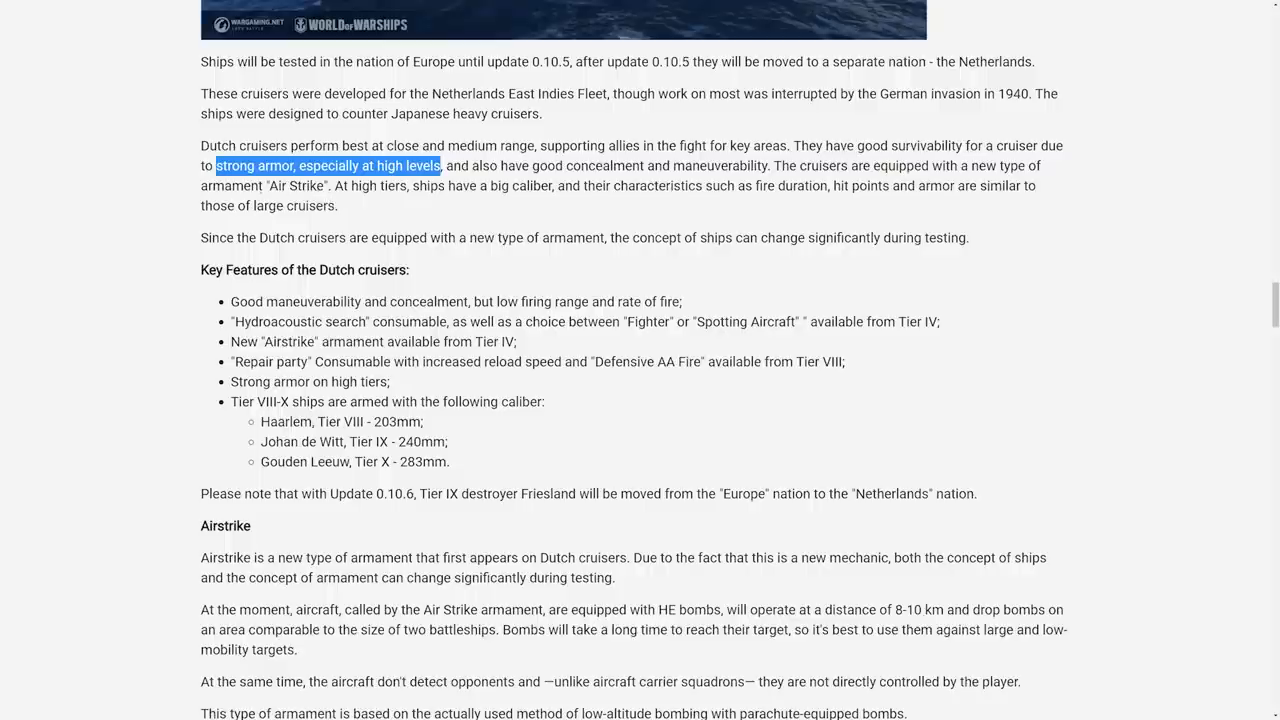
click(497, 257)
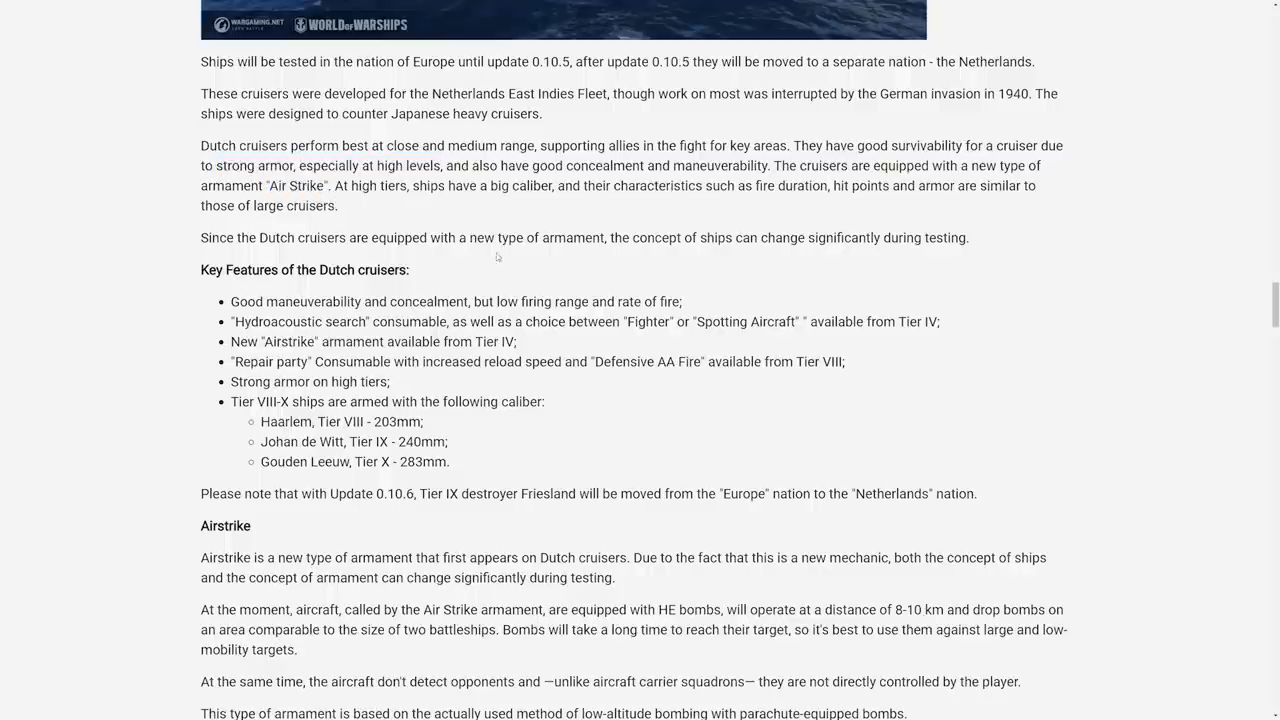
scroll(down, 3)
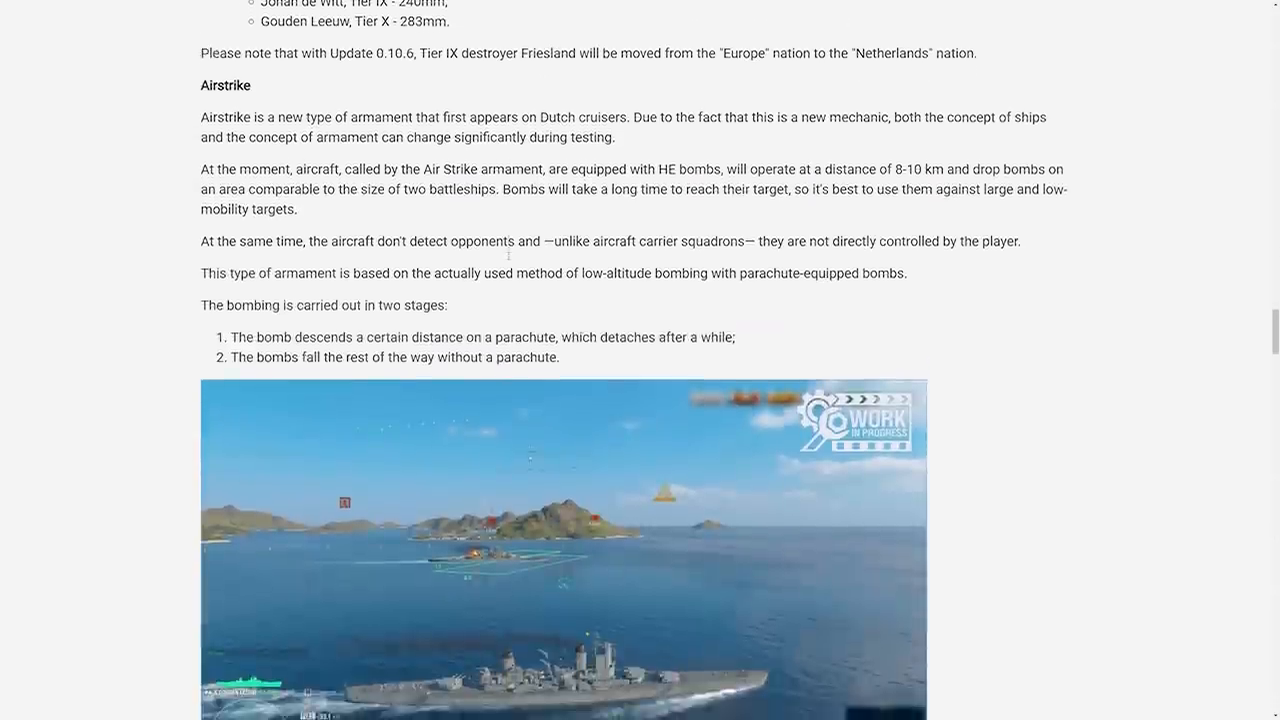
scroll(down, 3)
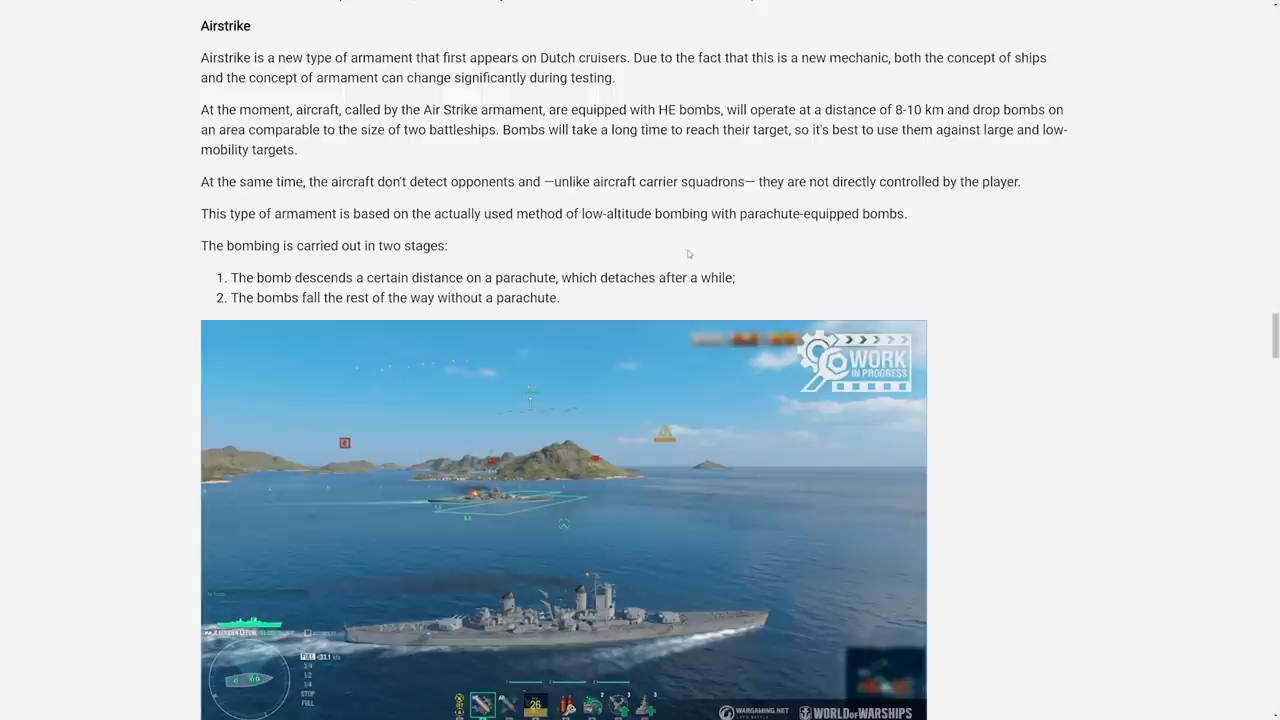
scroll(down, 3)
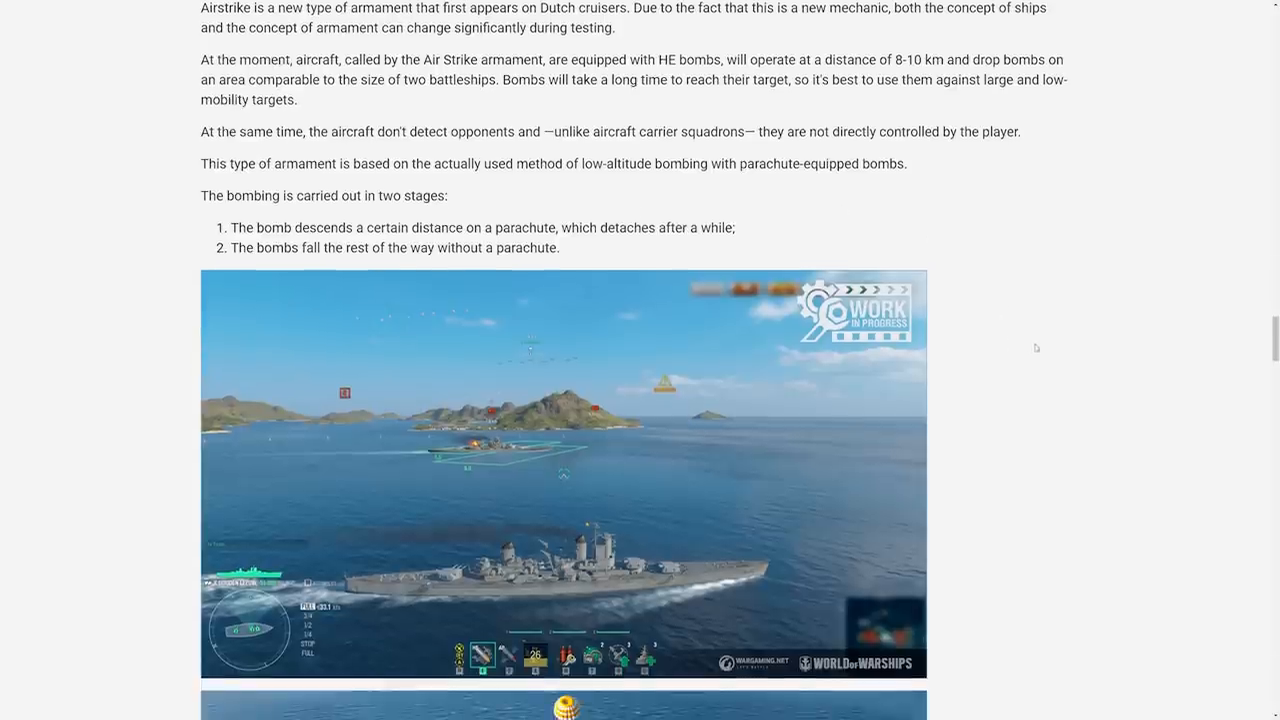
scroll(down, 3)
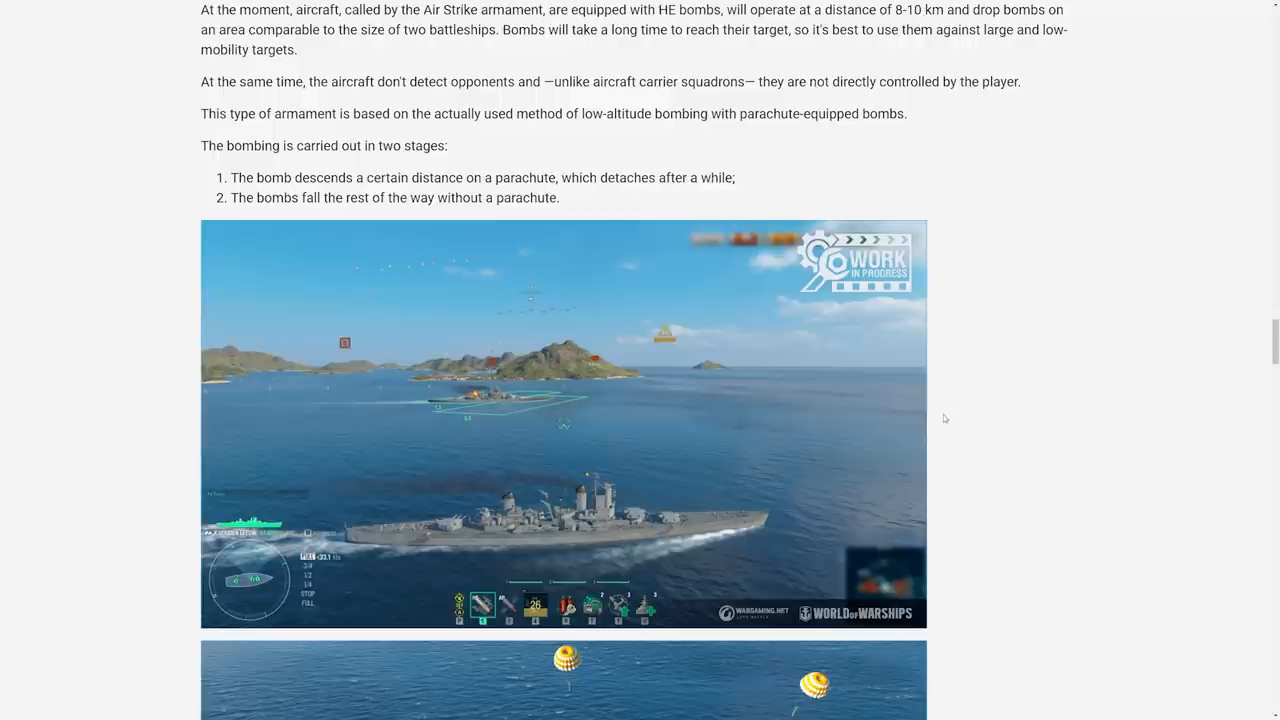
mouse_move(1047, 420)
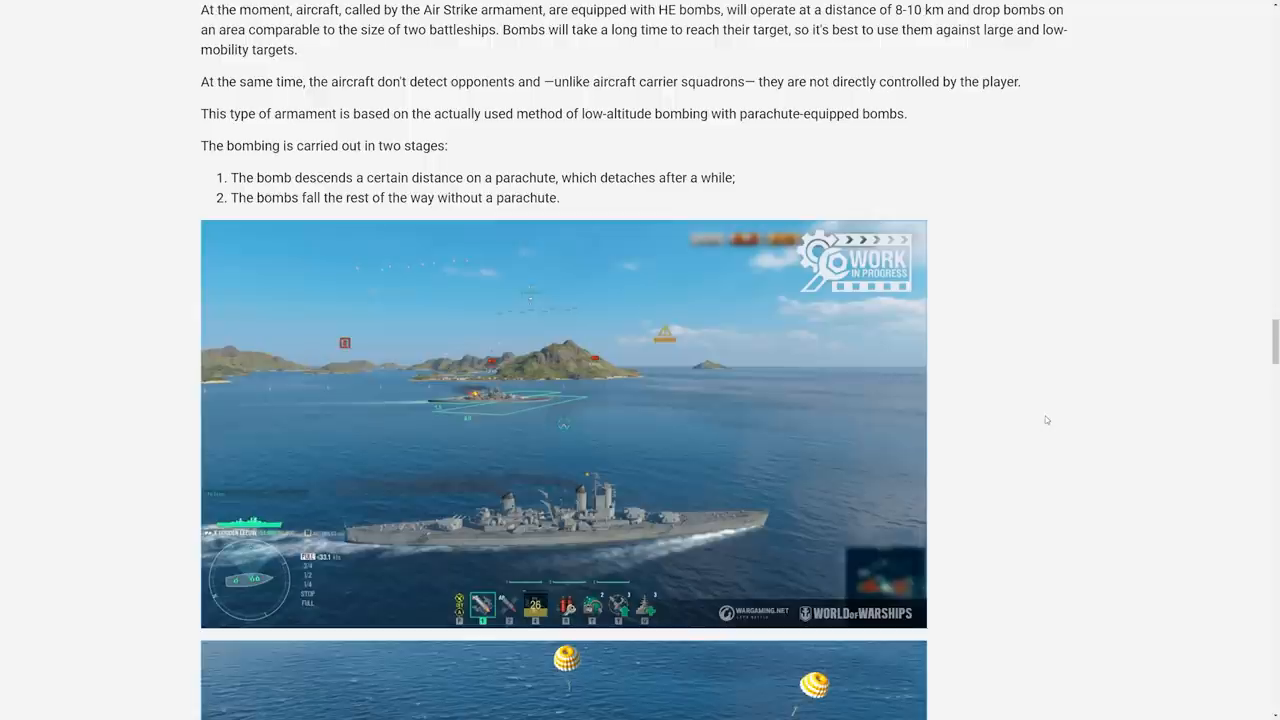
scroll(up, 3)
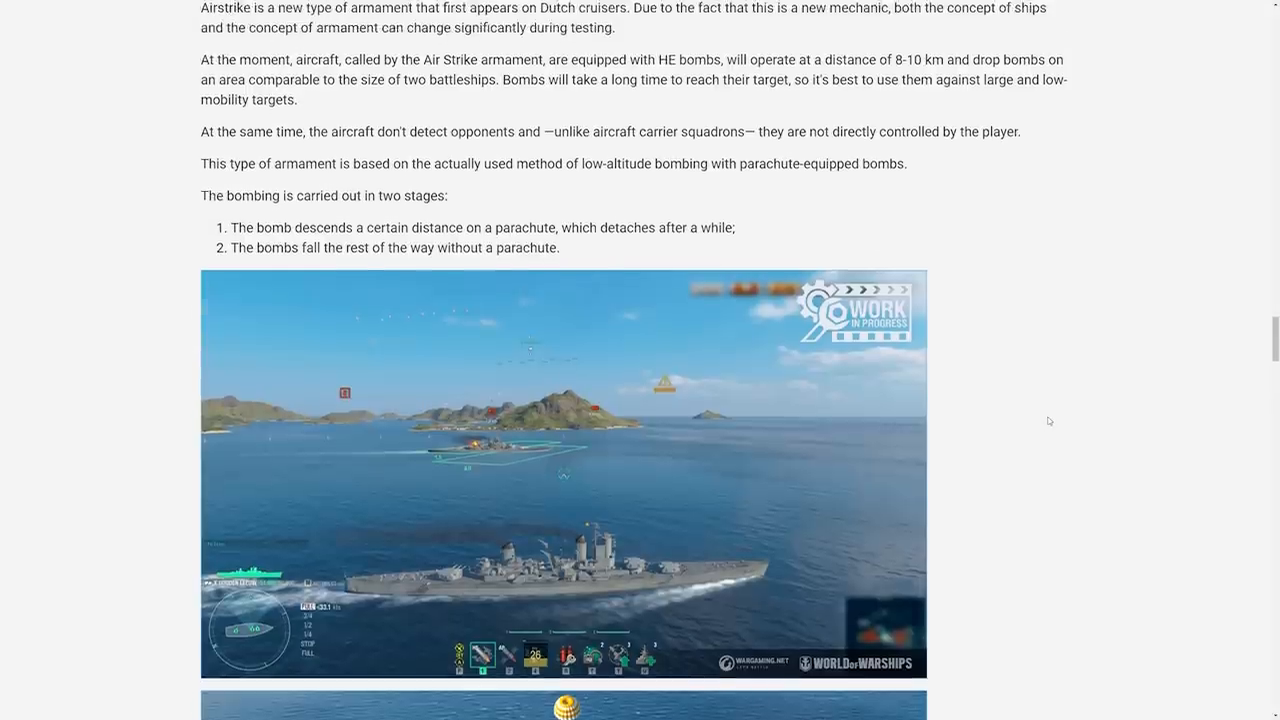
scroll(up, 3)
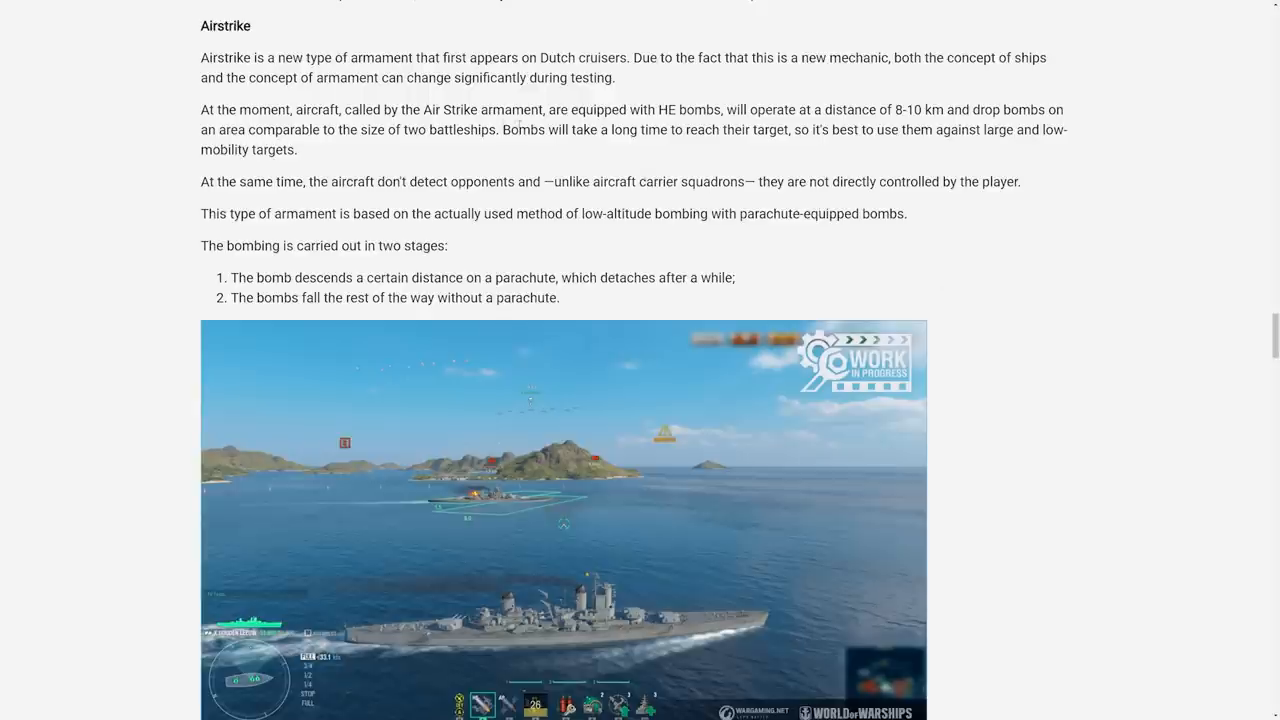
mouse_move(347, 152)
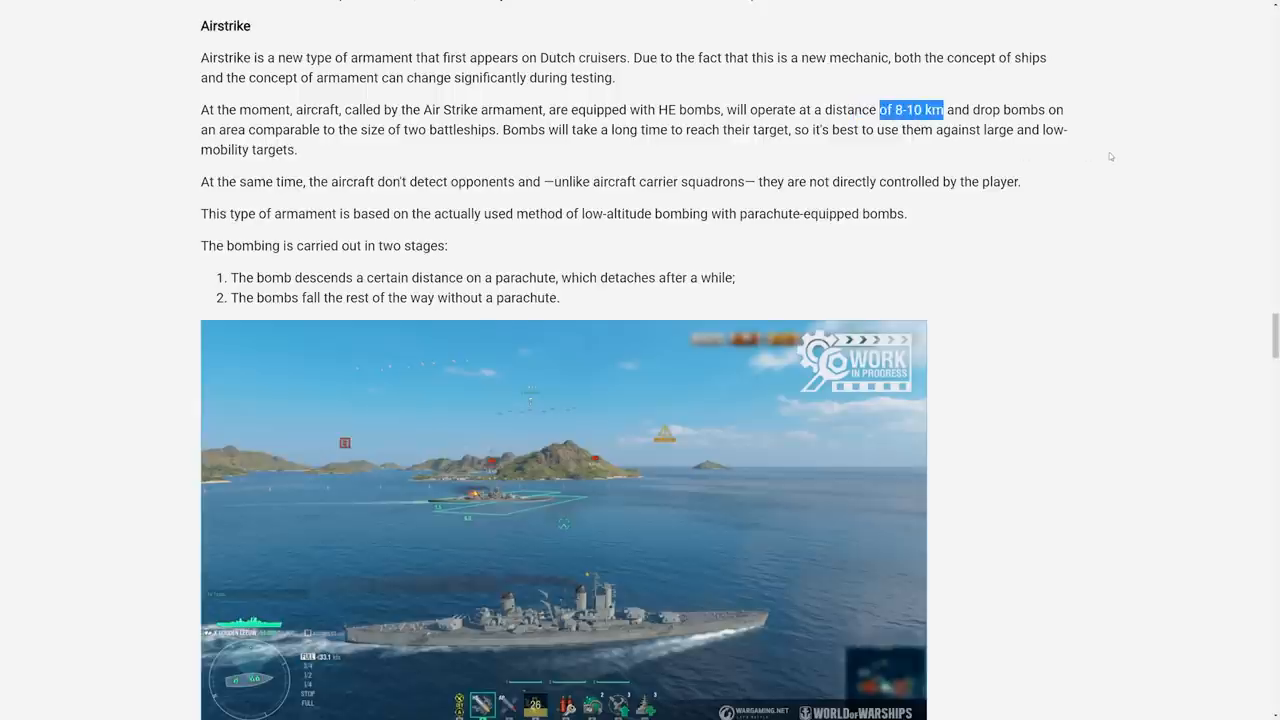
mouse_move(716, 505)
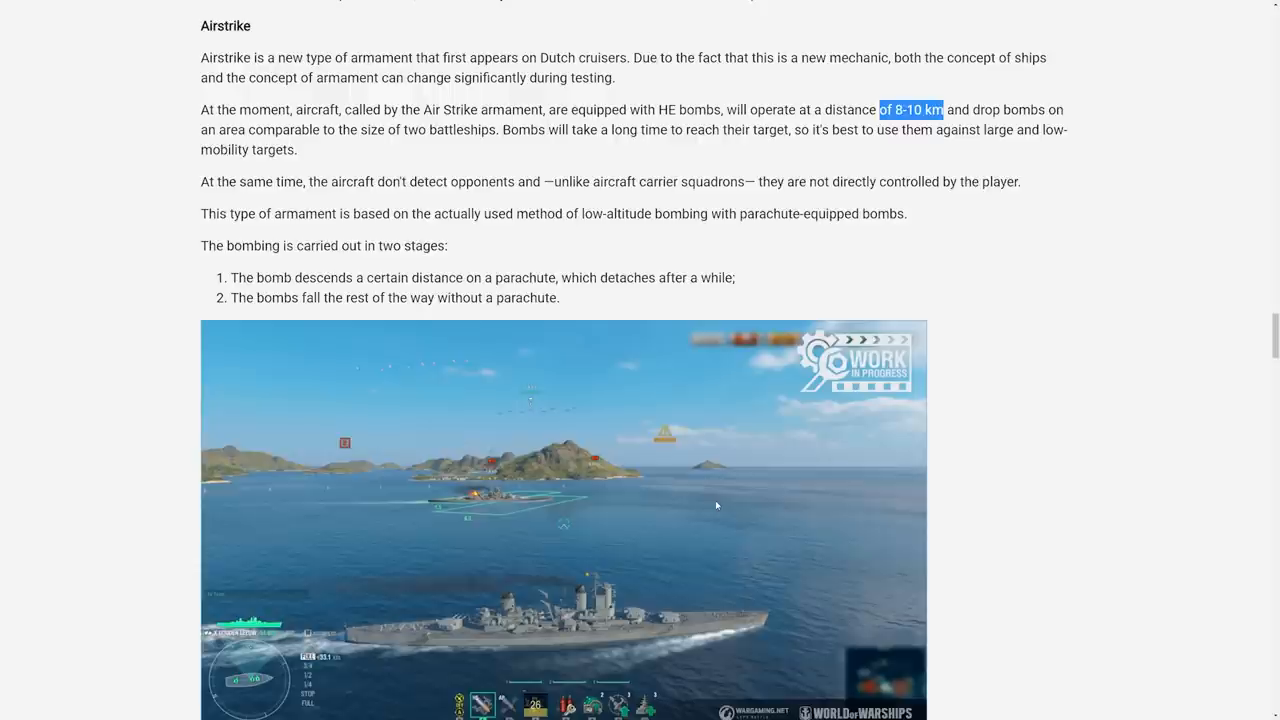
mouse_move(588, 490)
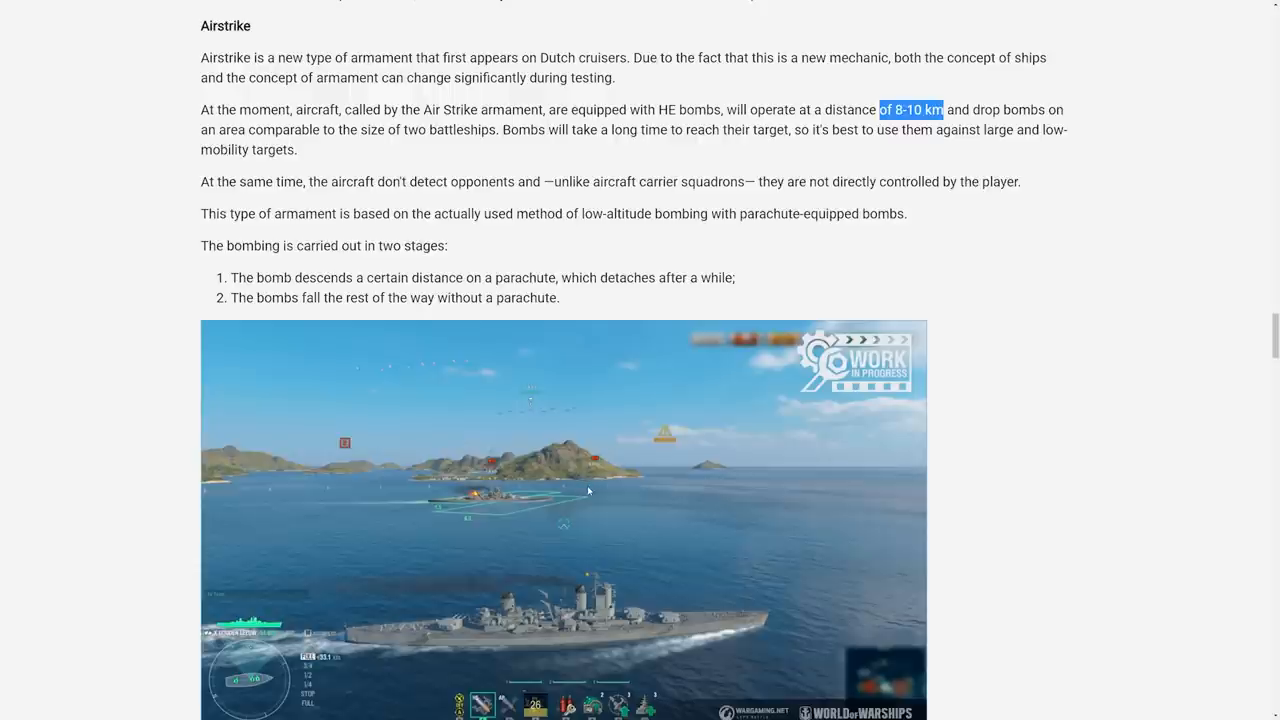
mouse_move(485, 467)
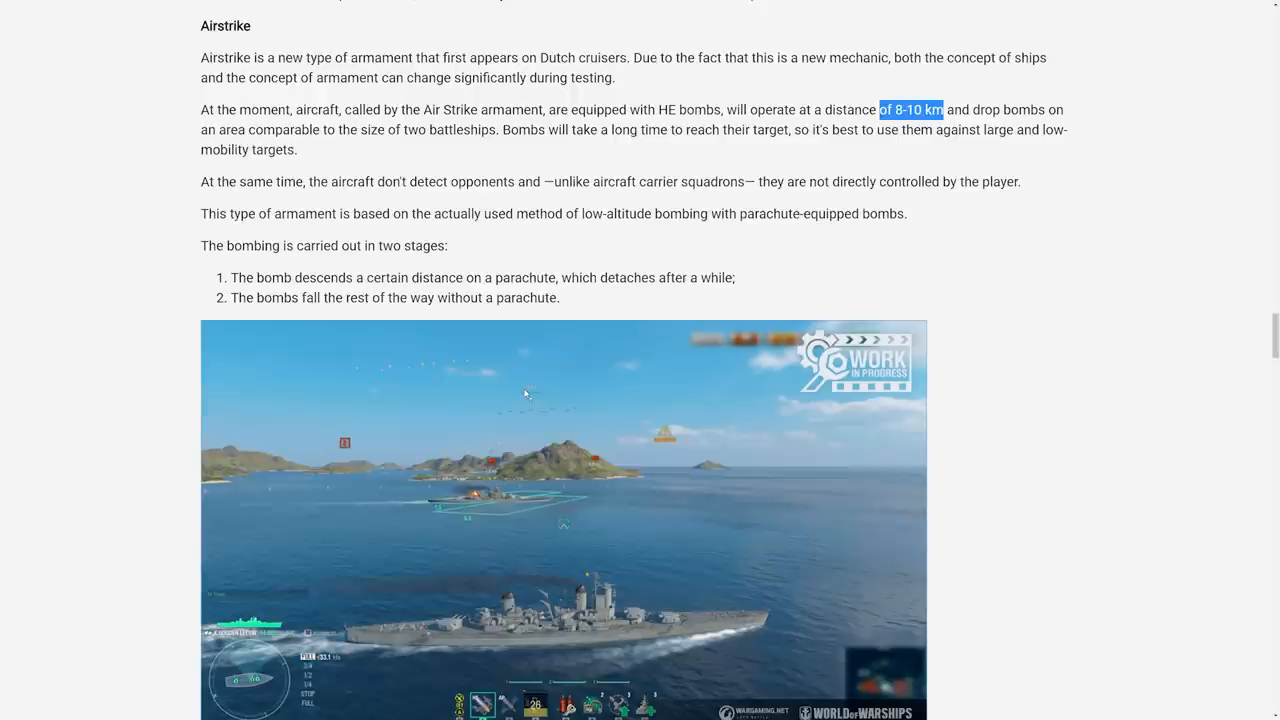
mouse_move(588, 406)
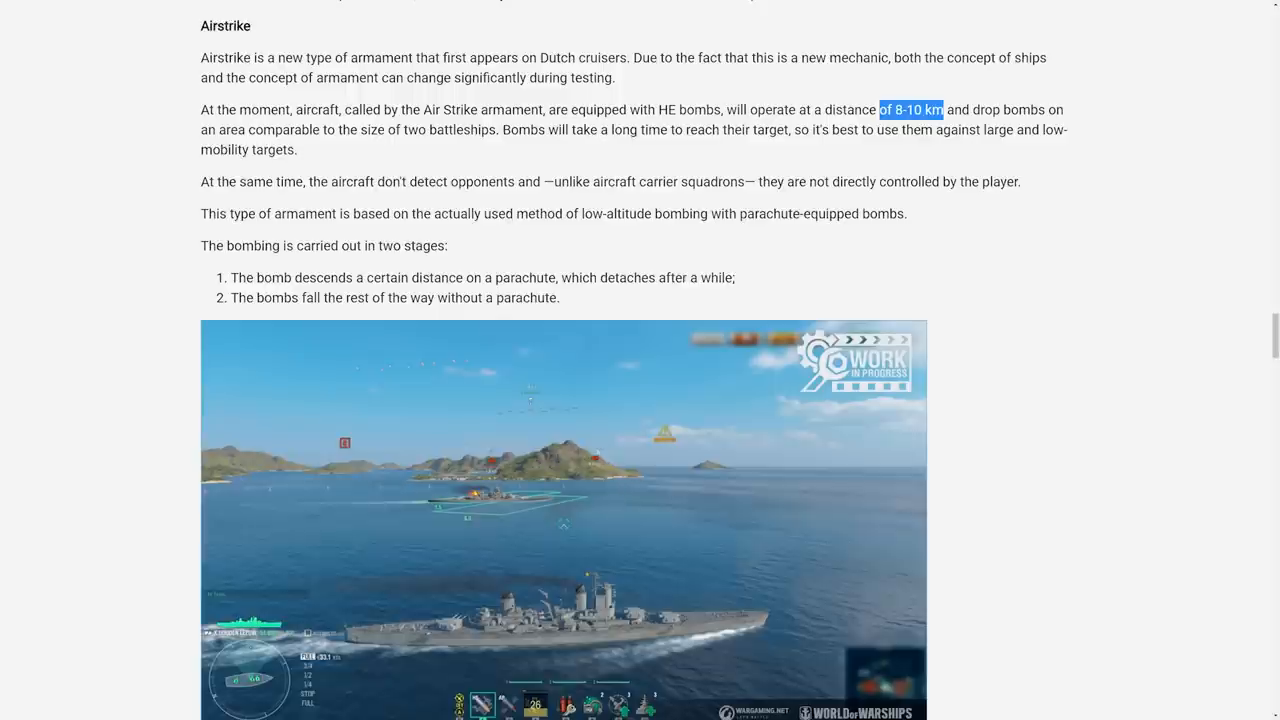
mouse_move(657, 474)
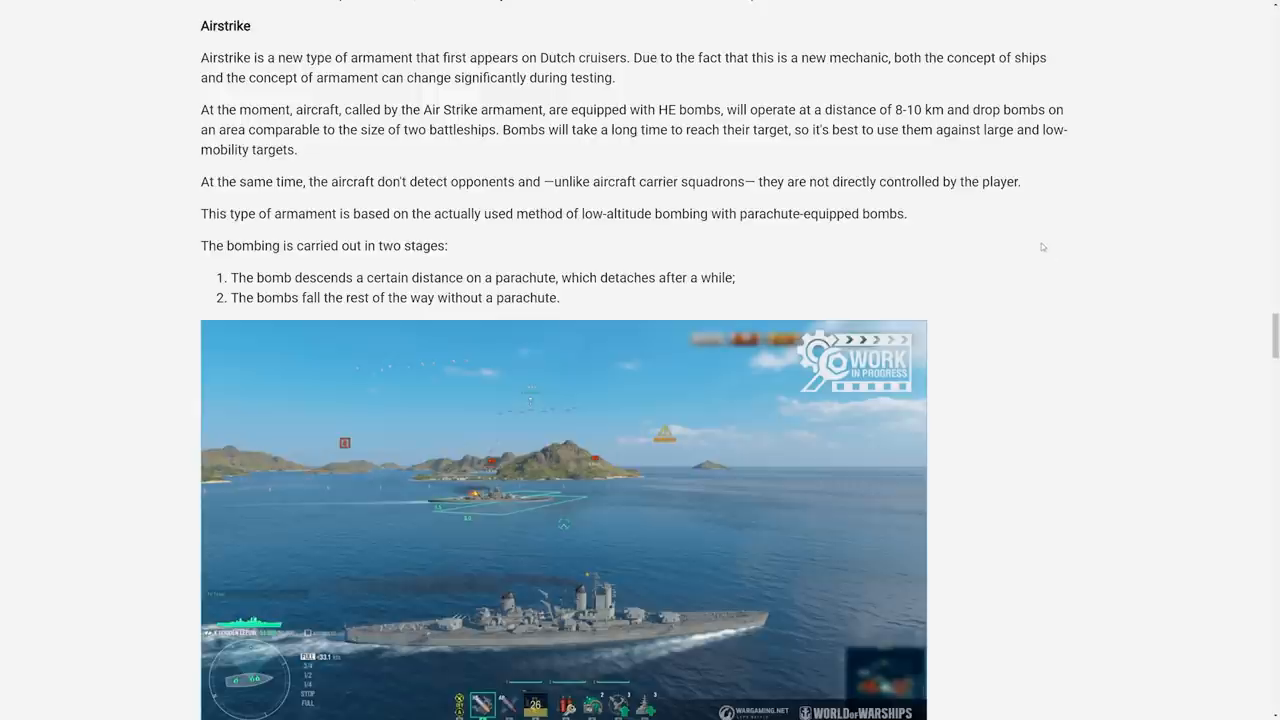
mouse_move(1107, 177)
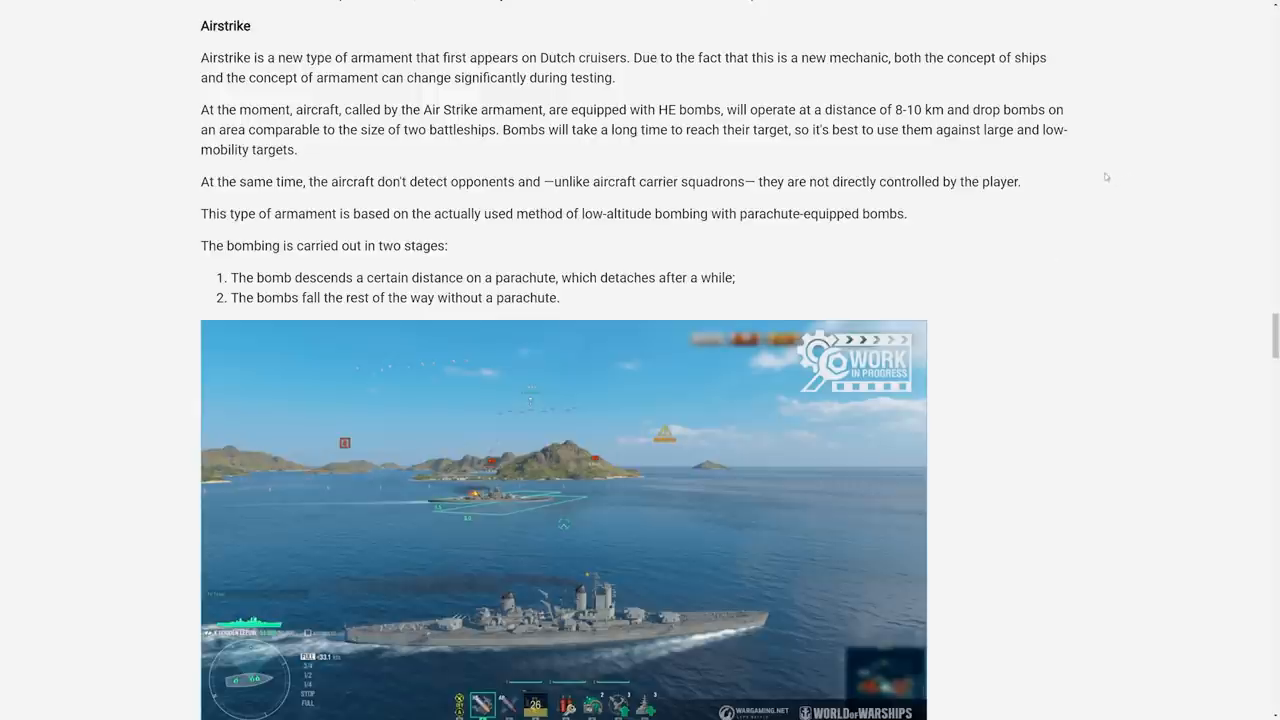
mouse_move(1070, 195)
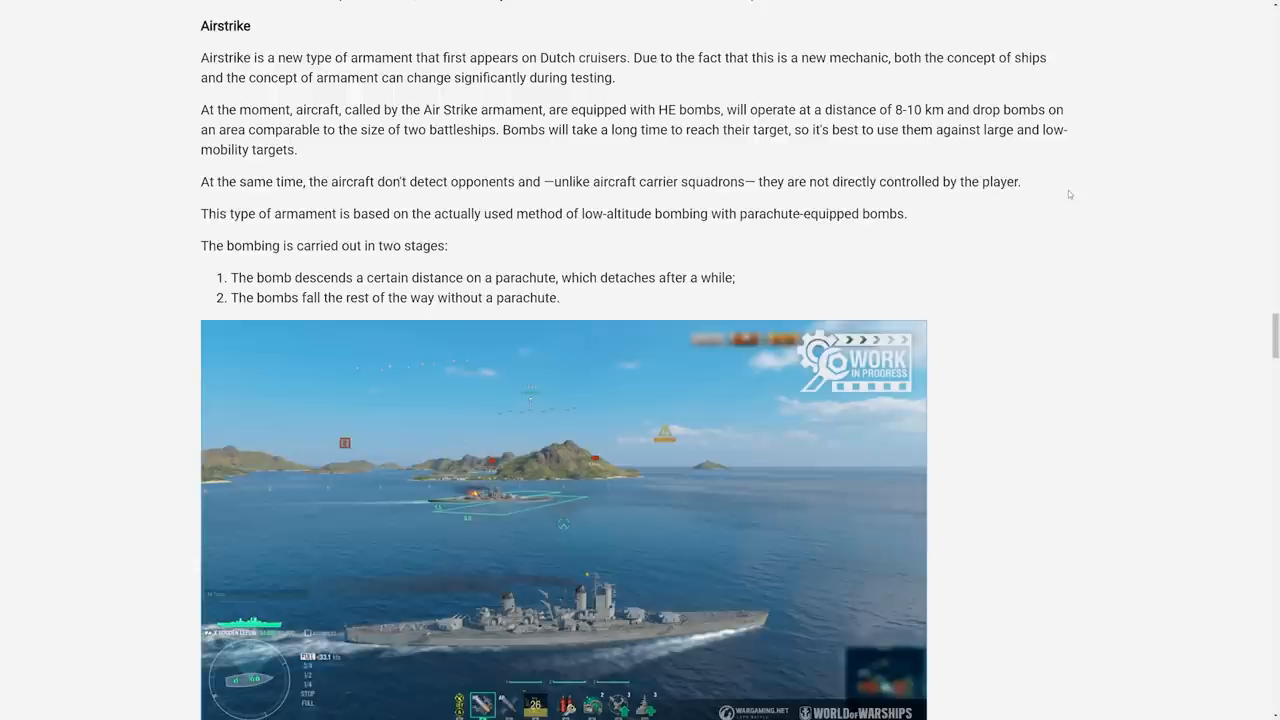
mouse_move(1070, 298)
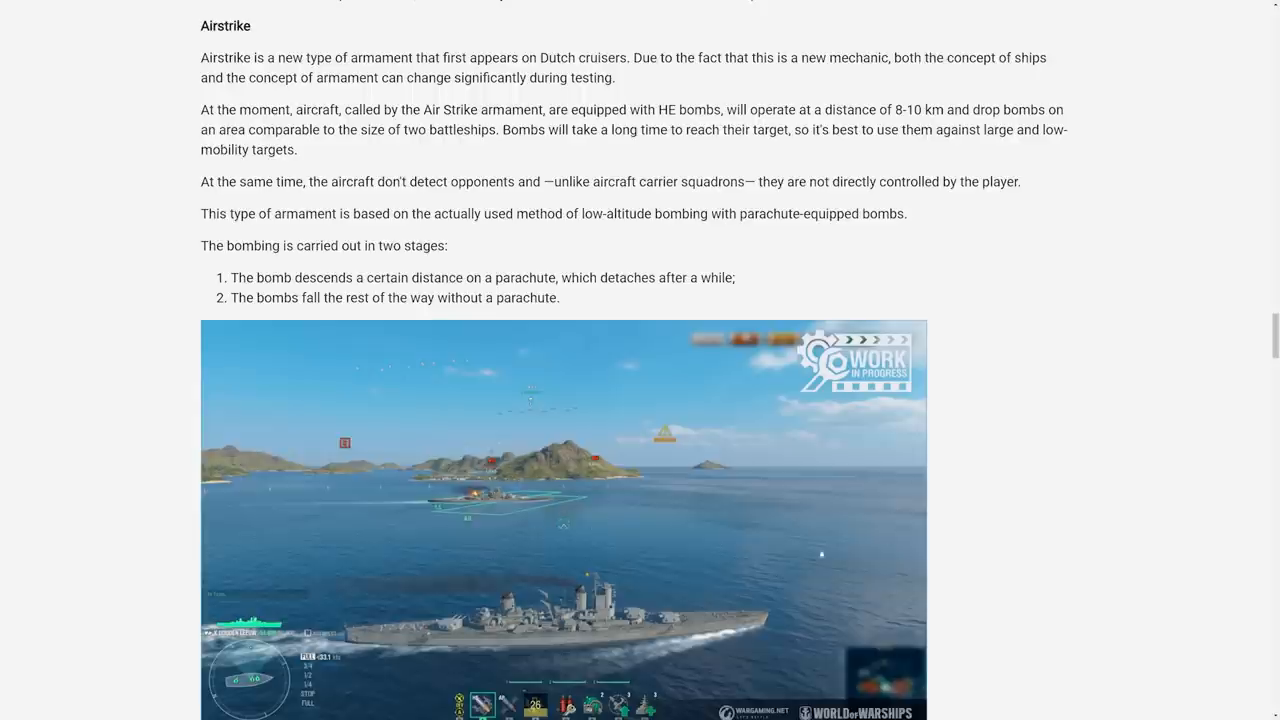
mouse_move(1041, 496)
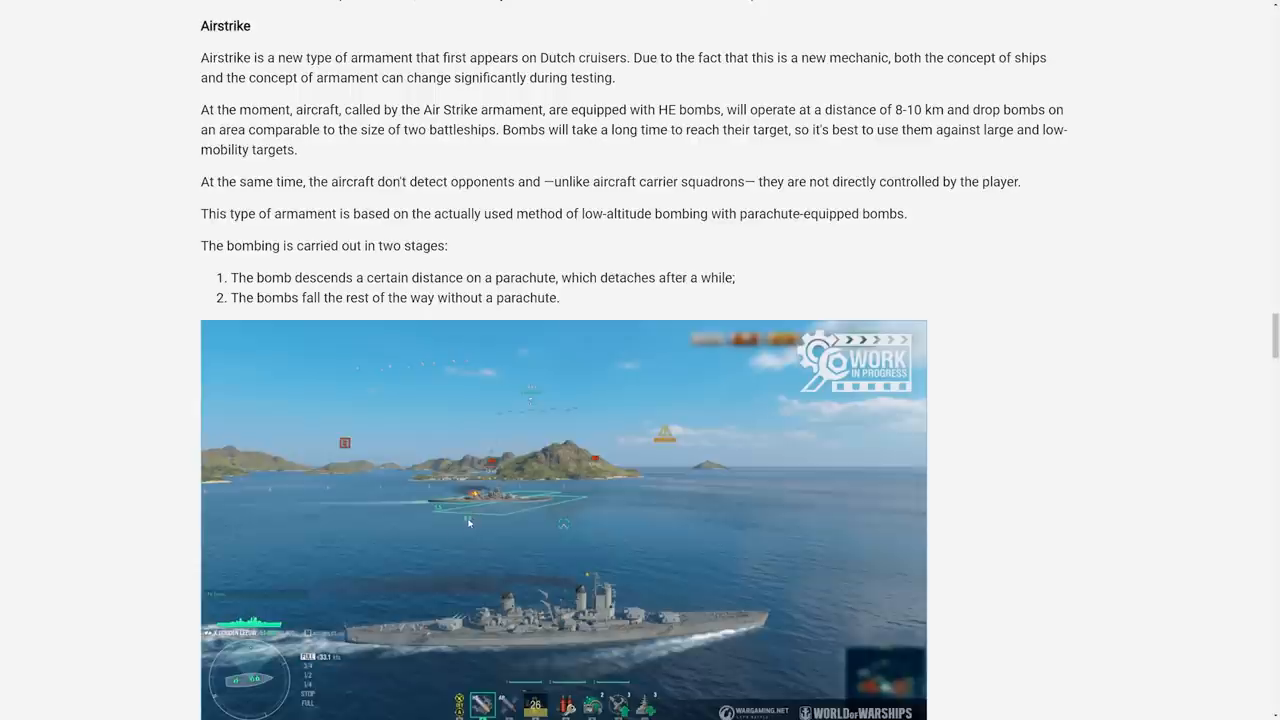
mouse_move(542, 597)
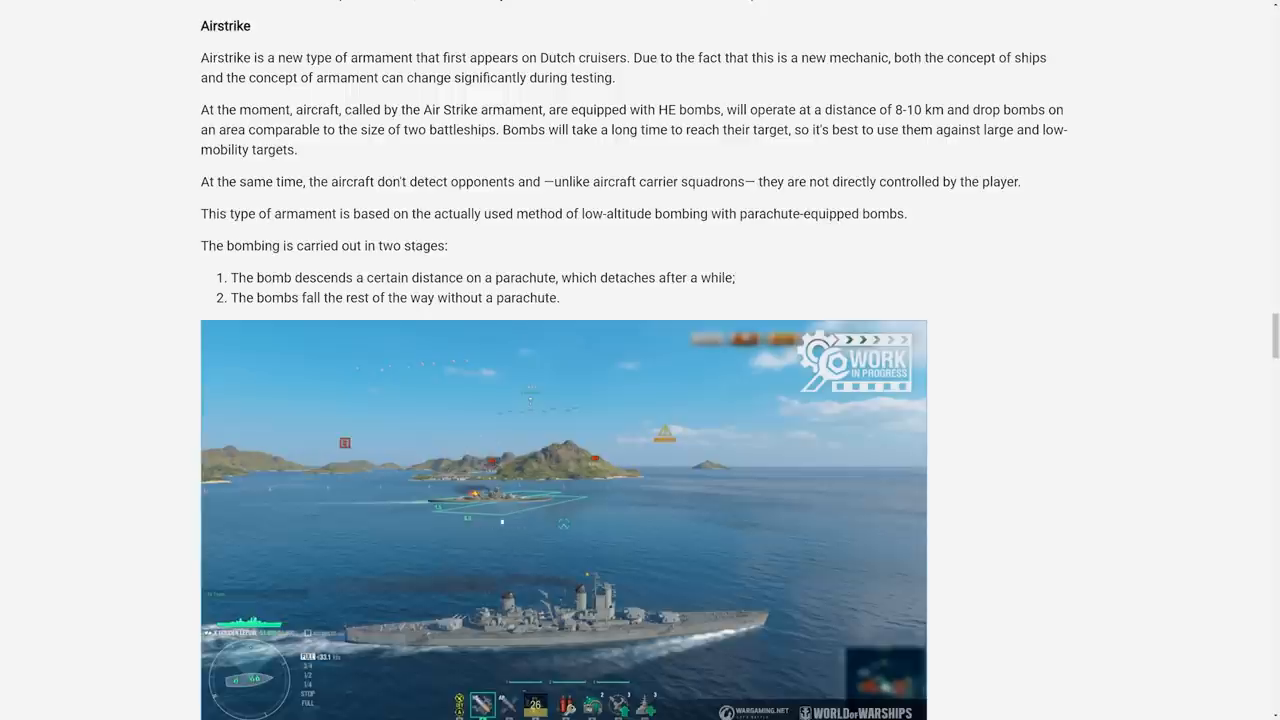
mouse_move(442, 487)
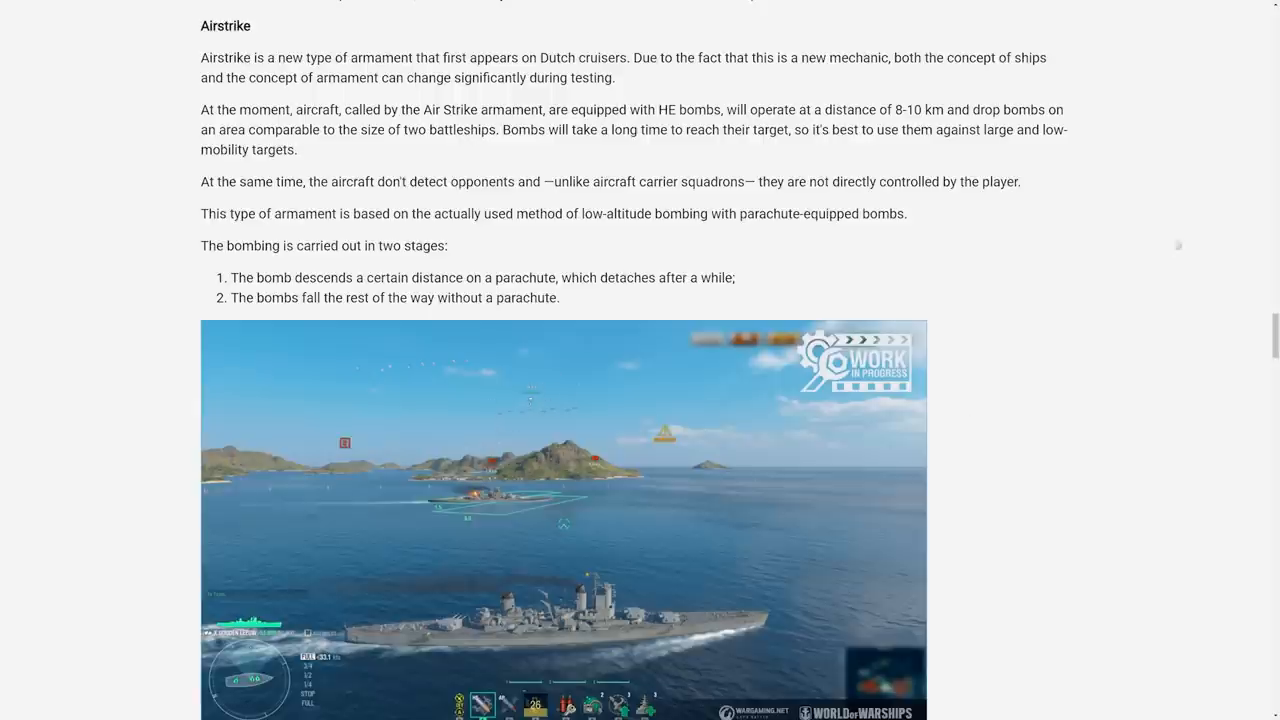
mouse_move(1188, 240)
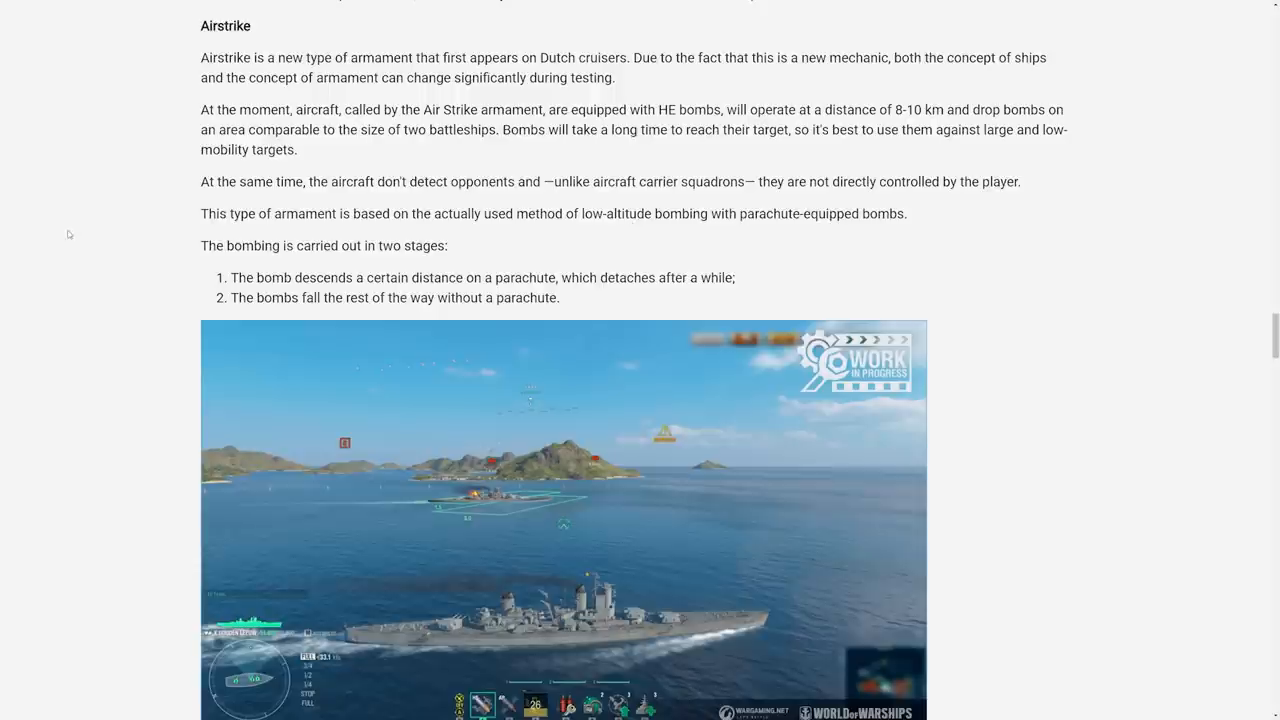
mouse_move(164, 231)
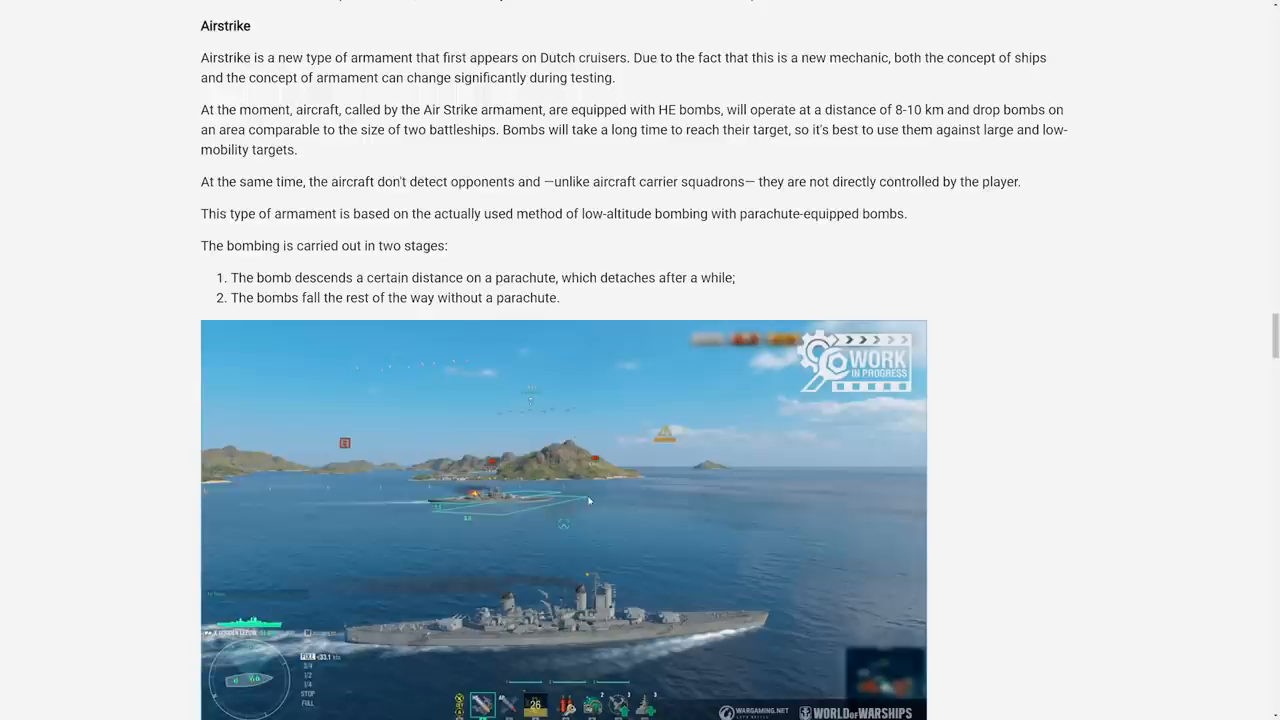
View the parachute-bomb screenshot, then return to the two-stage bombing list
scroll(down, 3)
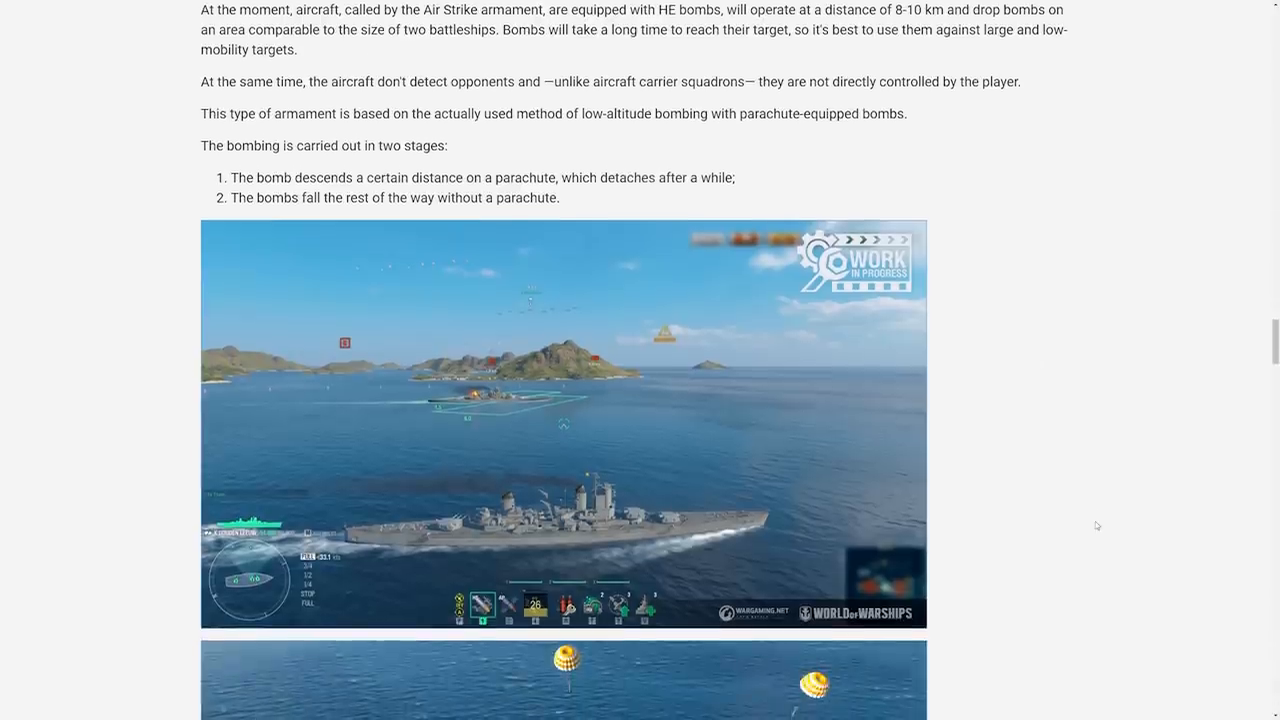
scroll(down, 3)
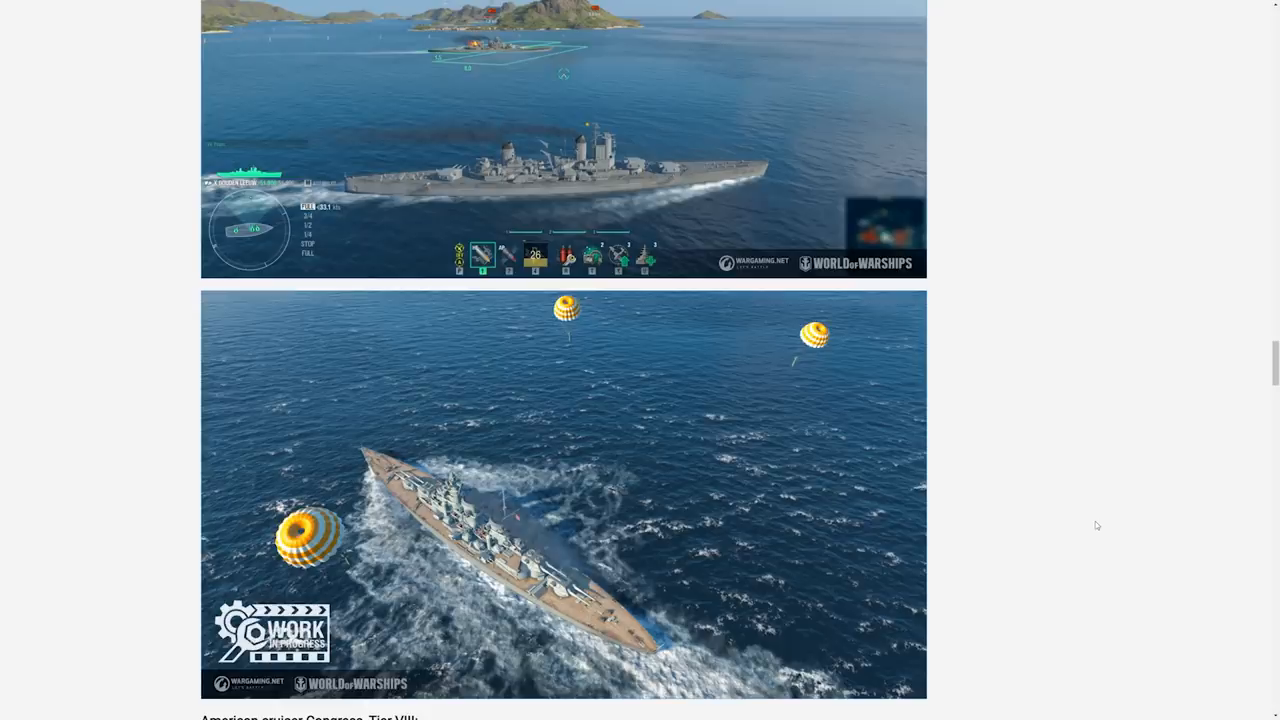
mouse_move(895, 355)
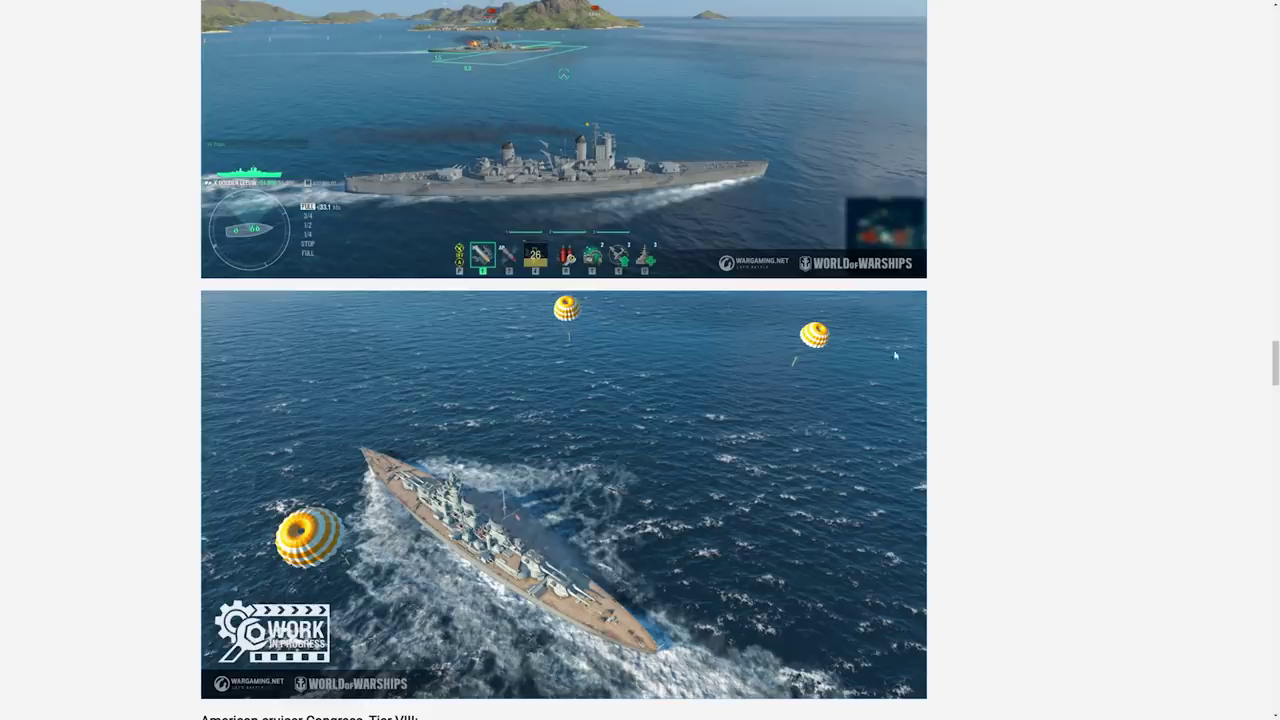
mouse_move(873, 428)
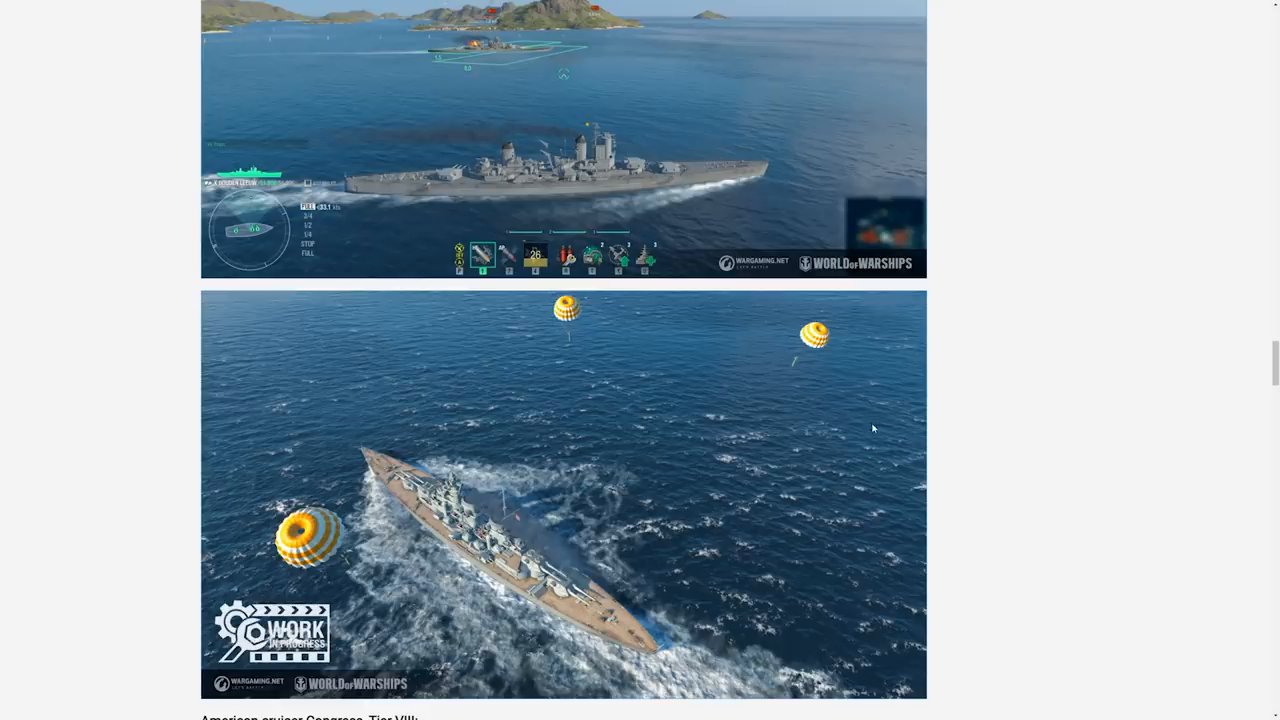
mouse_move(1080, 466)
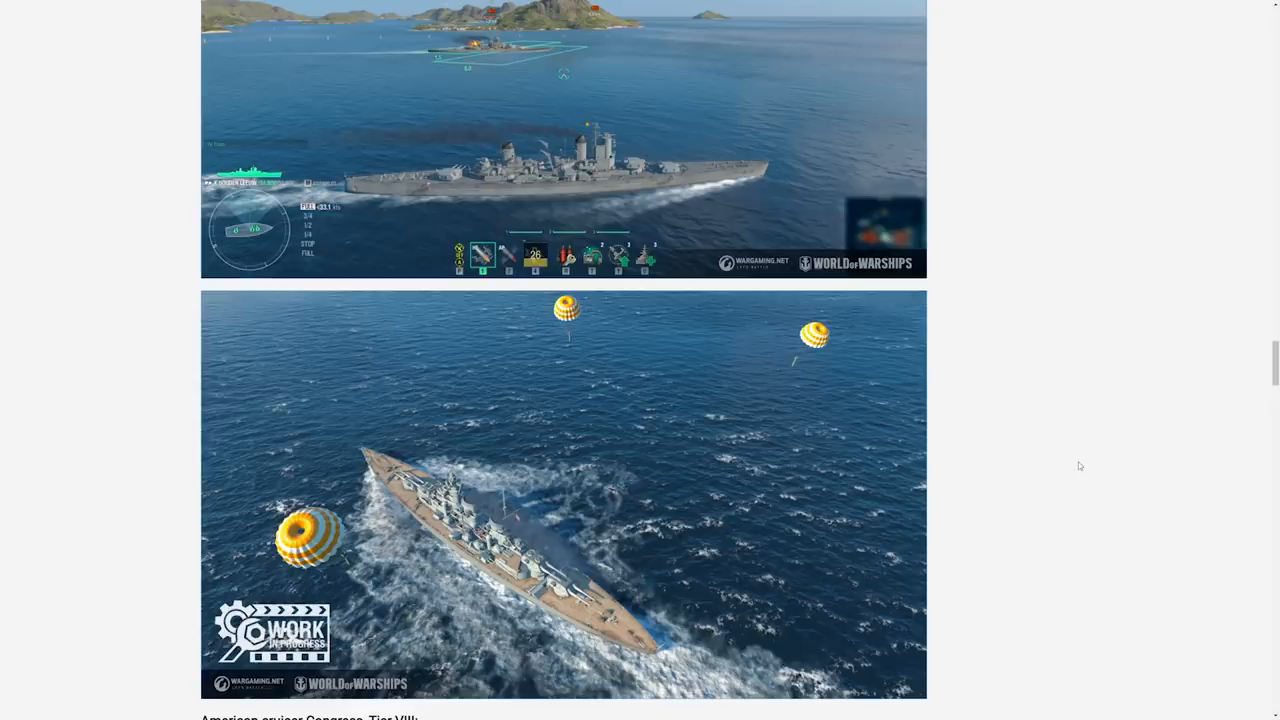
mouse_move(1052, 468)
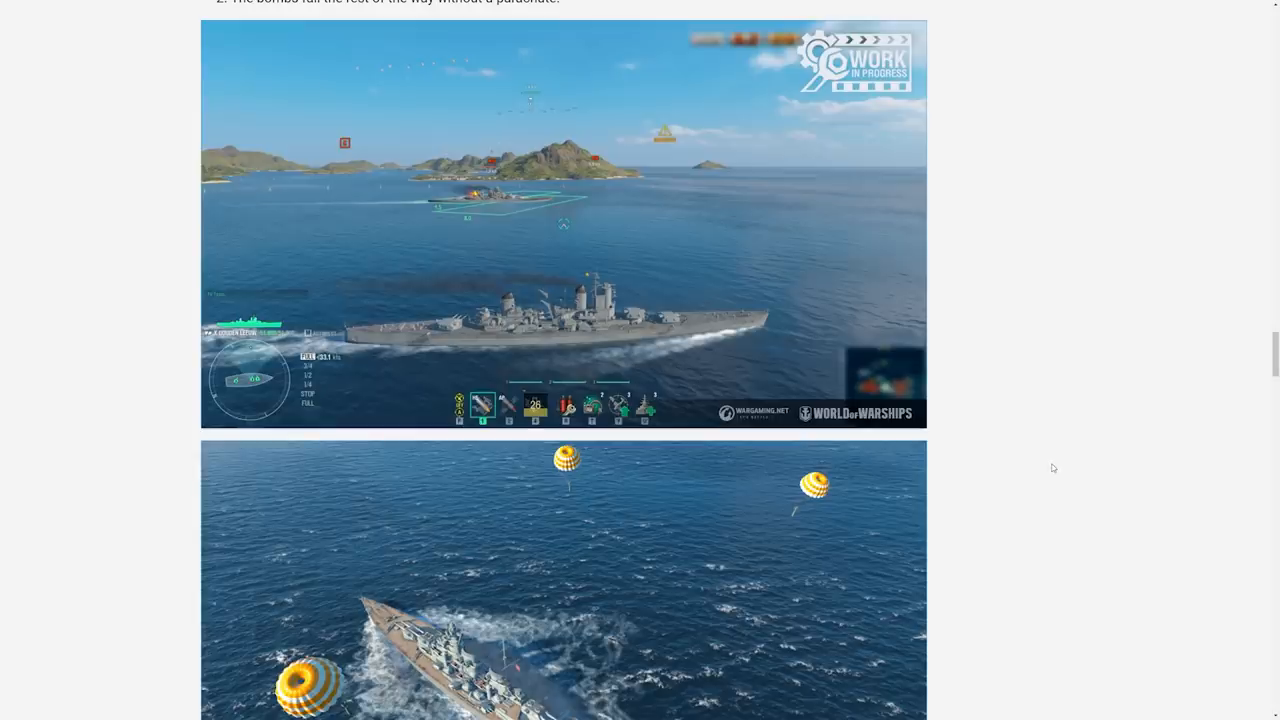
mouse_move(1015, 430)
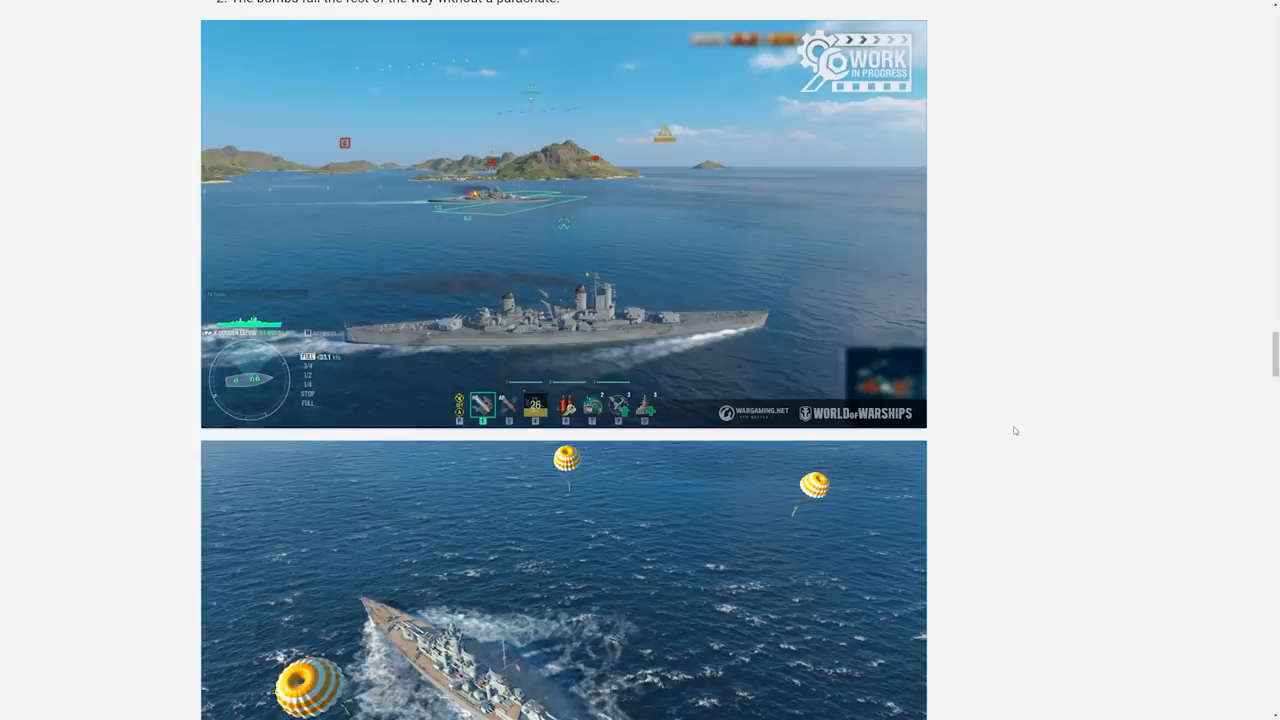
scroll(up, 3)
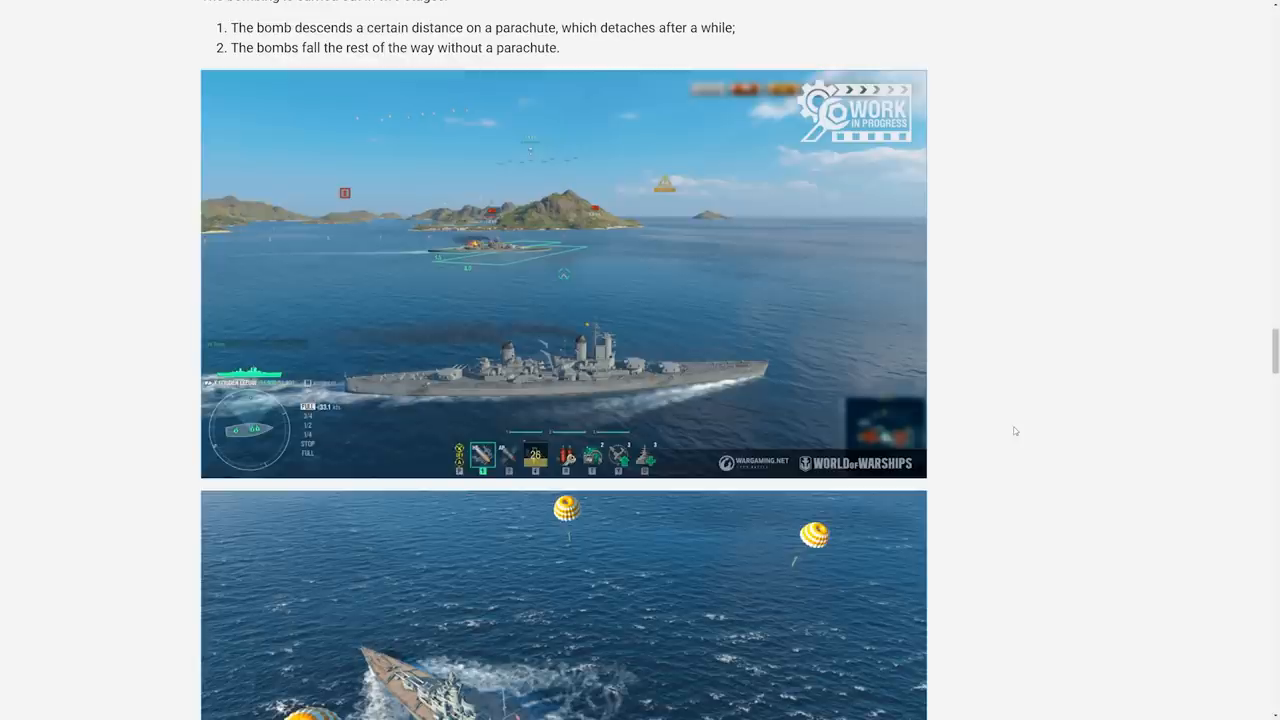
scroll(up, 3)
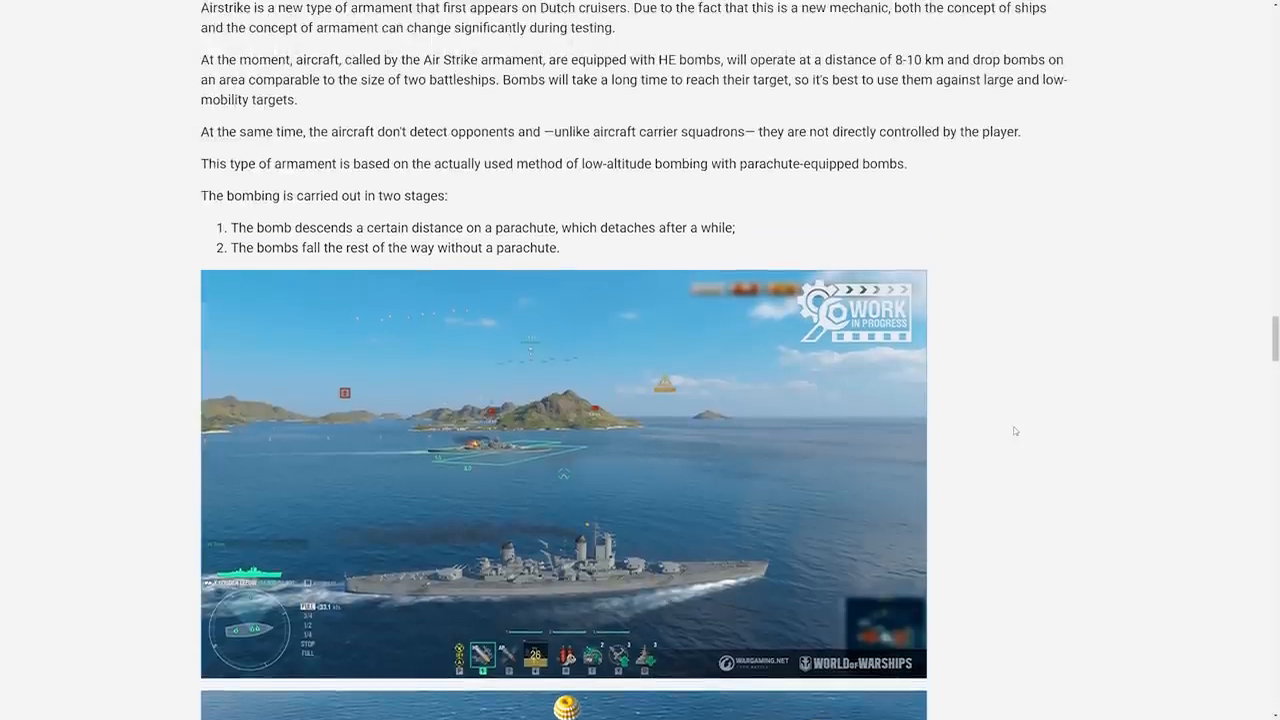
scroll(up, 3)
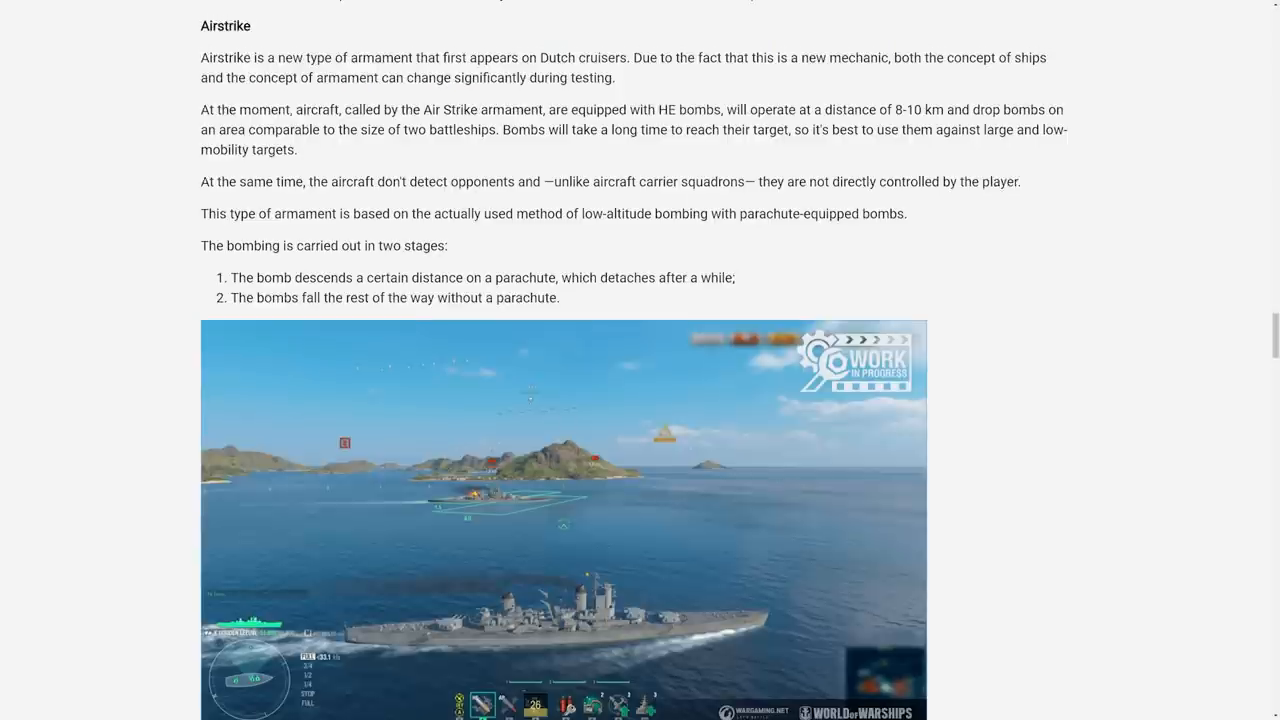
mouse_move(771, 438)
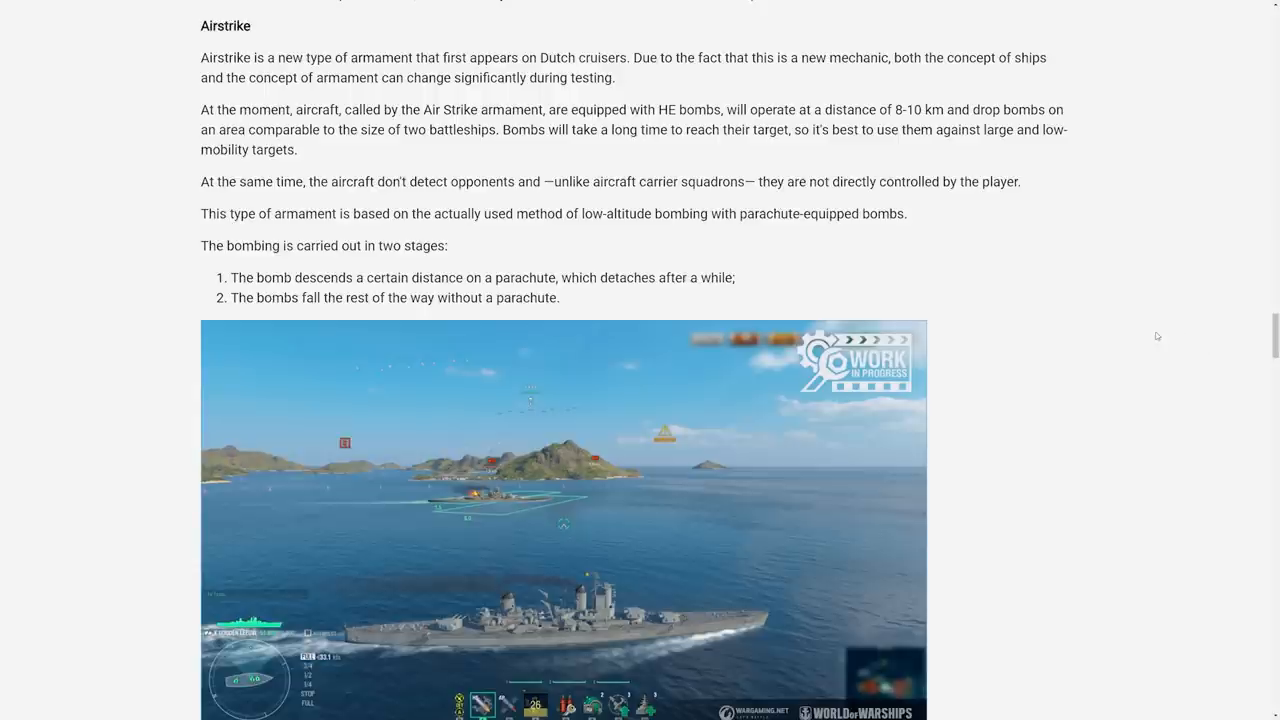
scroll(down, 3)
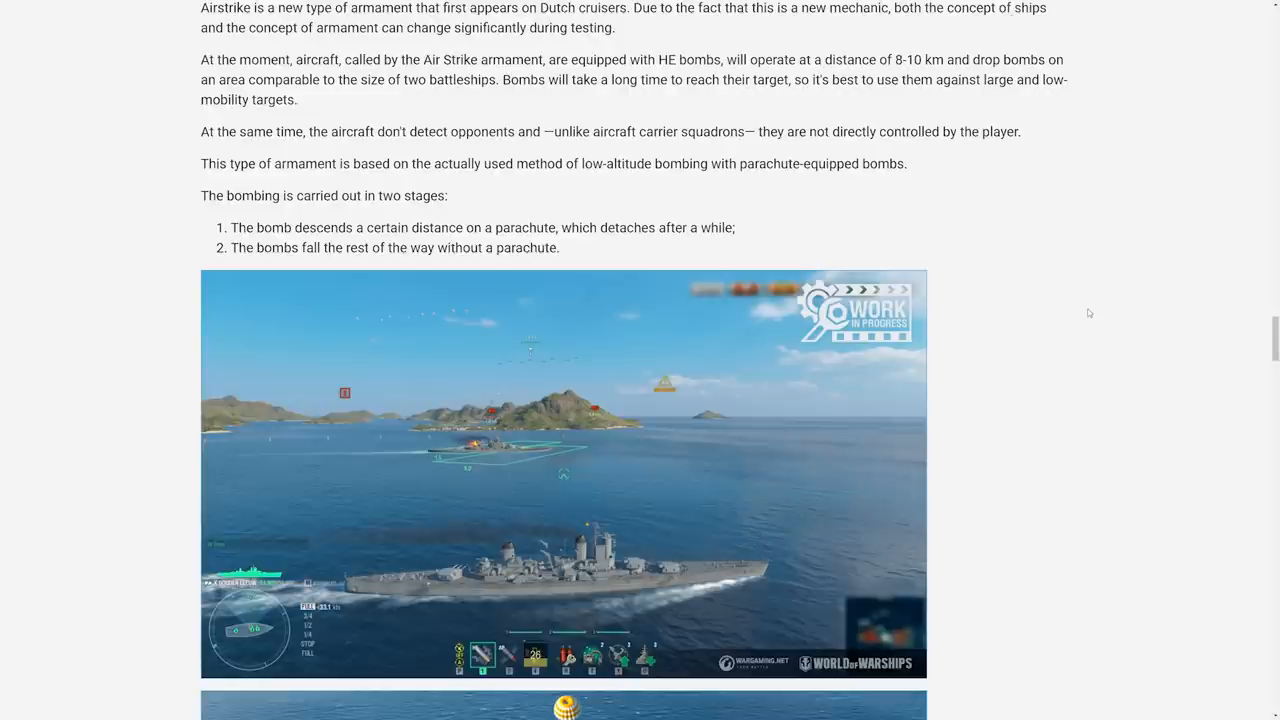
Highlight the phrase about aircraft not detecting opponents, then scroll to the Congress, Tier VIII heading
drag(384, 131, 533, 131)
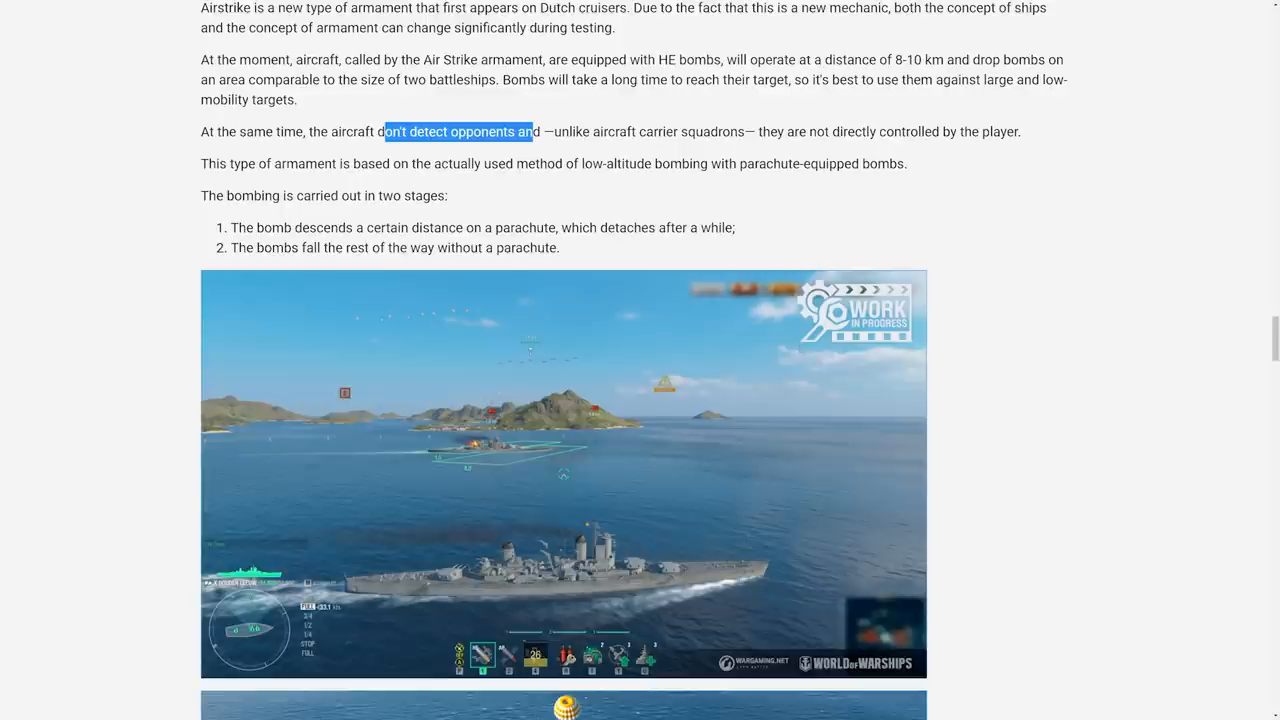
drag(385, 131, 865, 131)
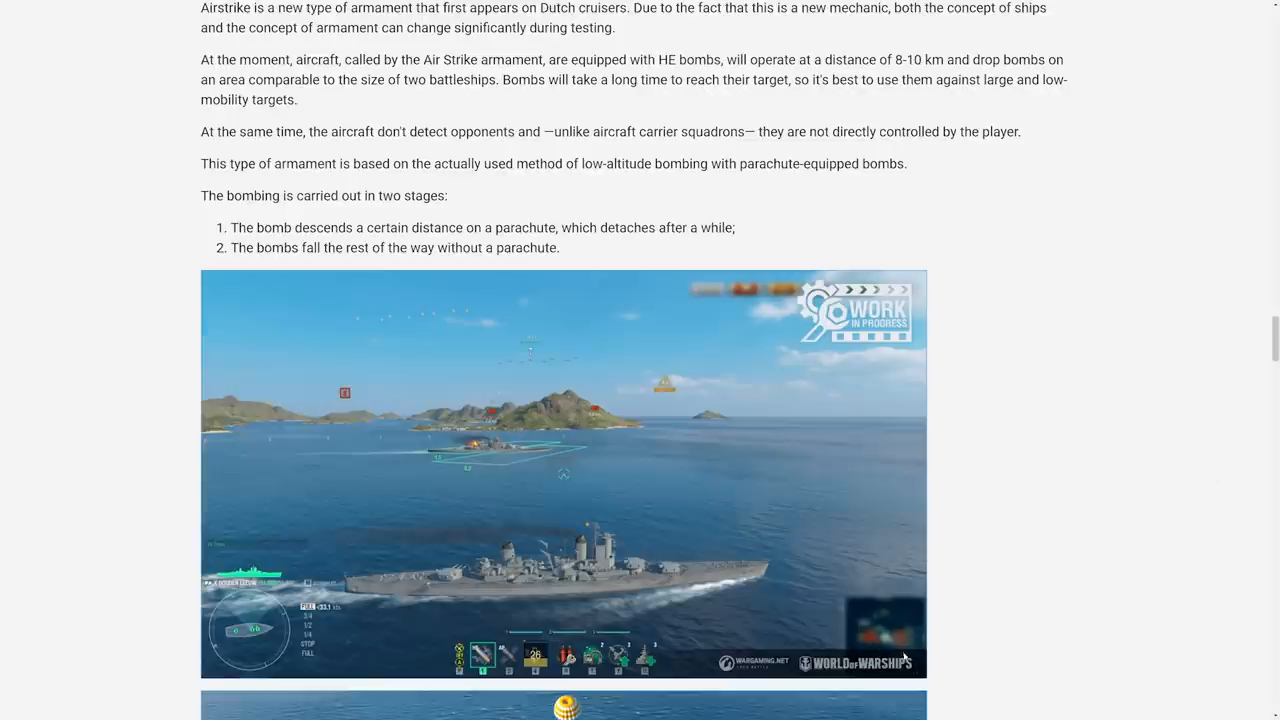
mouse_move(875, 643)
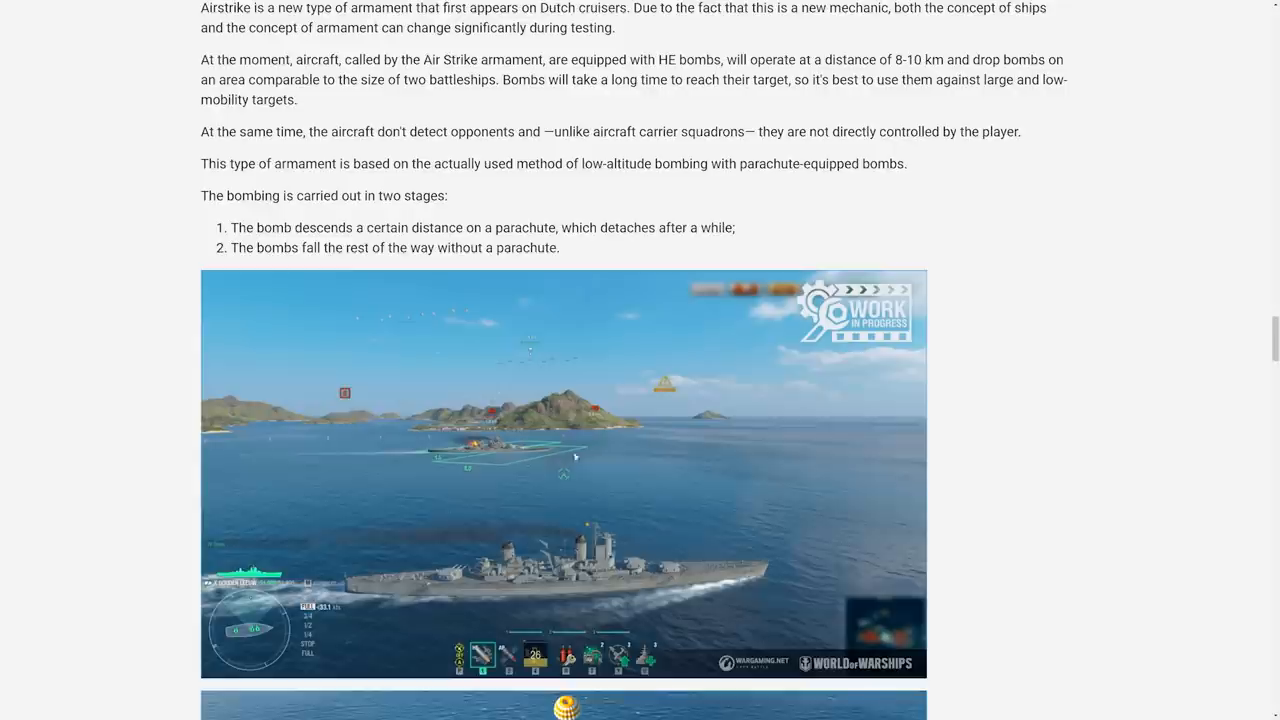
mouse_move(1110, 328)
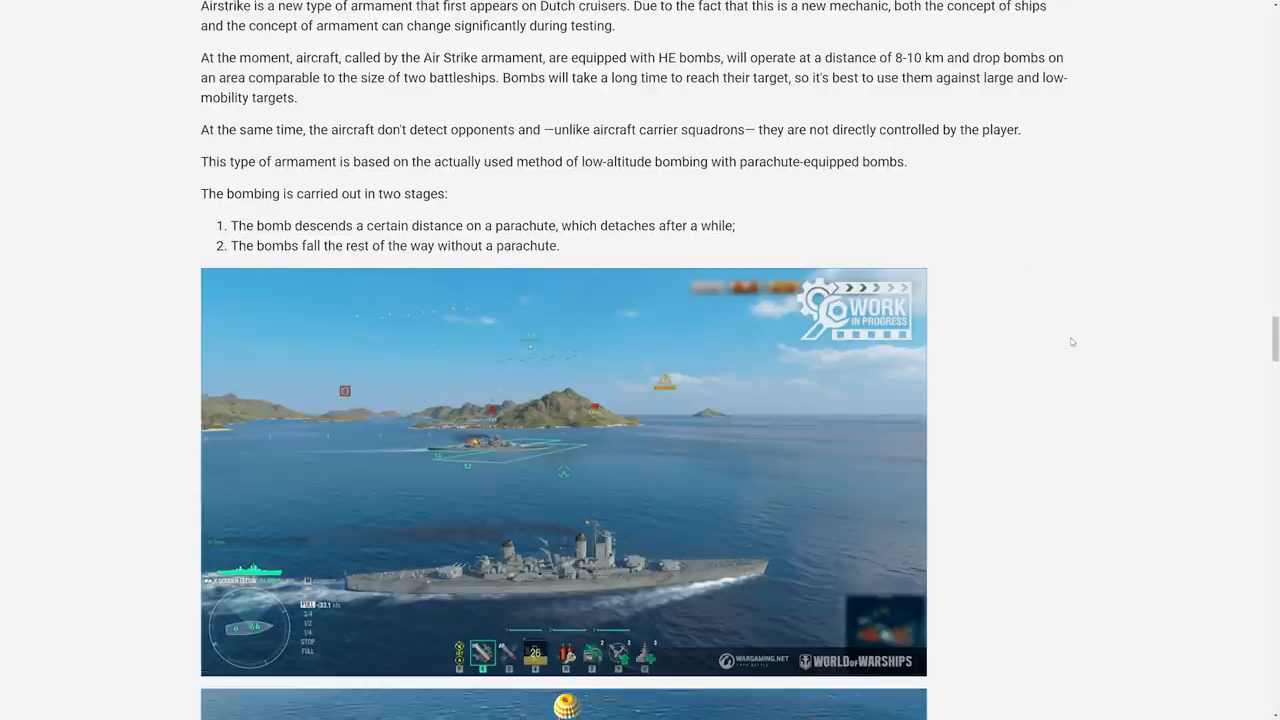
scroll(down, 3)
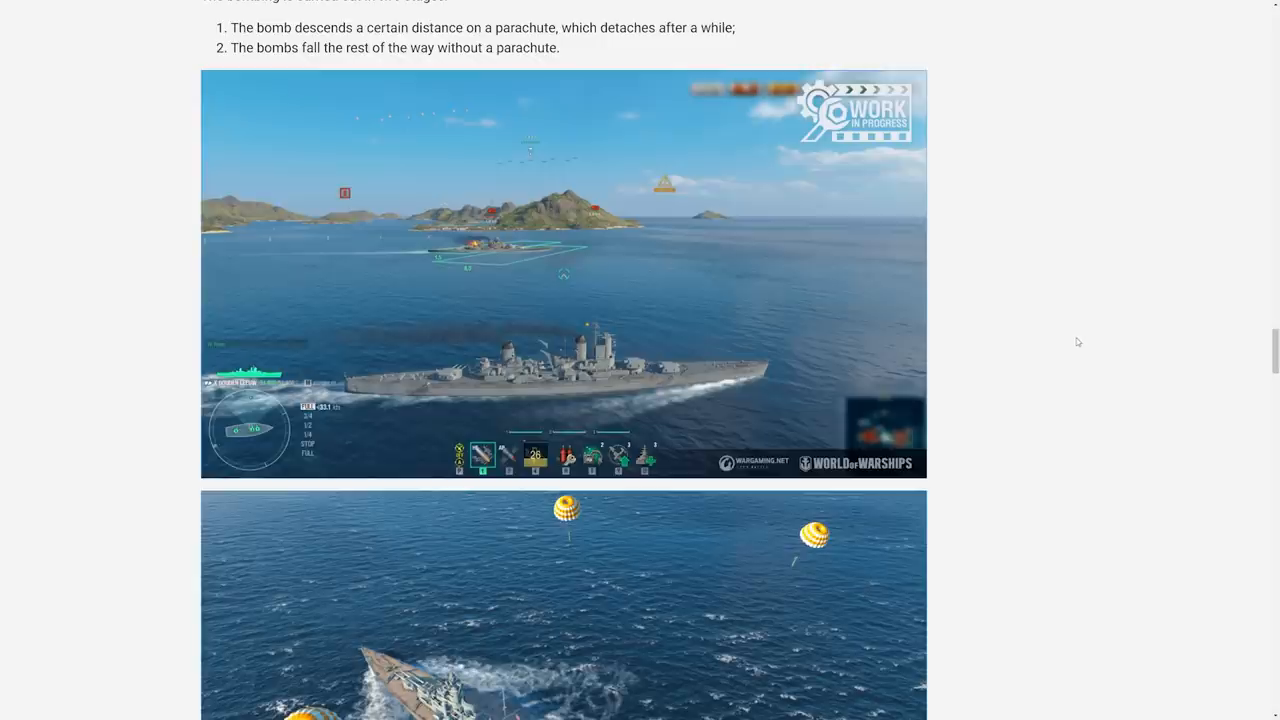
mouse_move(1084, 341)
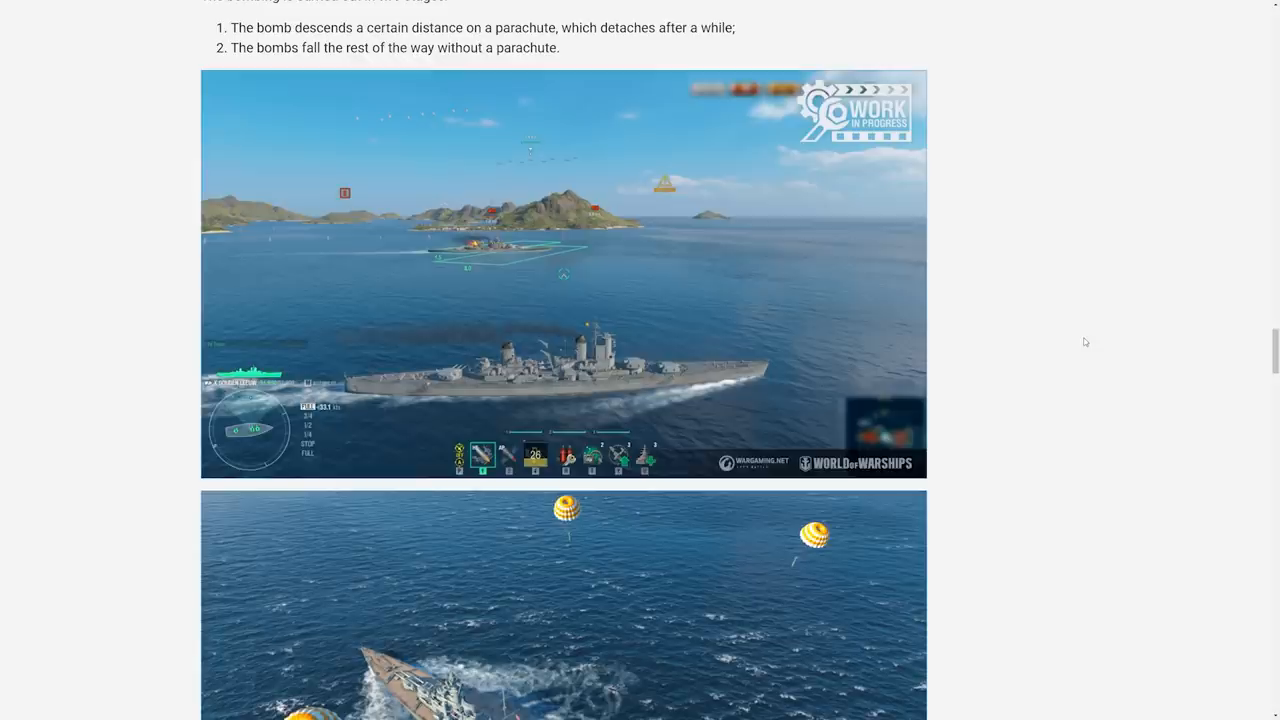
mouse_move(1067, 331)
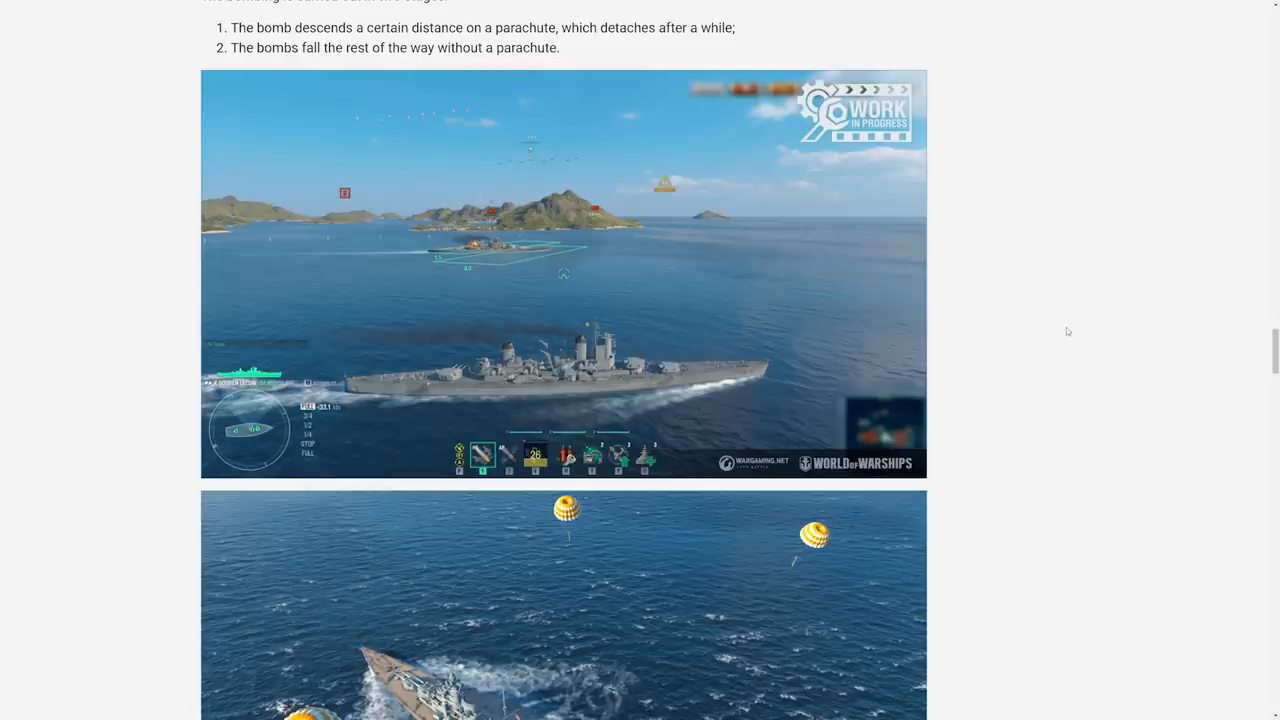
scroll(up, 3)
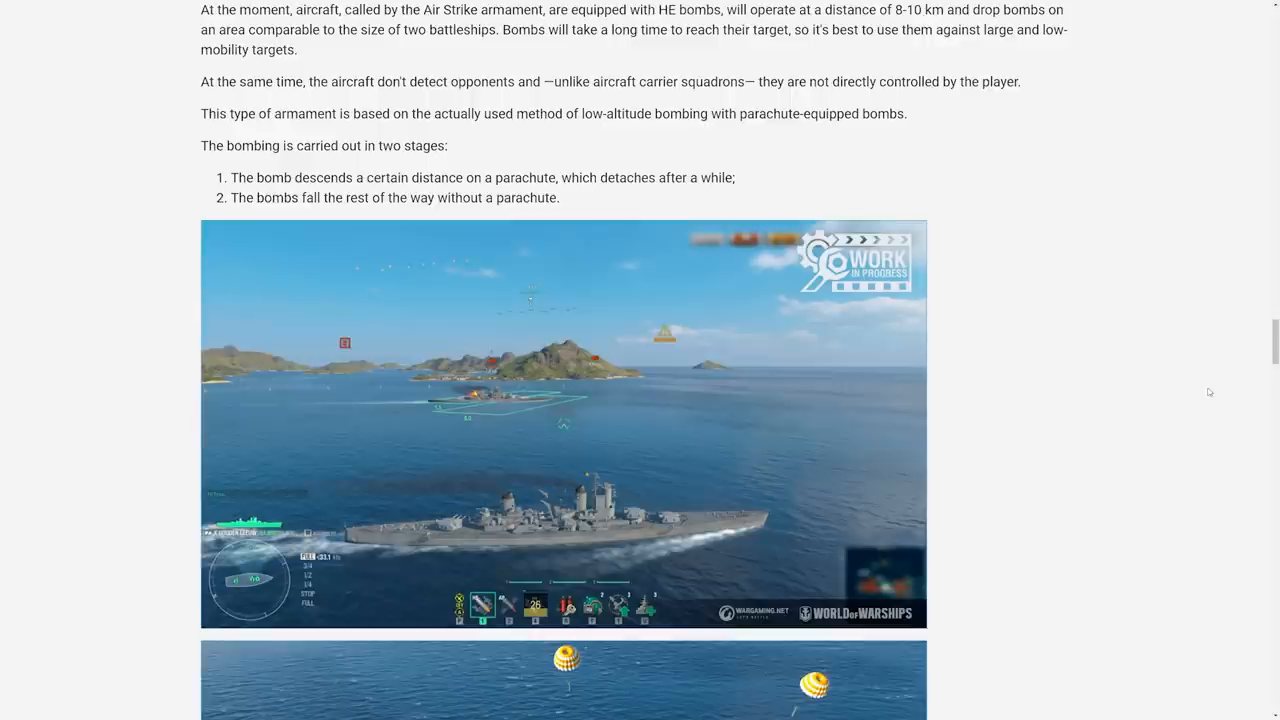
mouse_move(1217, 386)
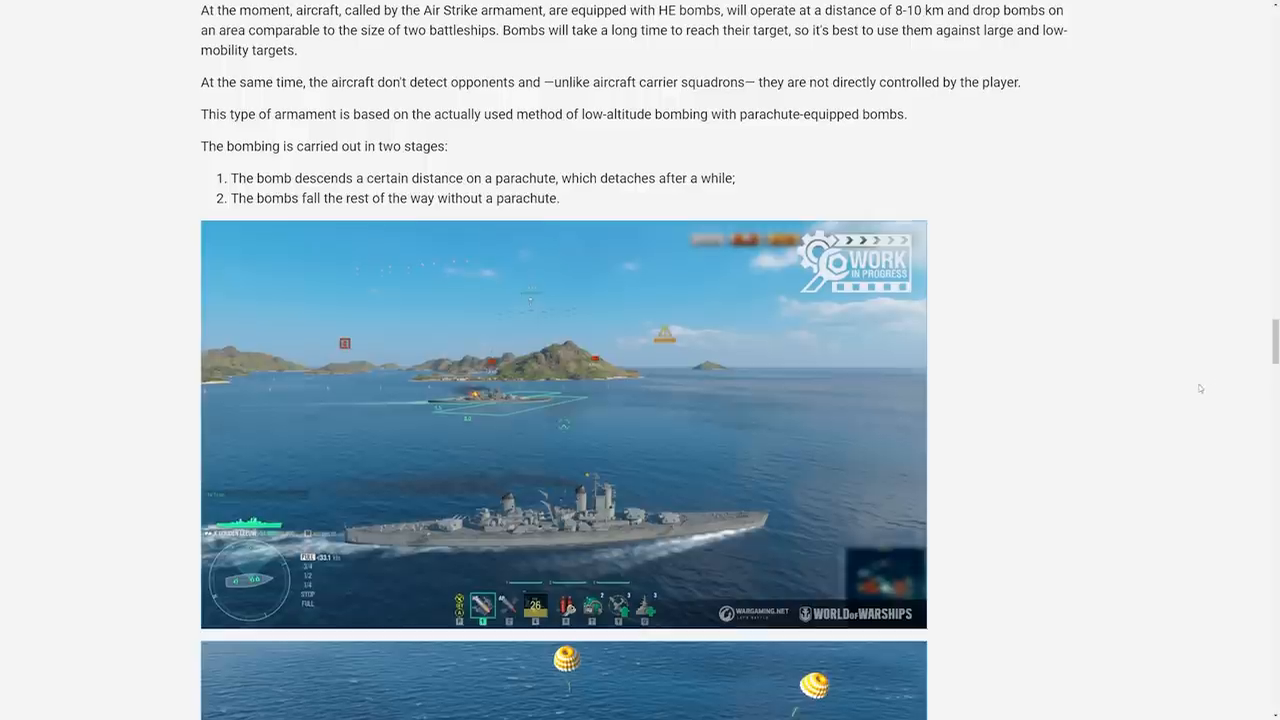
scroll(up, 3)
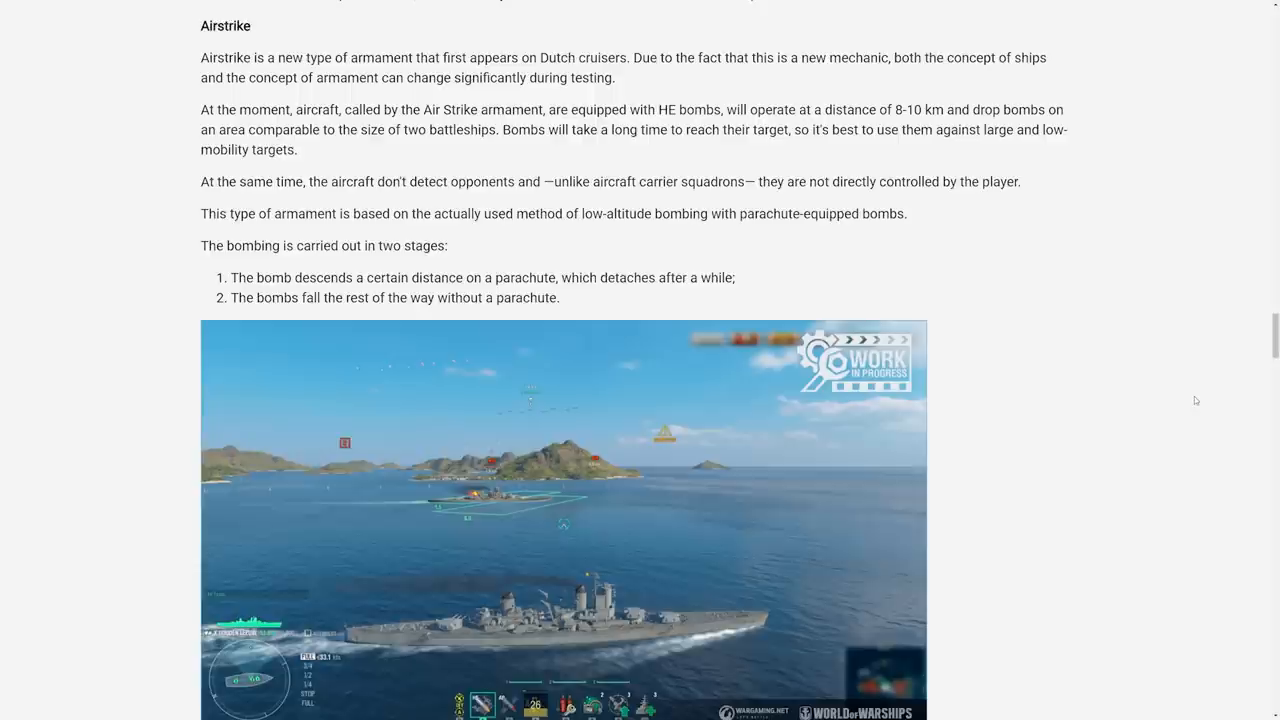
mouse_move(1080, 263)
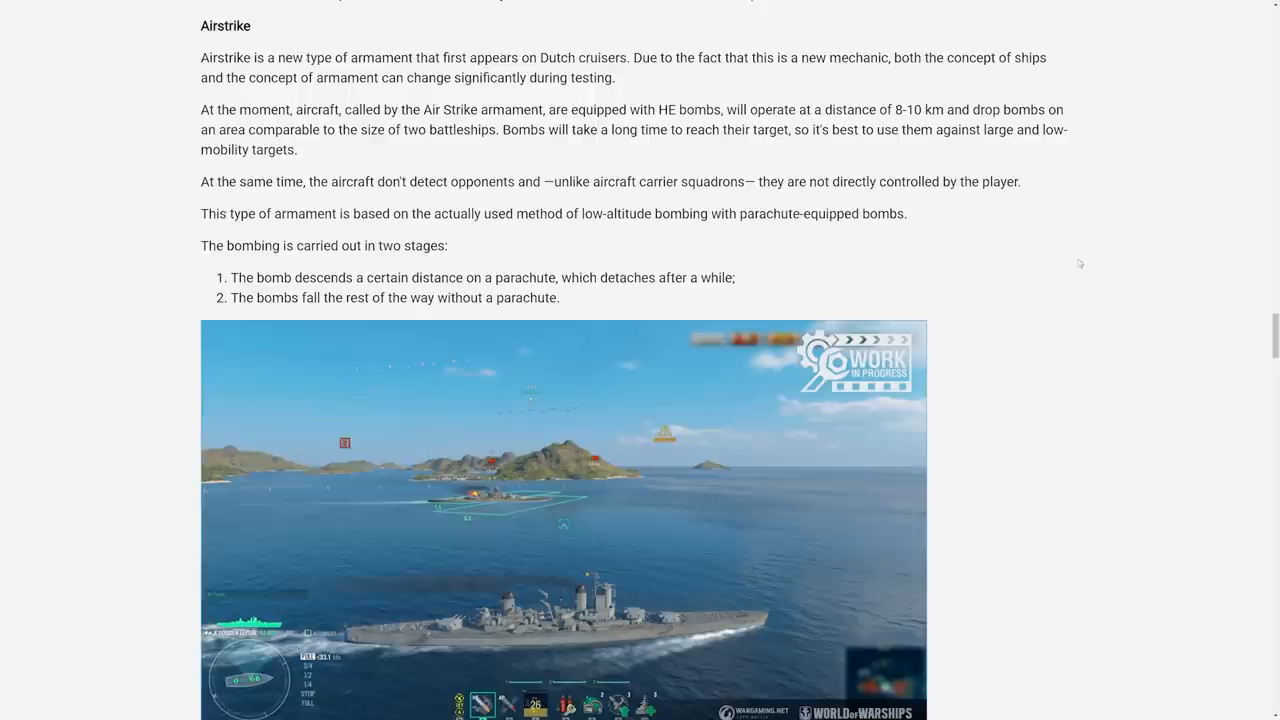
mouse_move(986, 294)
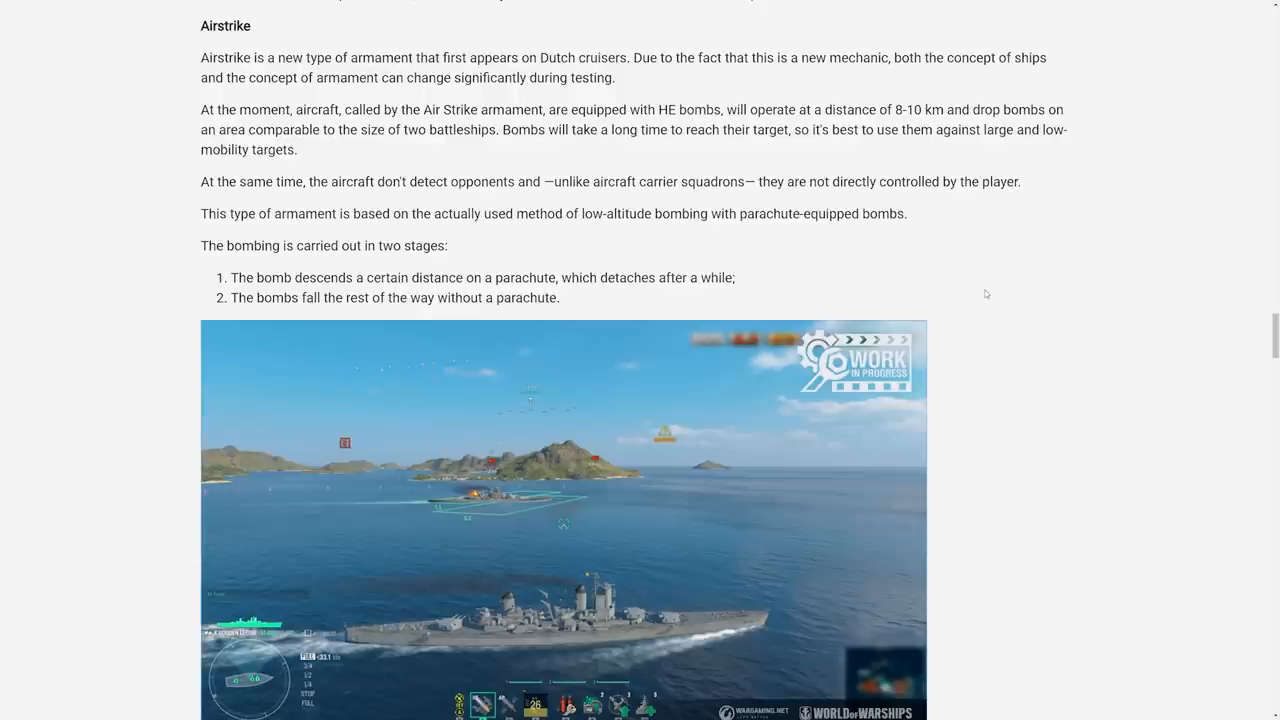
mouse_move(257, 525)
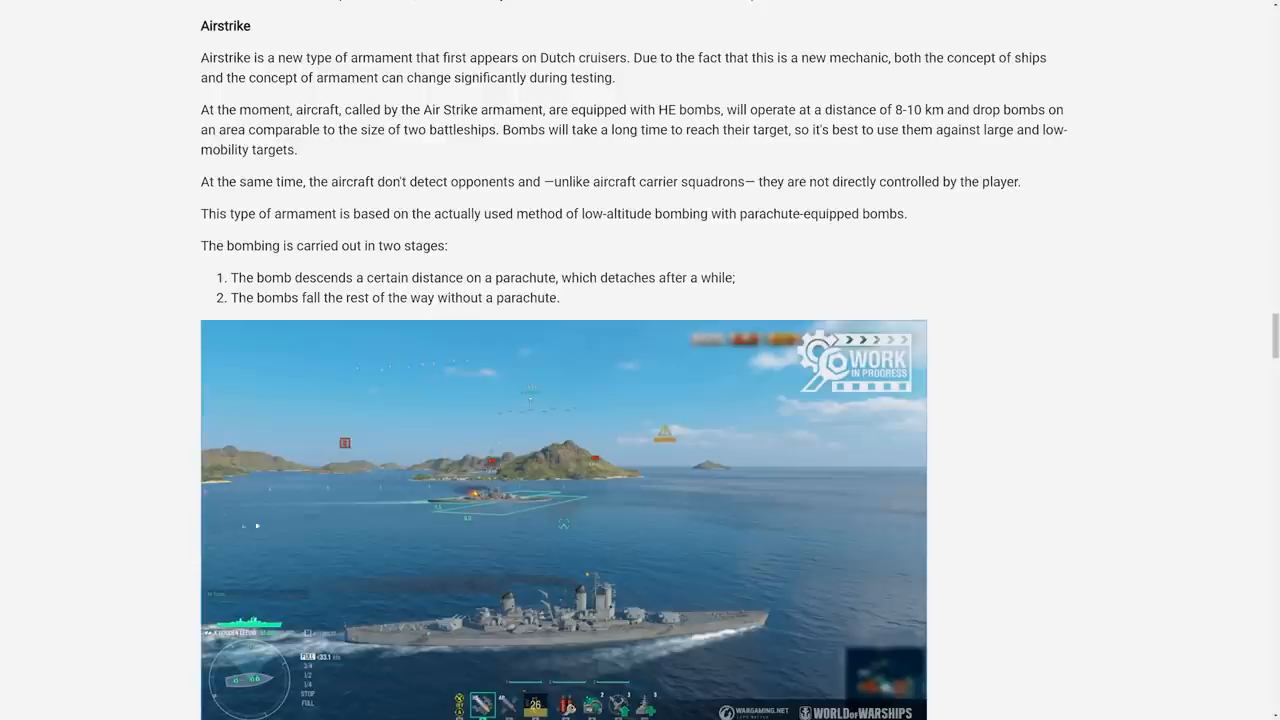
mouse_move(1135, 360)
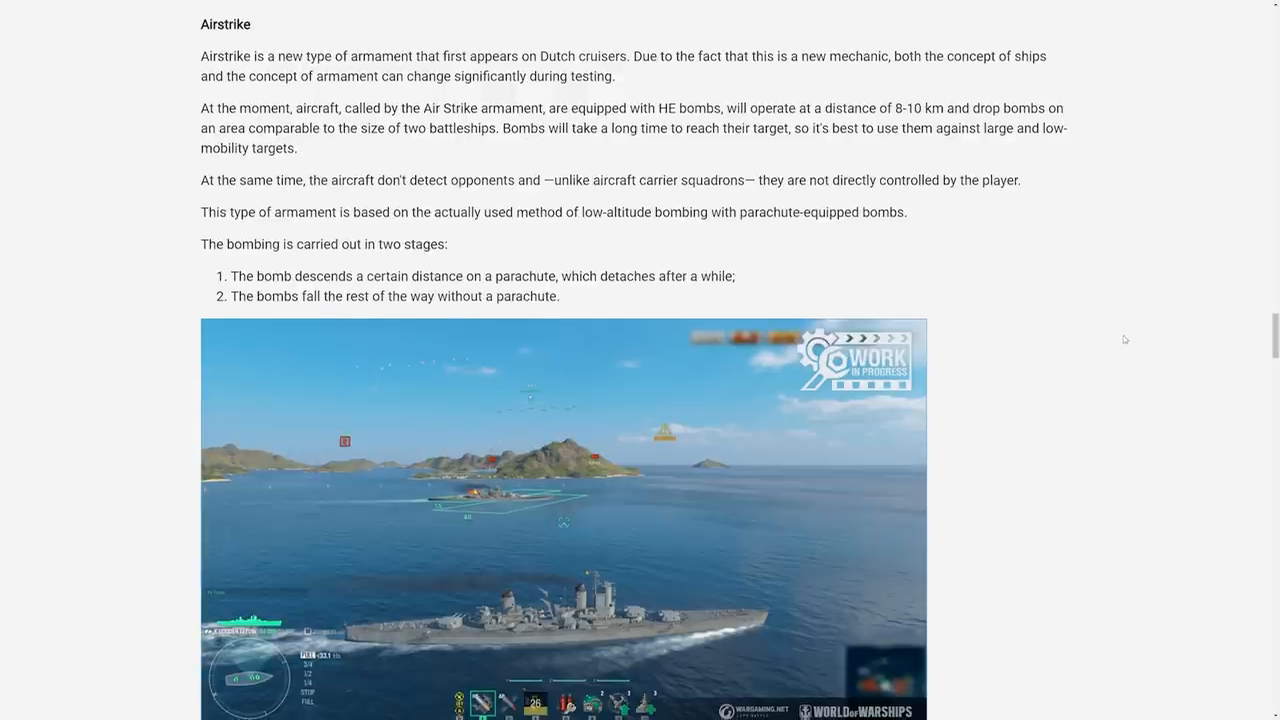
scroll(down, 3)
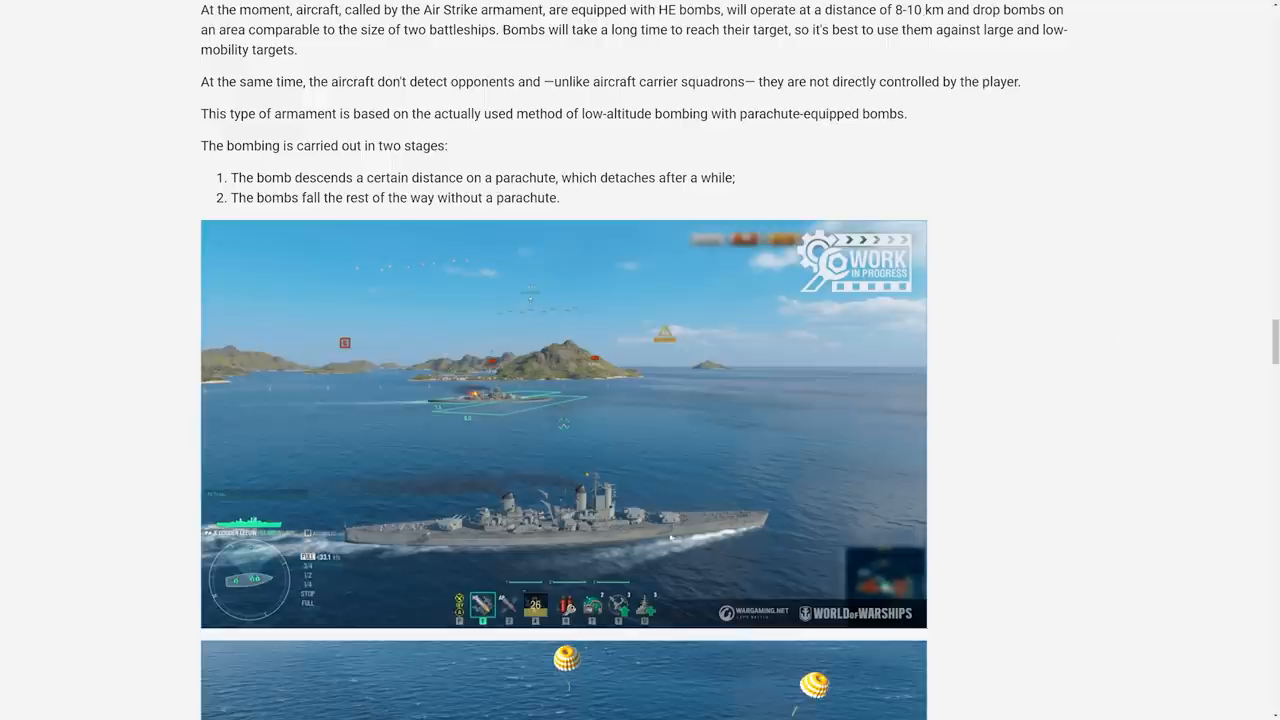
scroll(up, 3)
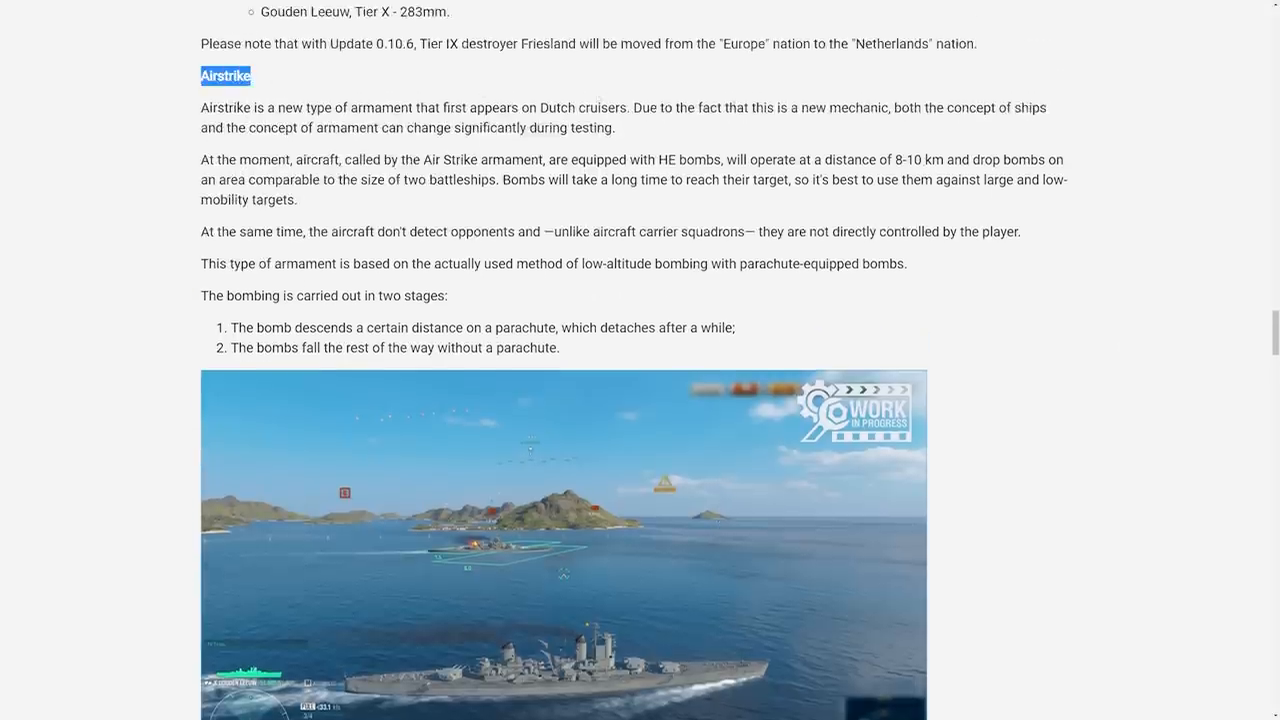
scroll(down, 3)
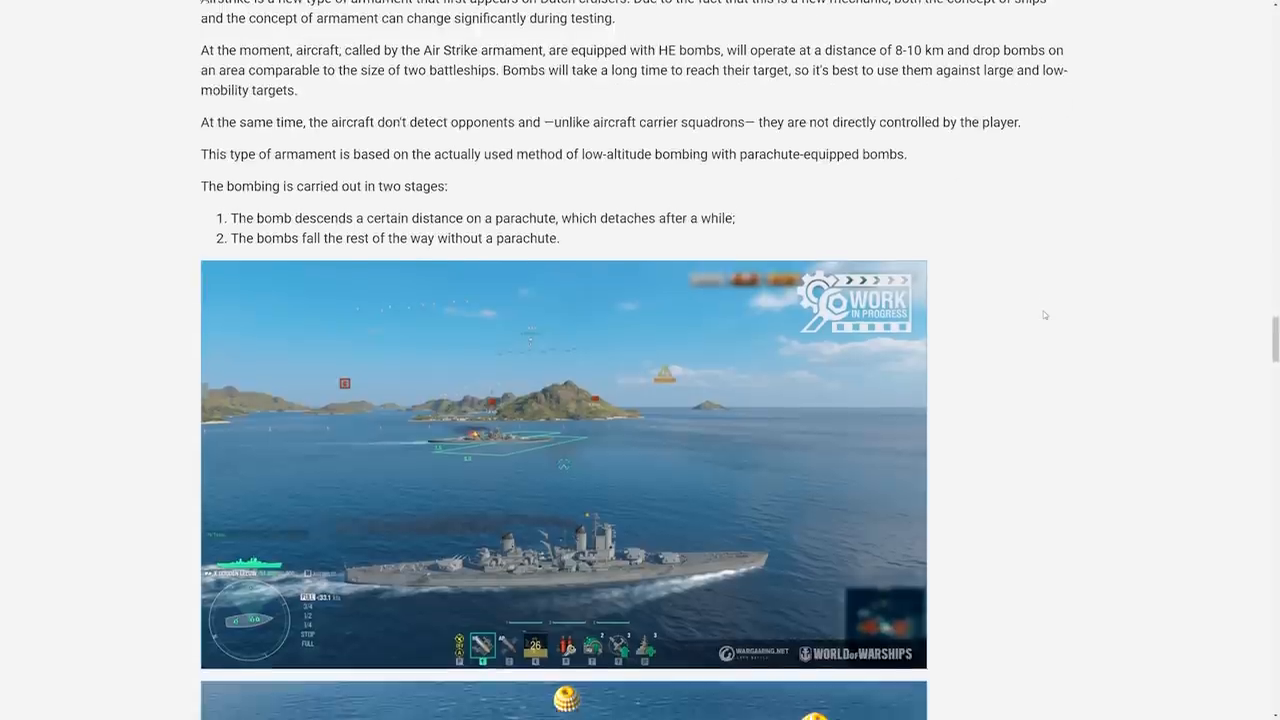
scroll(down, 3)
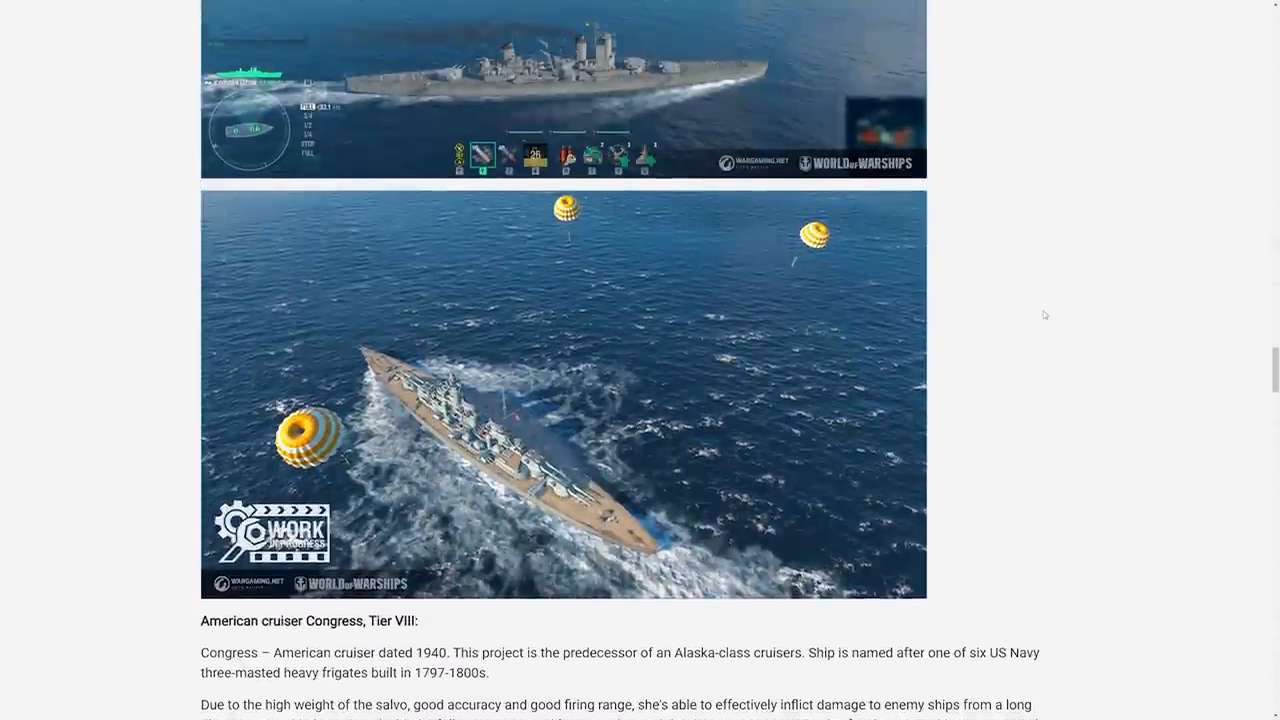
Clear the Congress heading highlight and scroll to Van Kinsbergen's characteristics
scroll(down, 3)
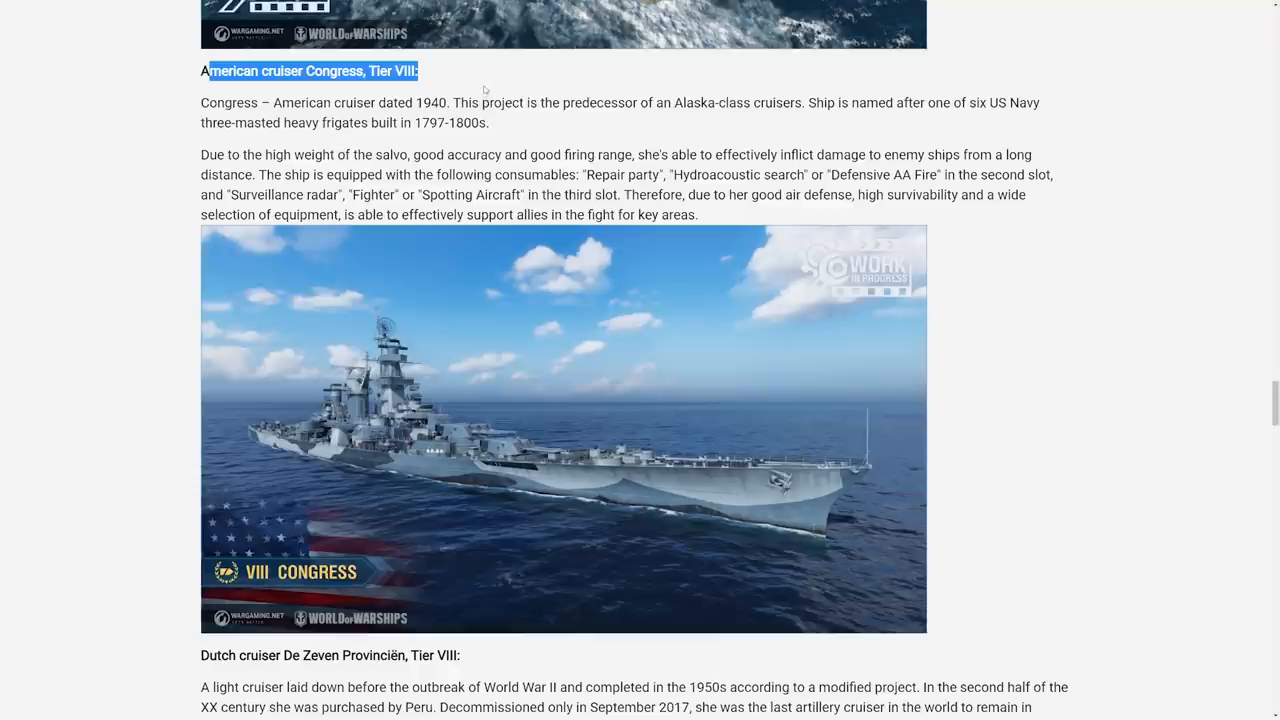
click(550, 230)
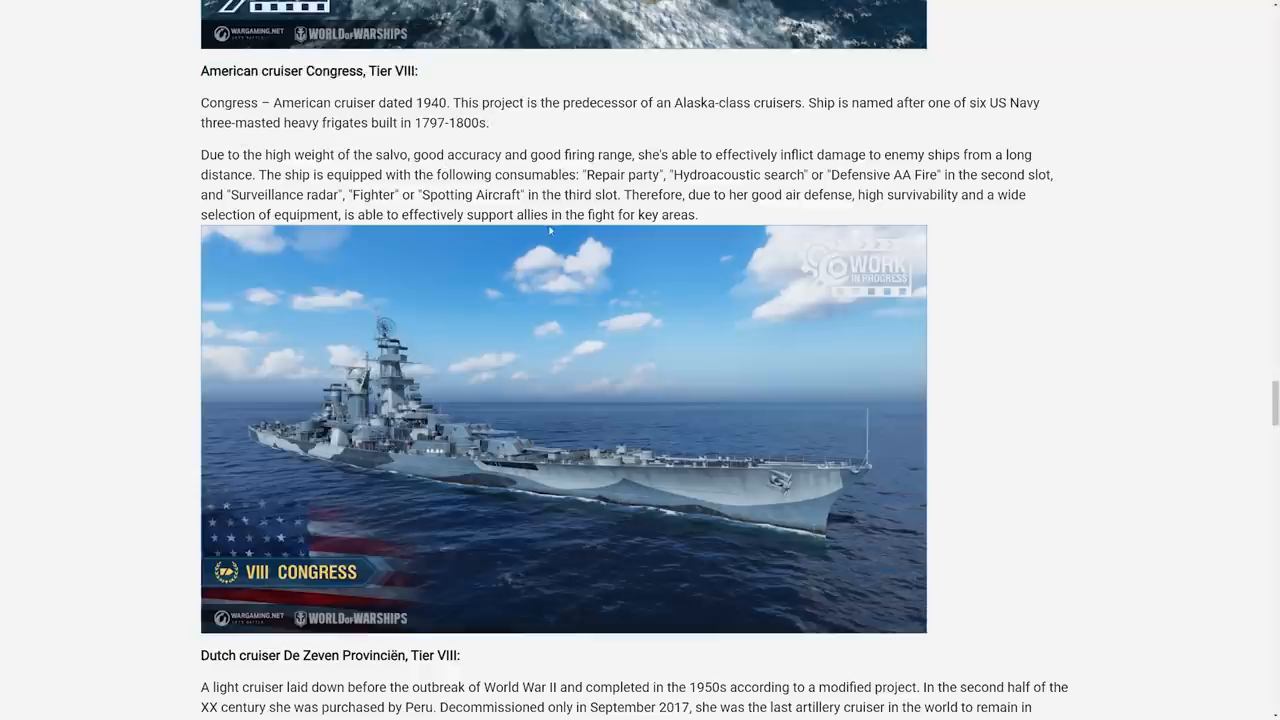
scroll(down, 3)
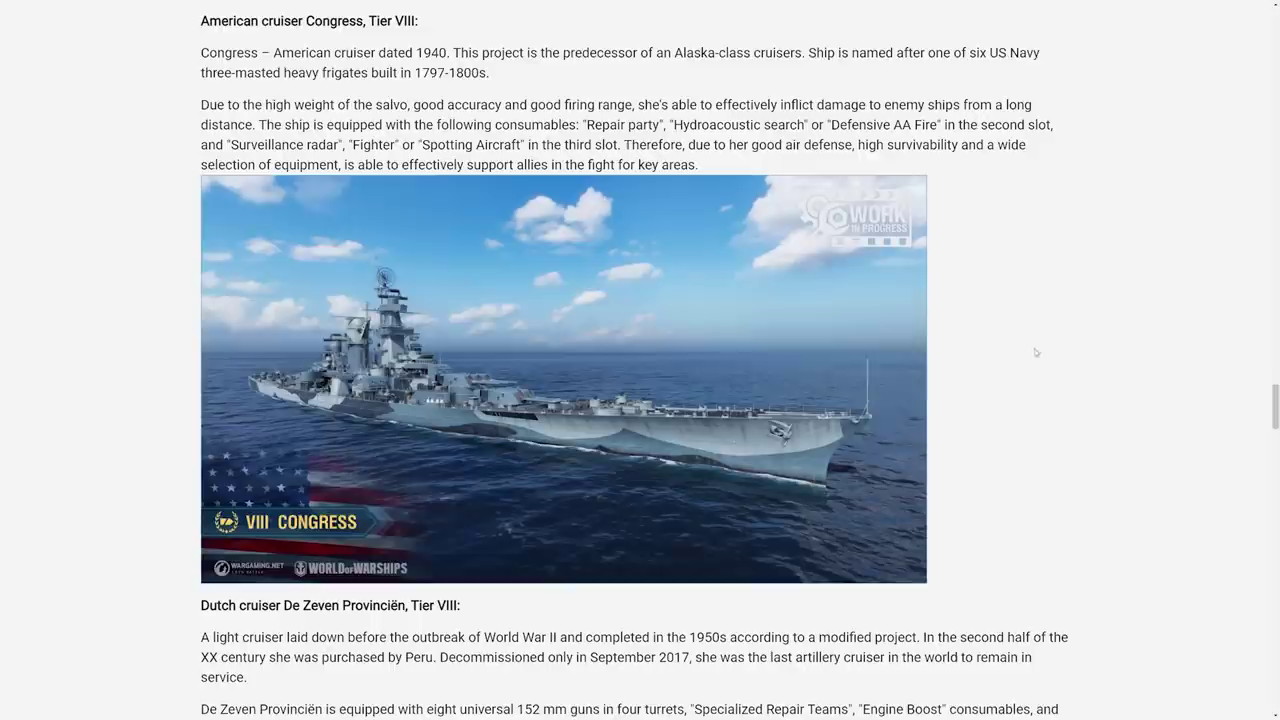
mouse_move(1068, 380)
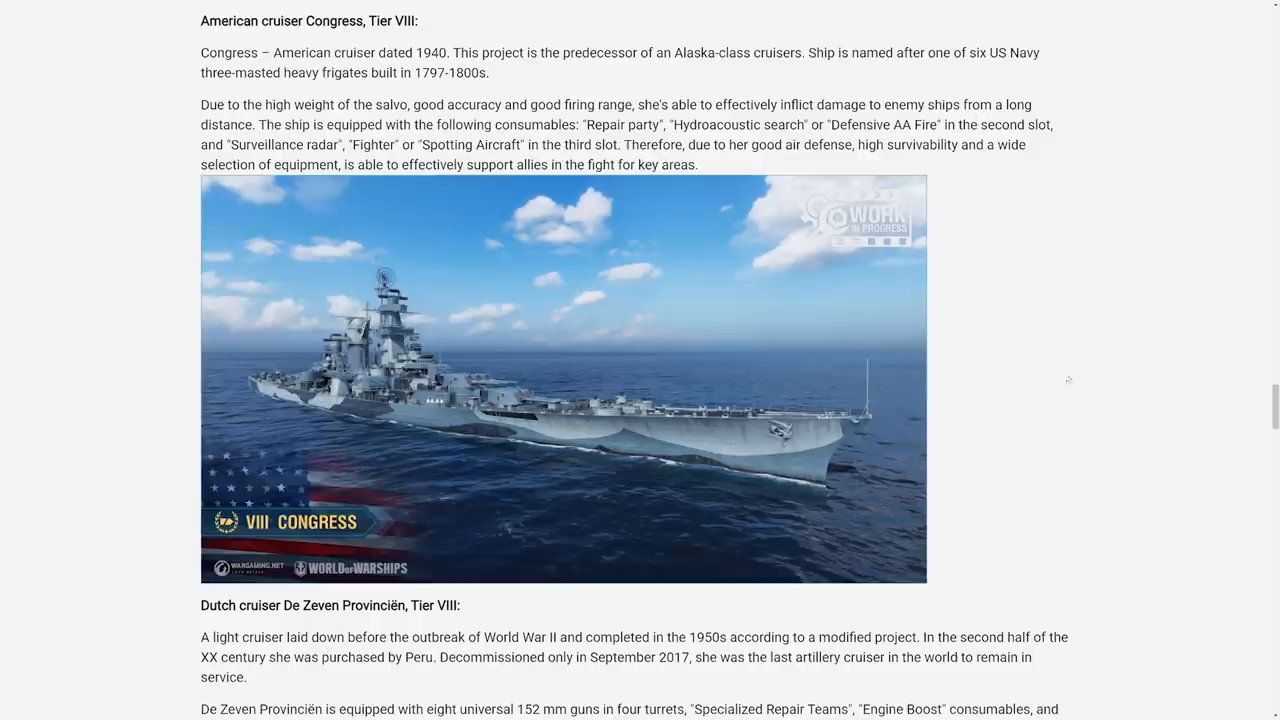
scroll(down, 3)
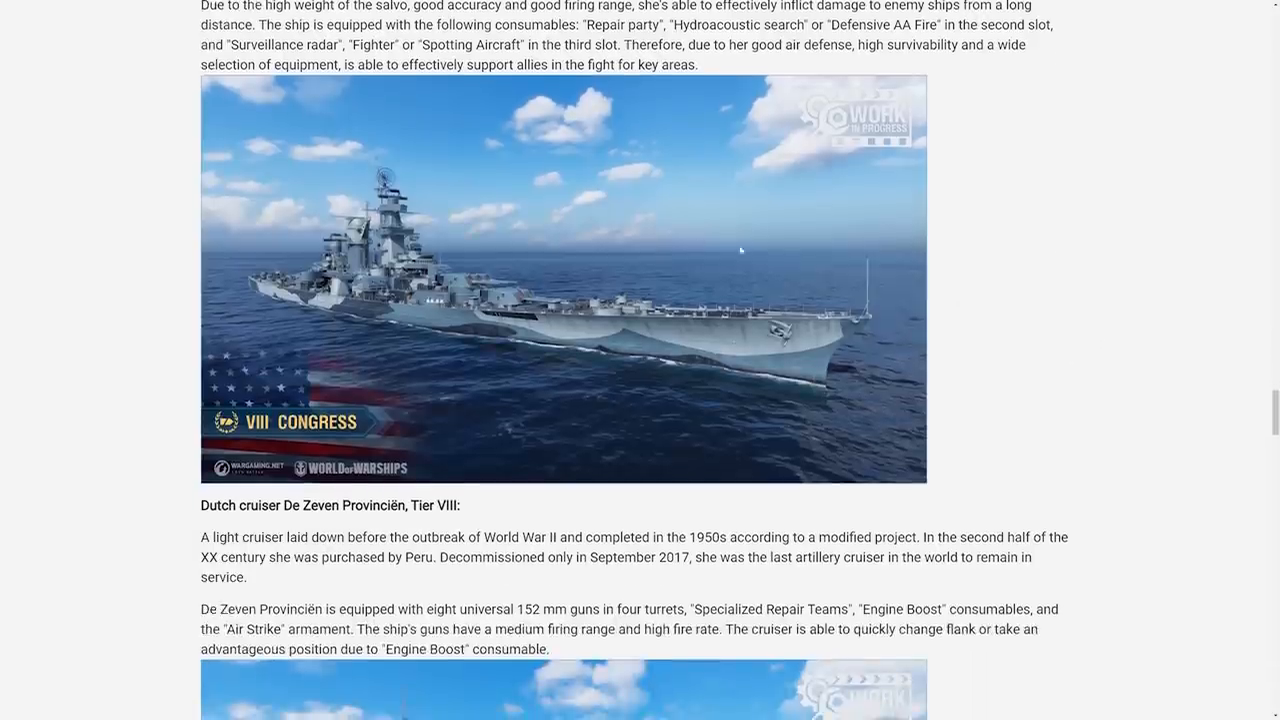
scroll(down, 3)
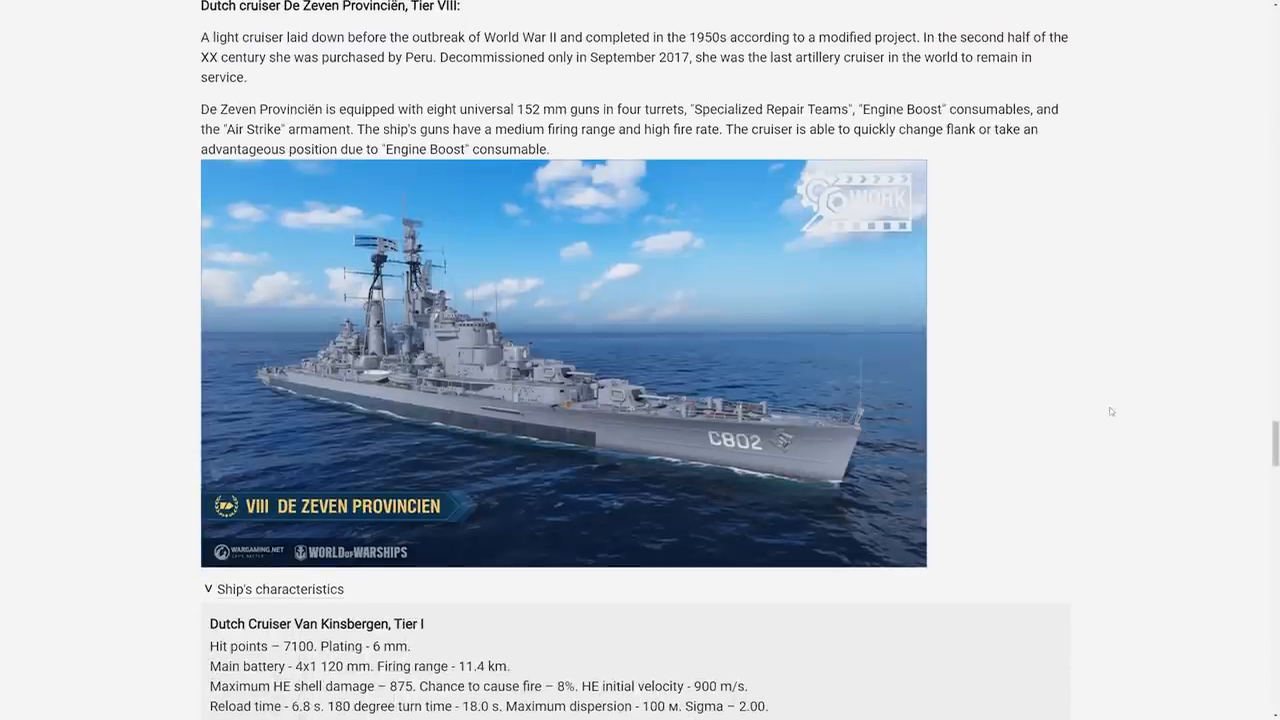
mouse_move(882, 440)
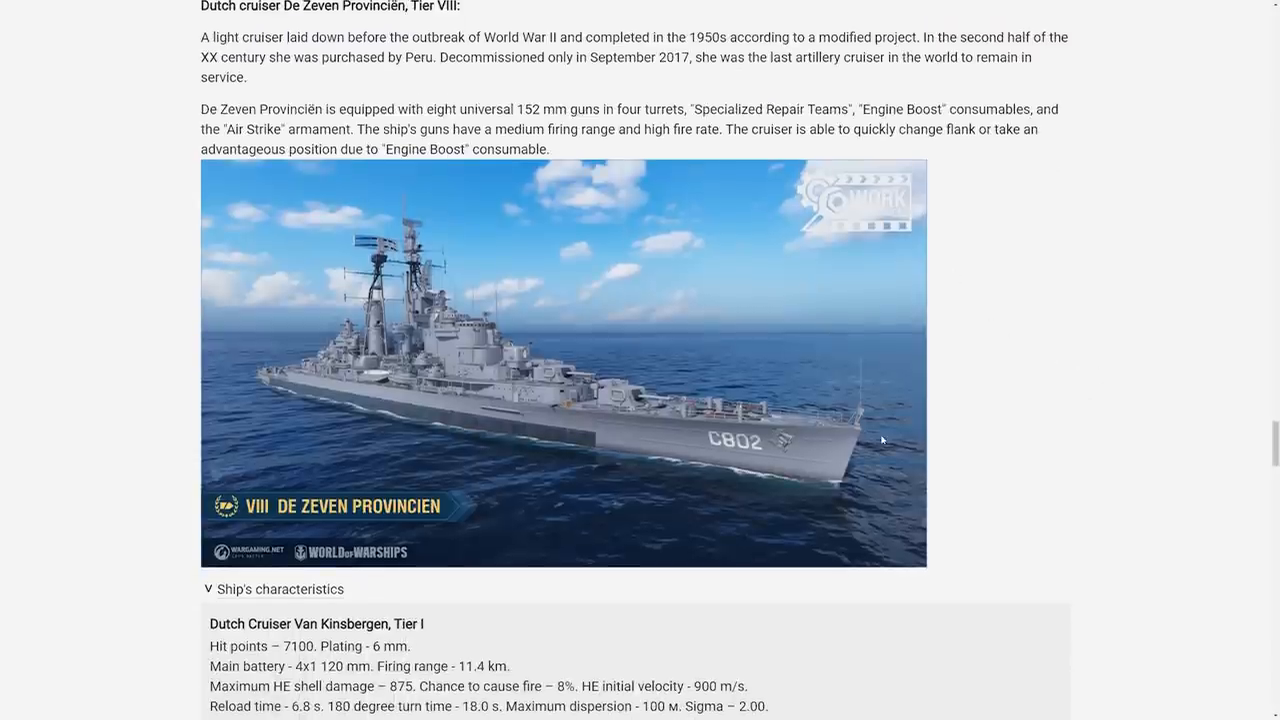
scroll(down, 3)
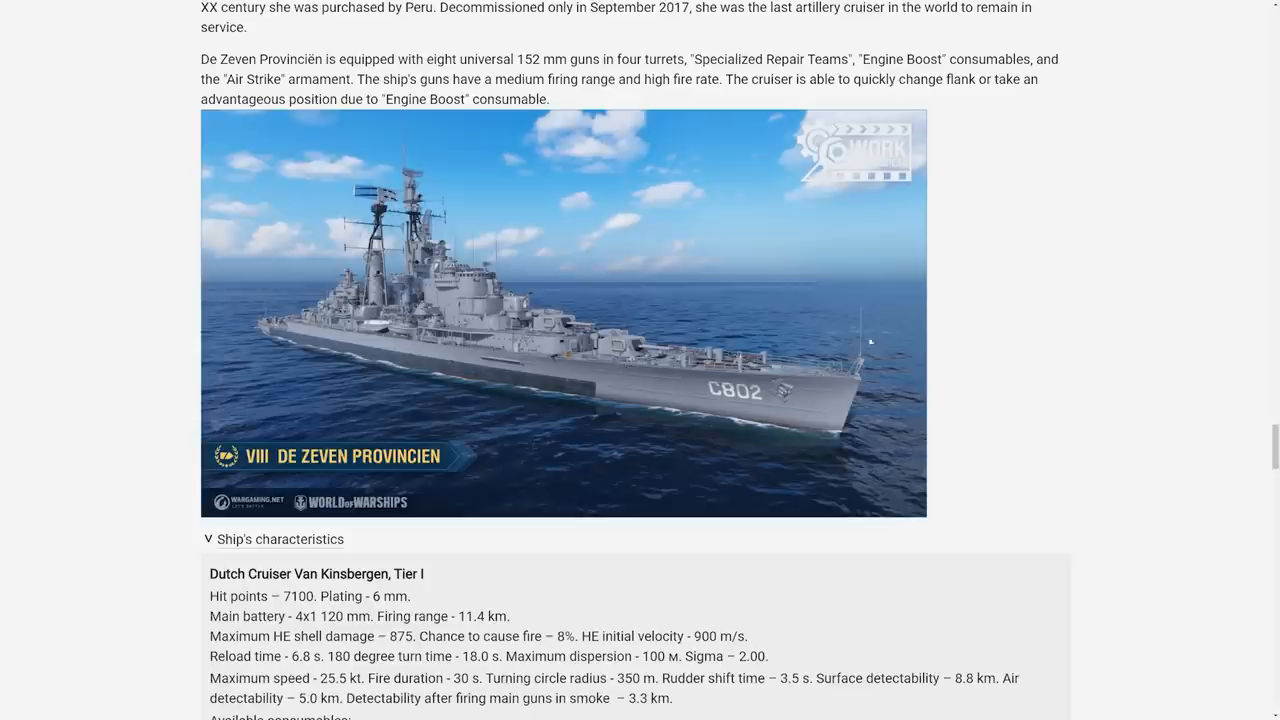
Scroll through the characteristics list to the Gouden Leeuw, Tier X entry
scroll(down, 3)
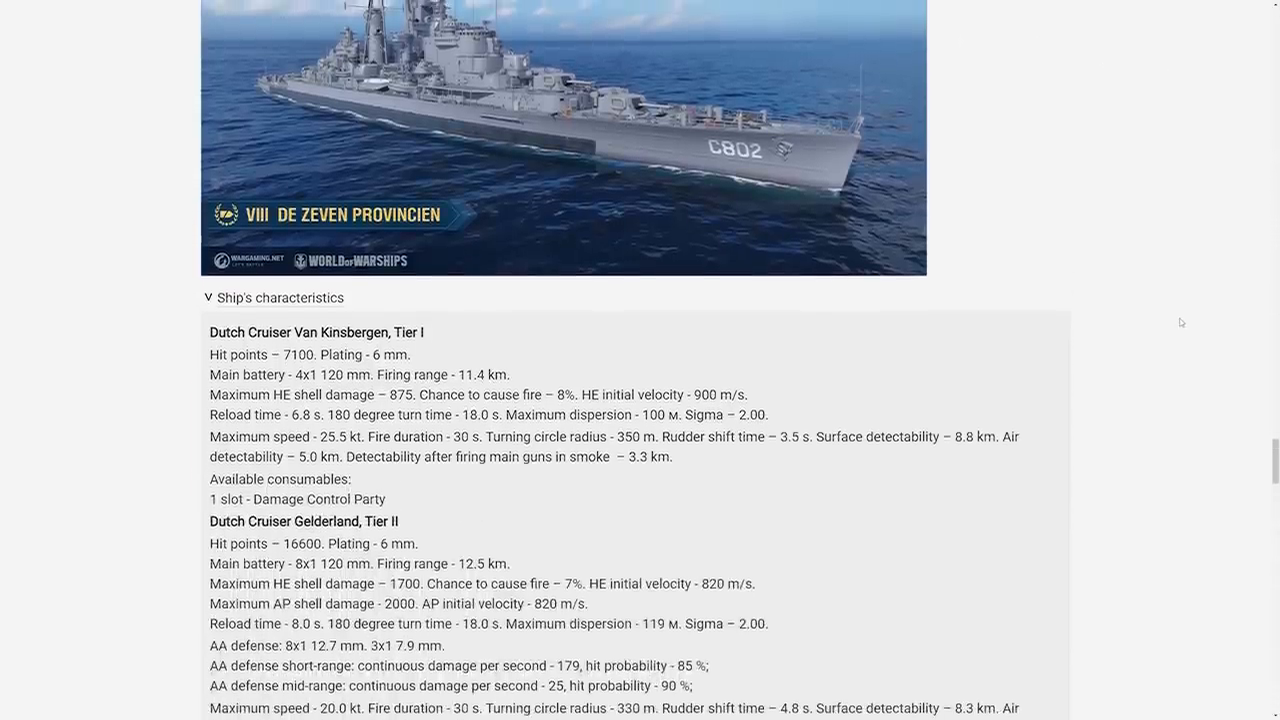
scroll(up, 3)
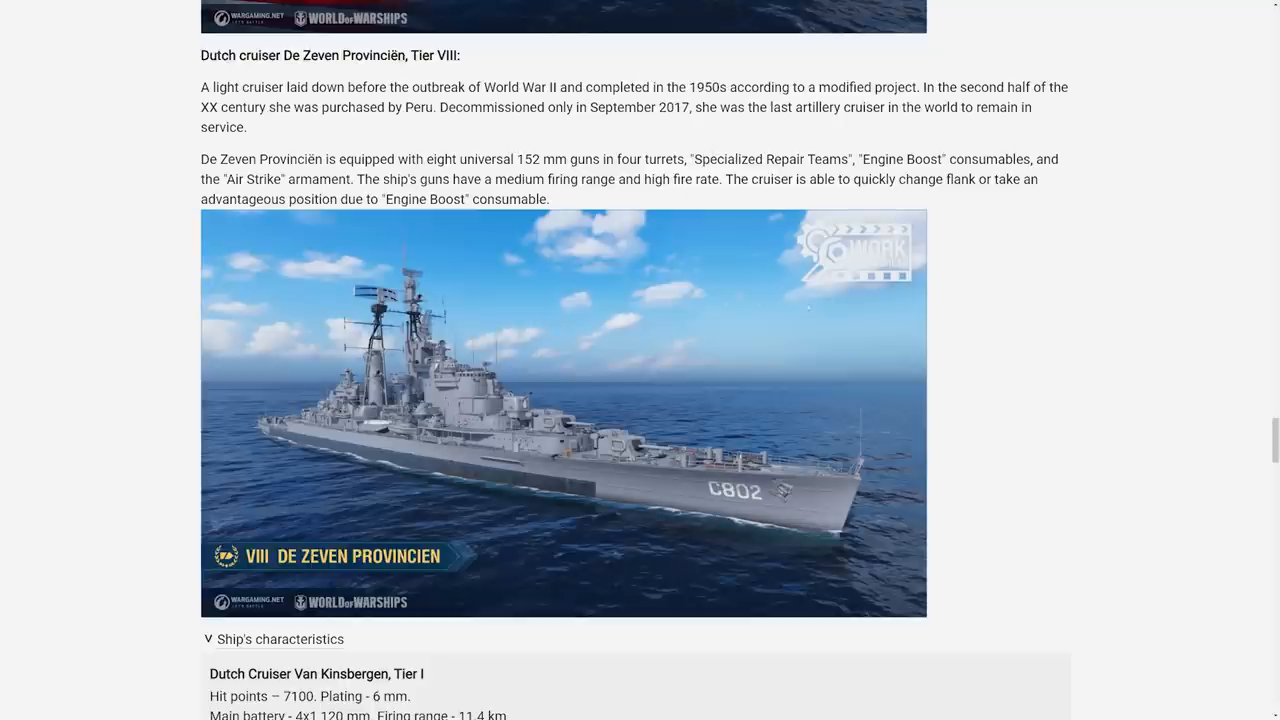
drag(700, 159, 985, 159)
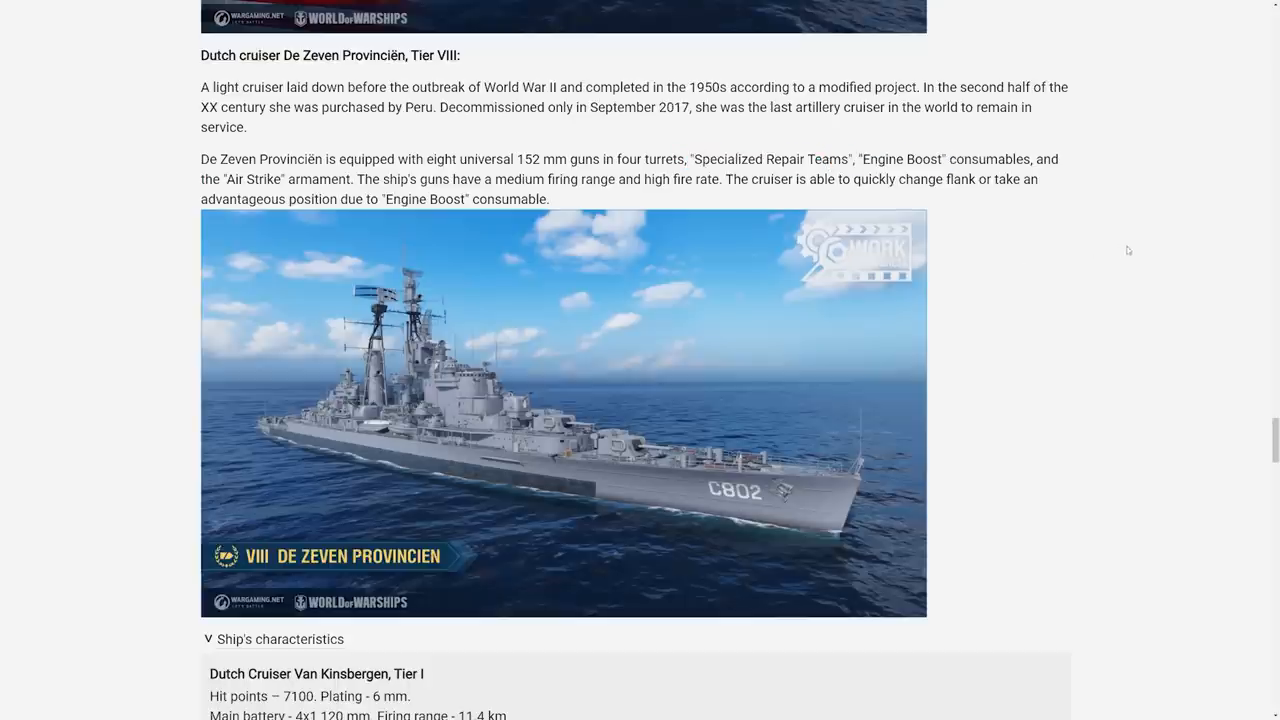
scroll(down, 3)
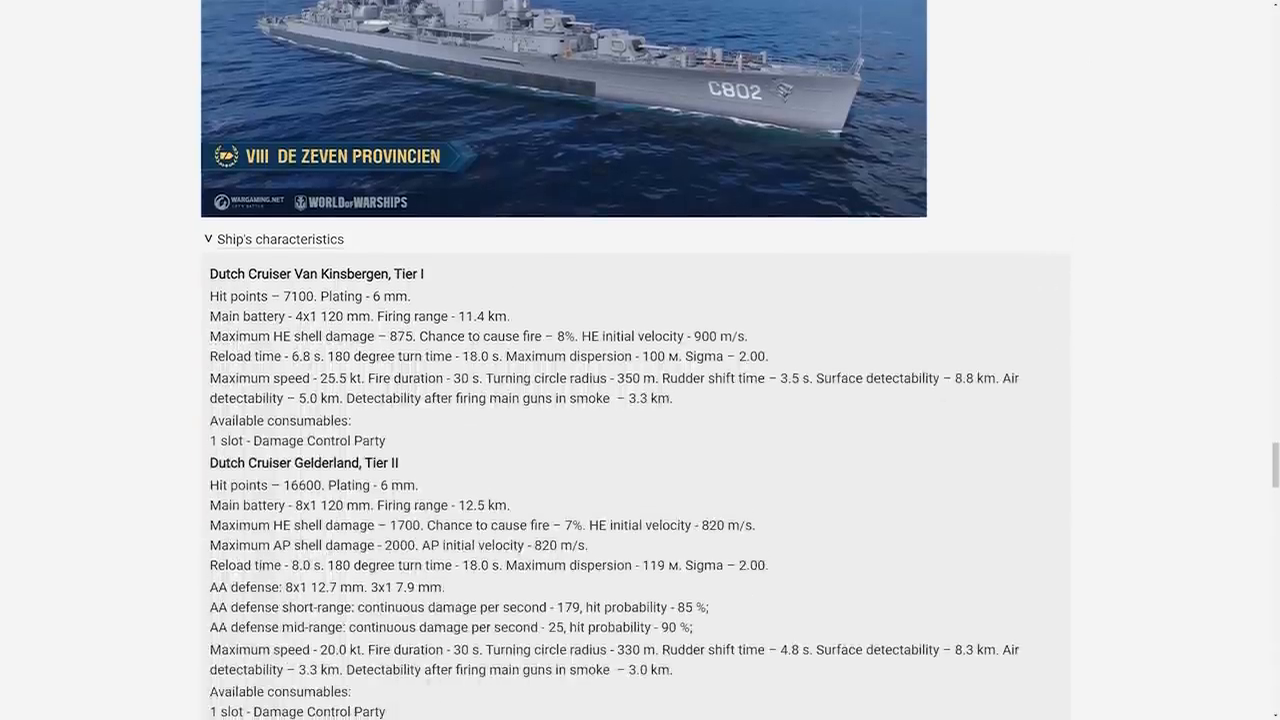
scroll(down, 3)
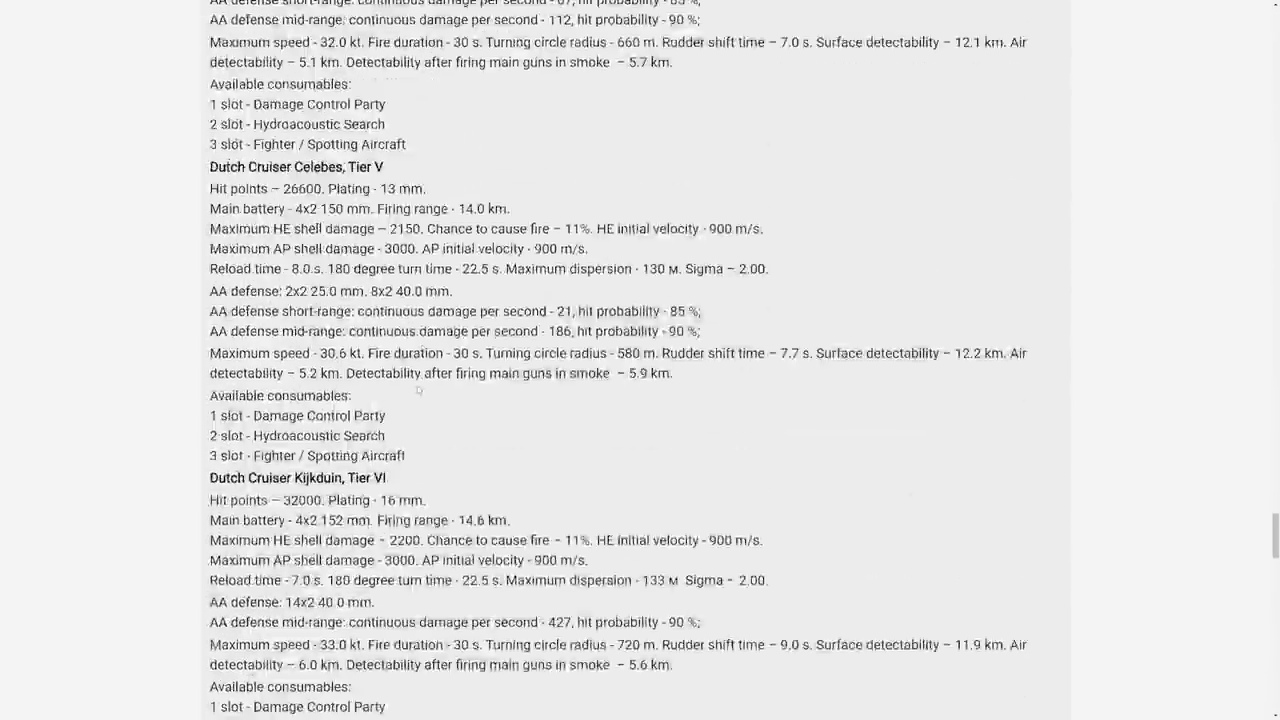
scroll(down, 3)
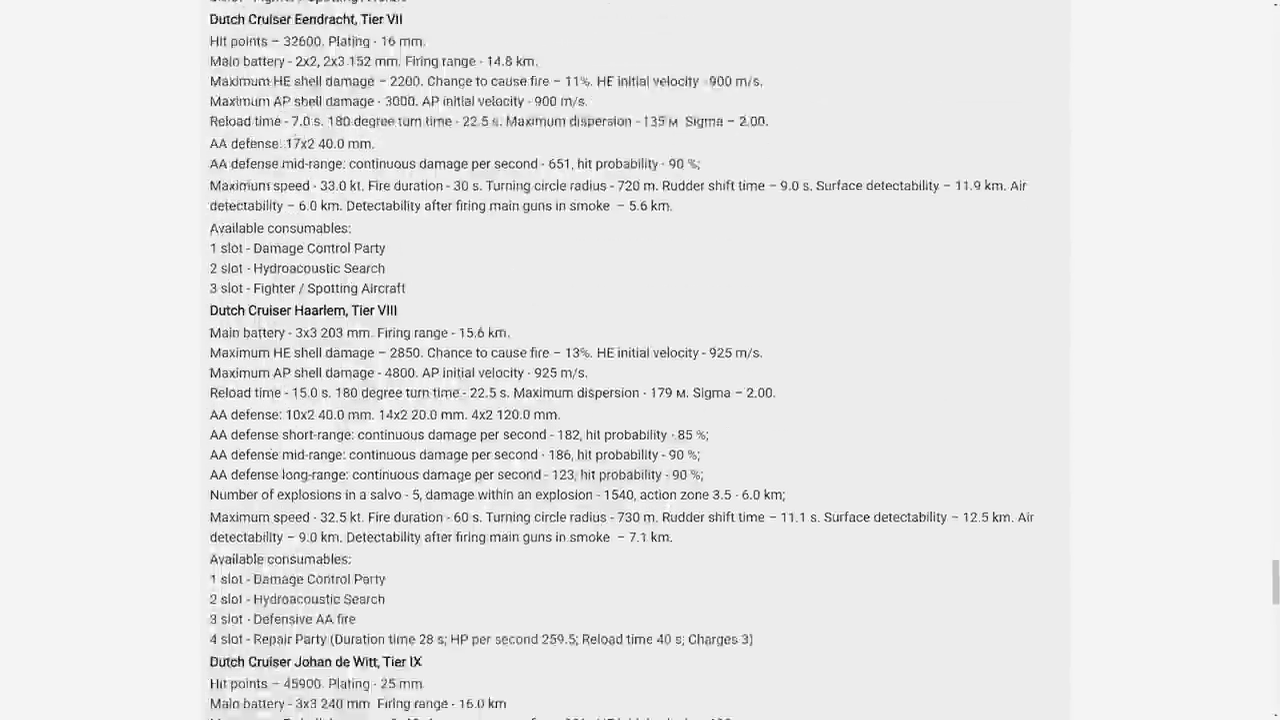
scroll(down, 3)
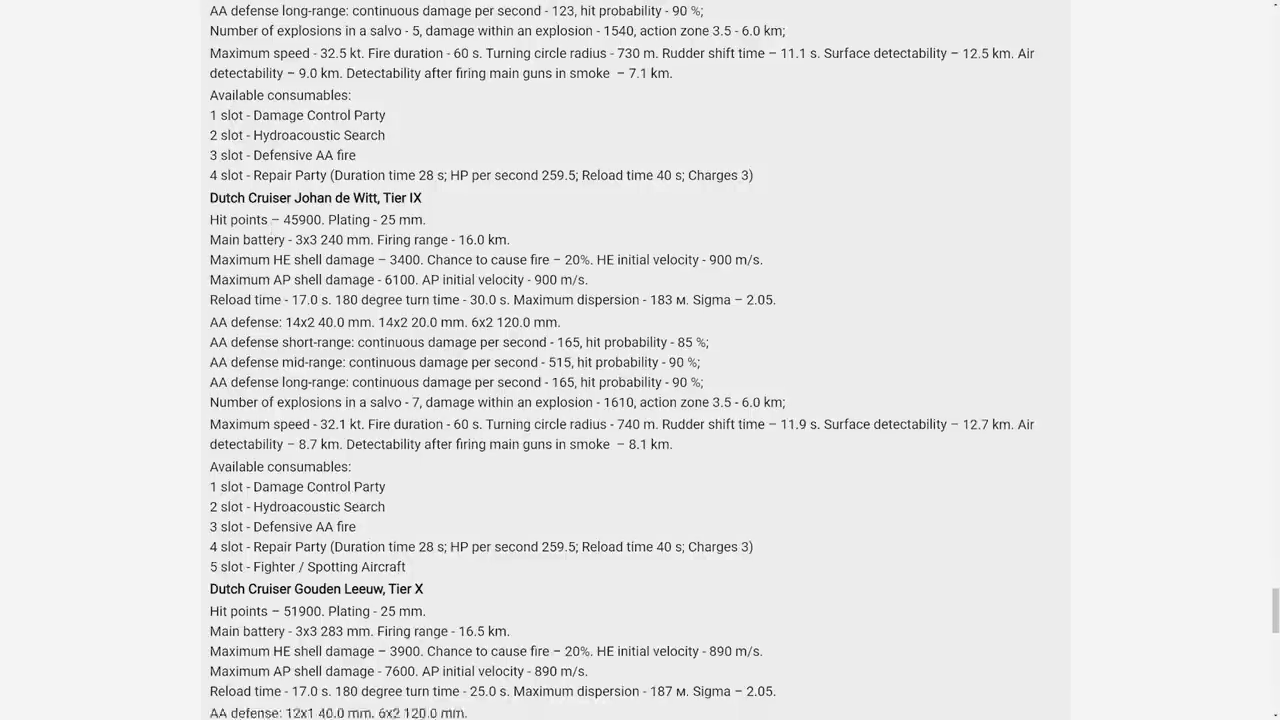
scroll(down, 3)
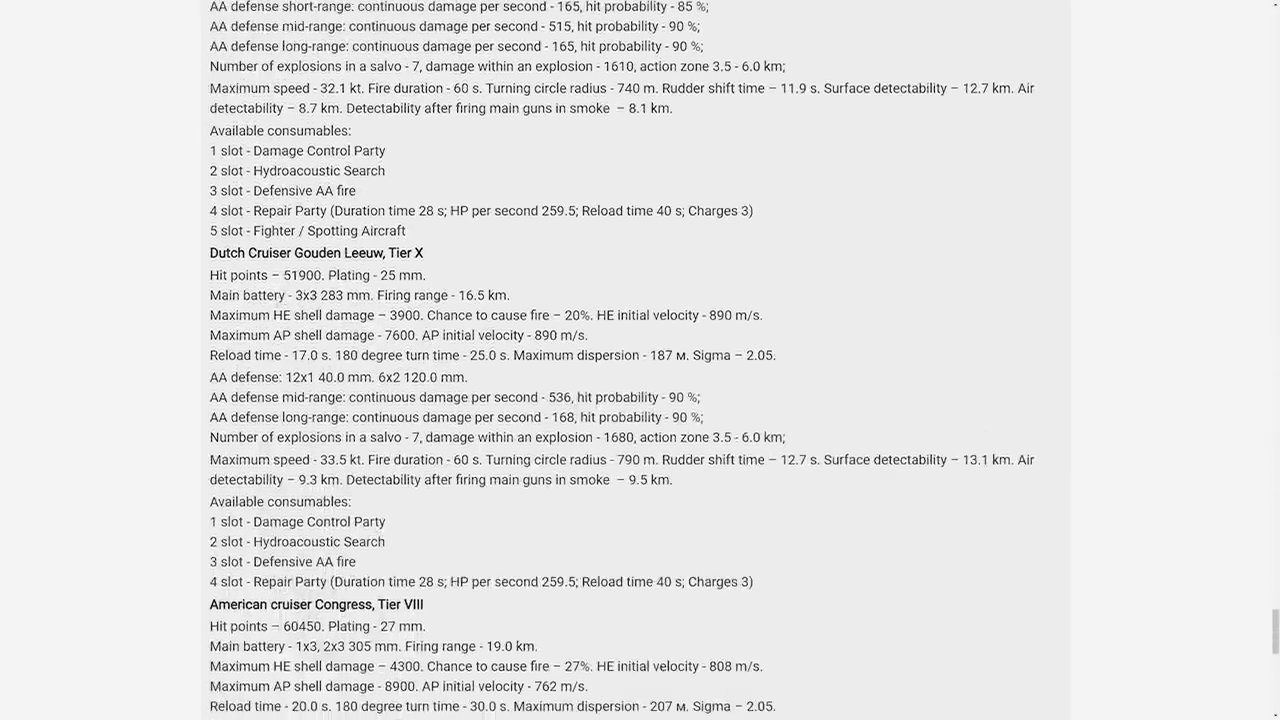
Highlight Gouden Leeuw's 283 mm main battery, AP shell damage and Sigma 2.05 values
double_click(345, 295)
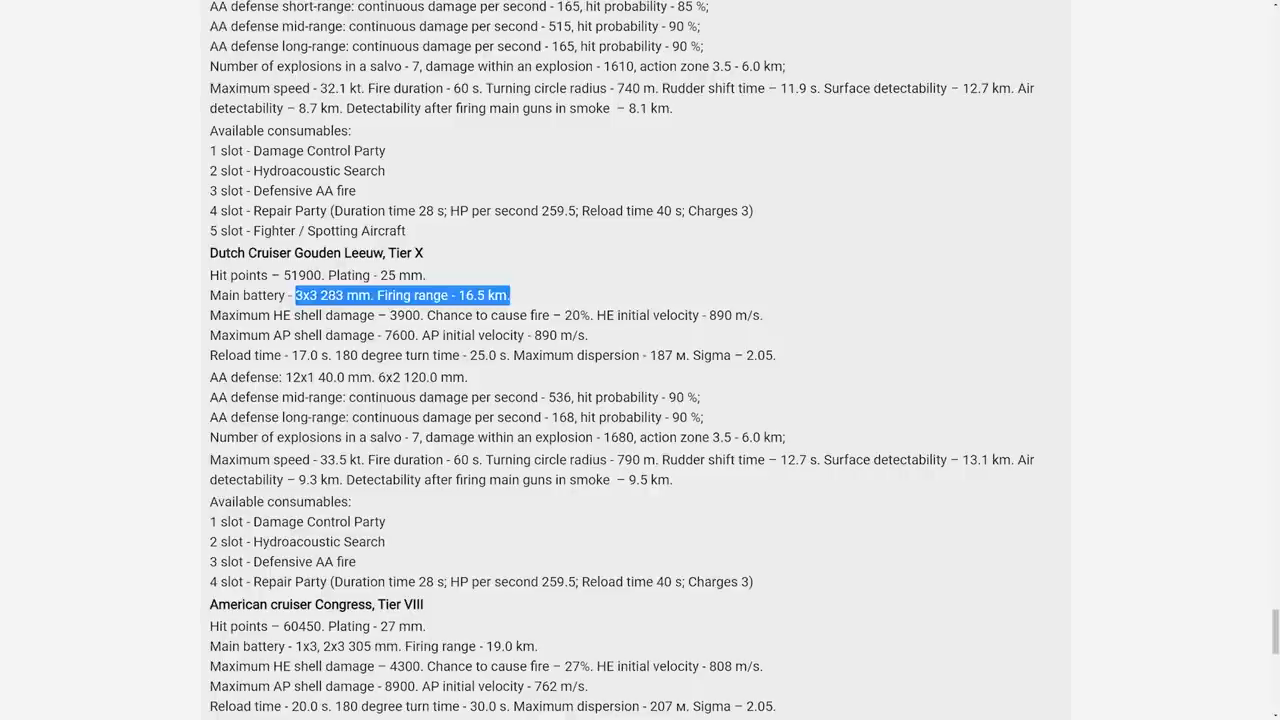
double_click(331, 295)
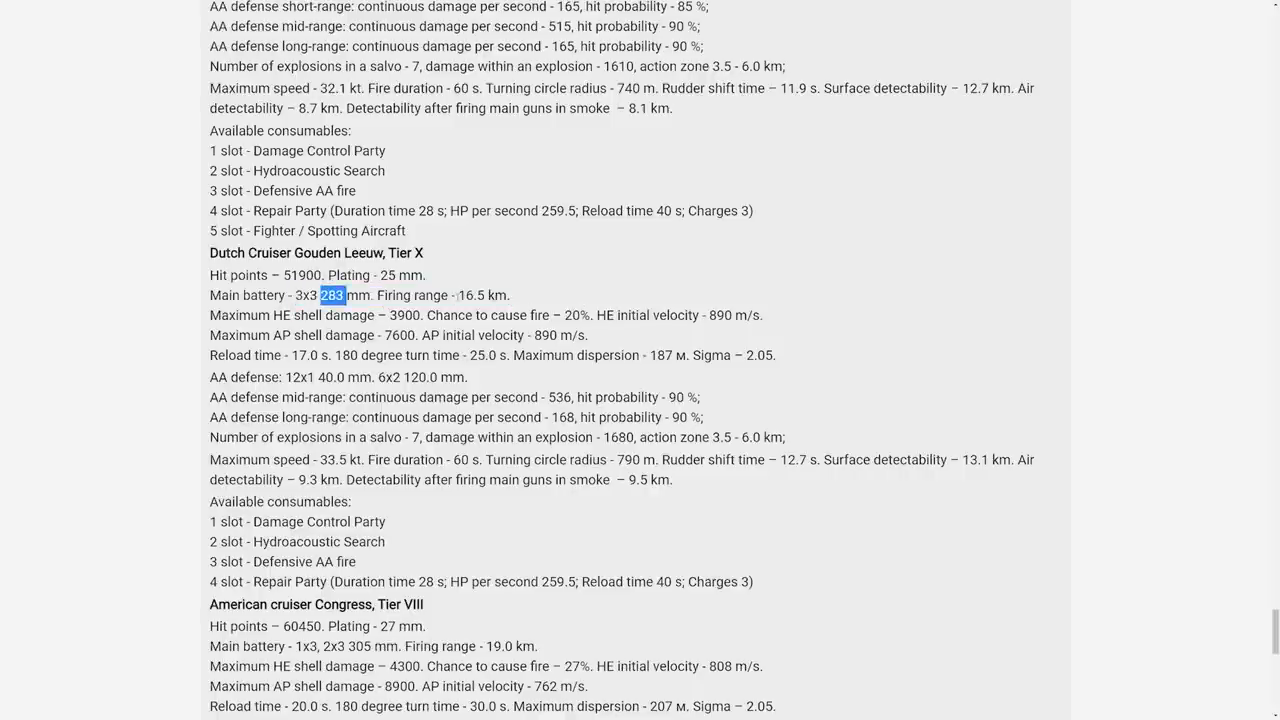
double_click(301, 275)
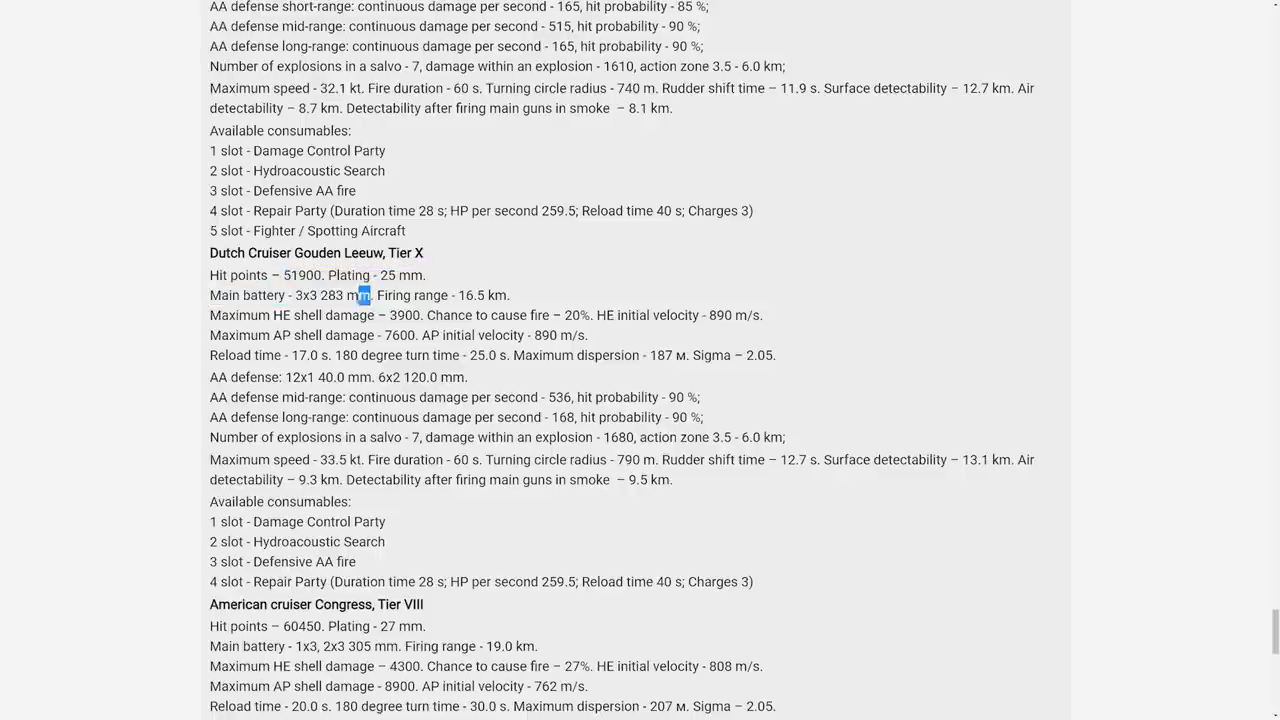
double_click(350, 295)
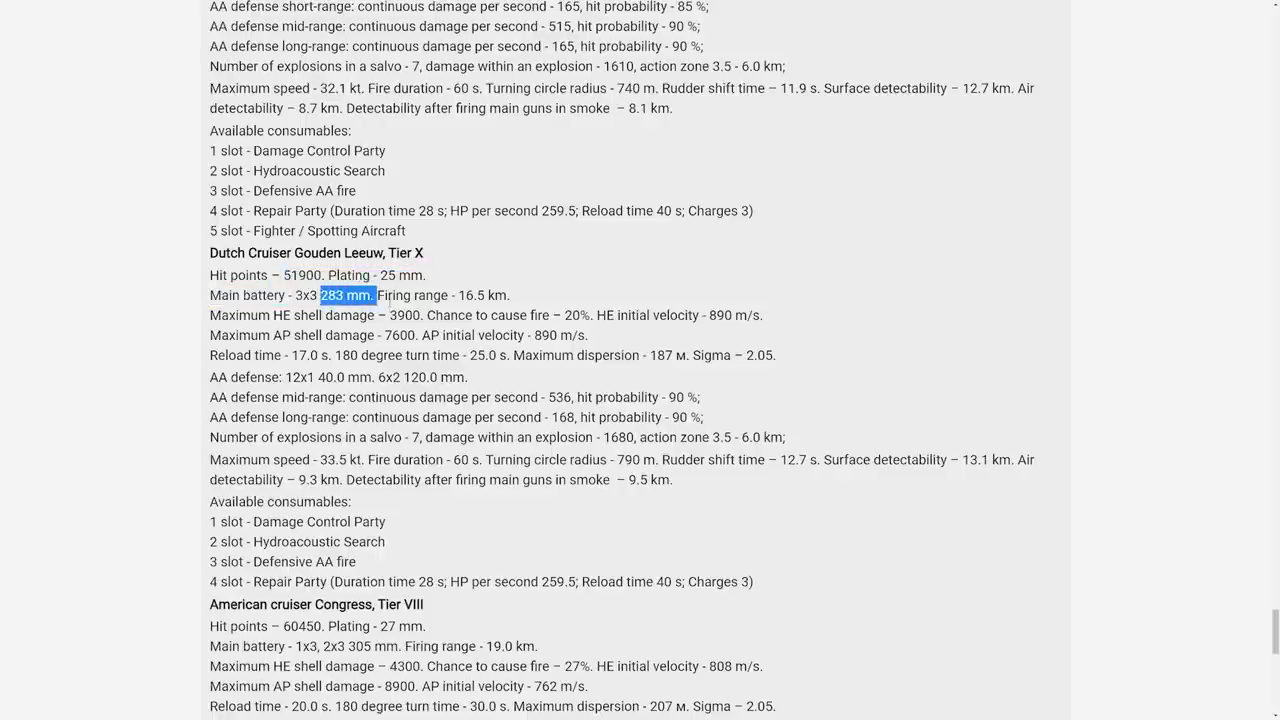
click(362, 295)
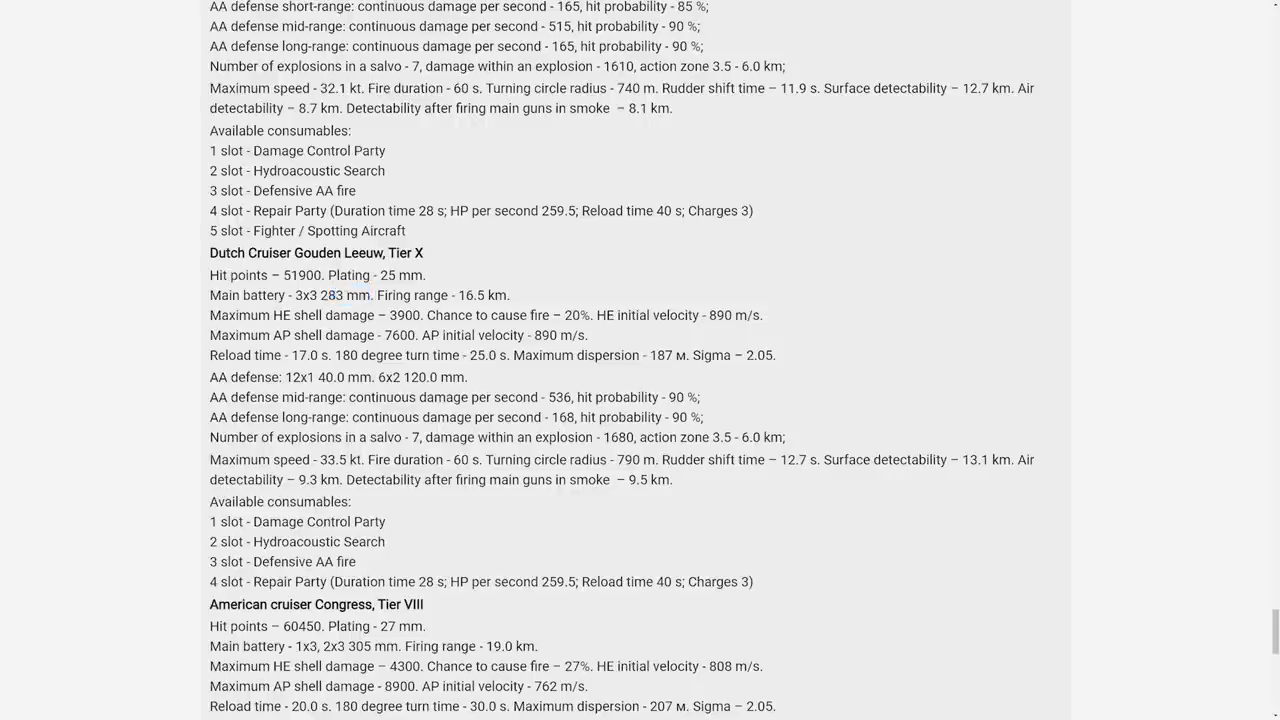
double_click(480, 295)
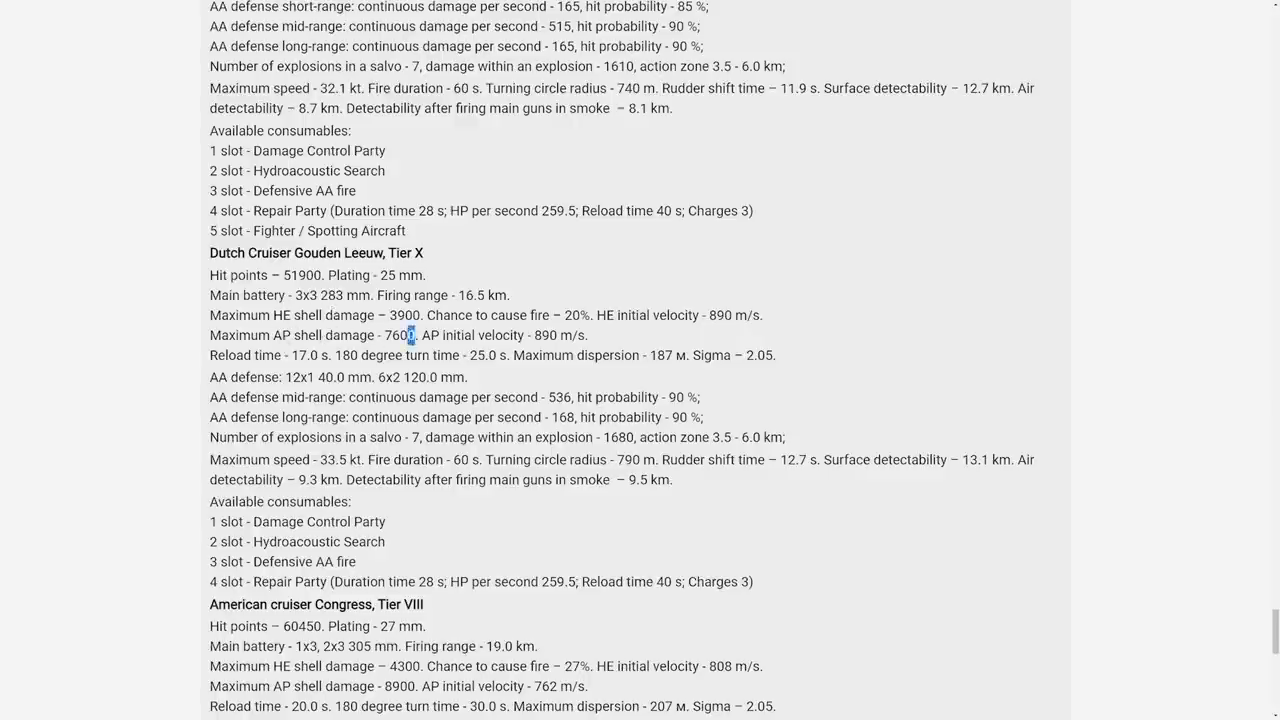
double_click(399, 335)
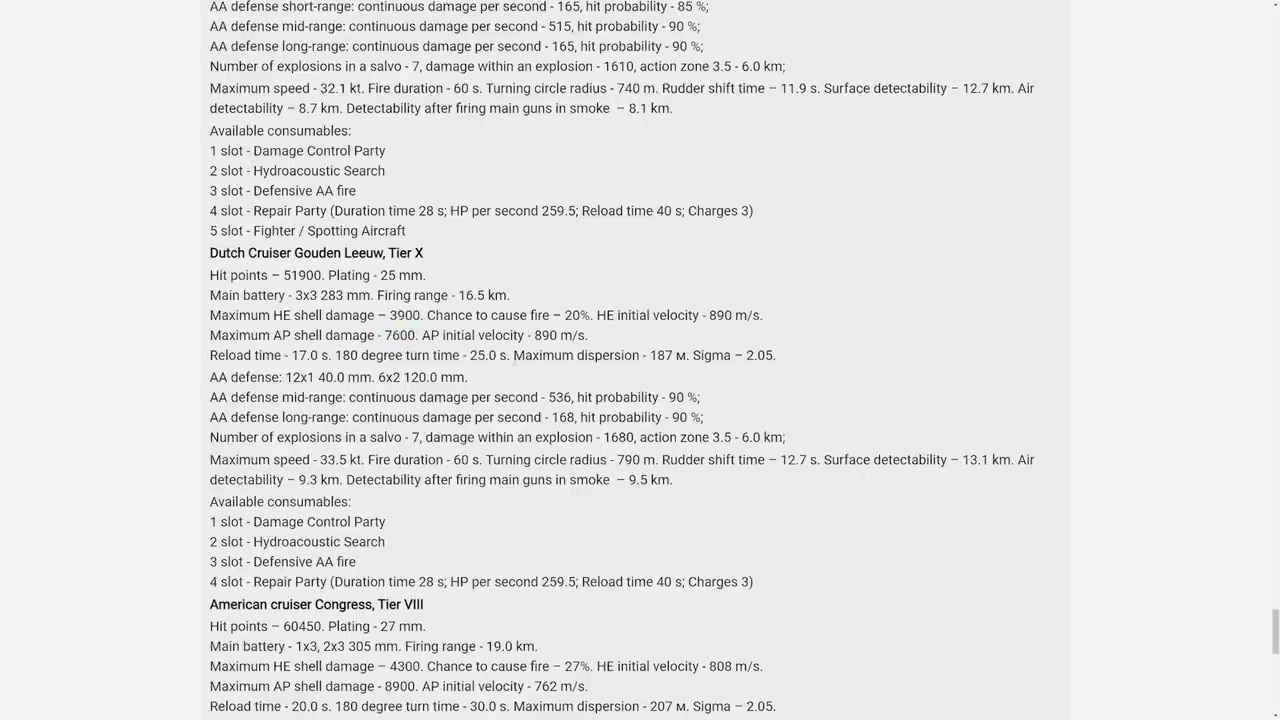
double_click(758, 355)
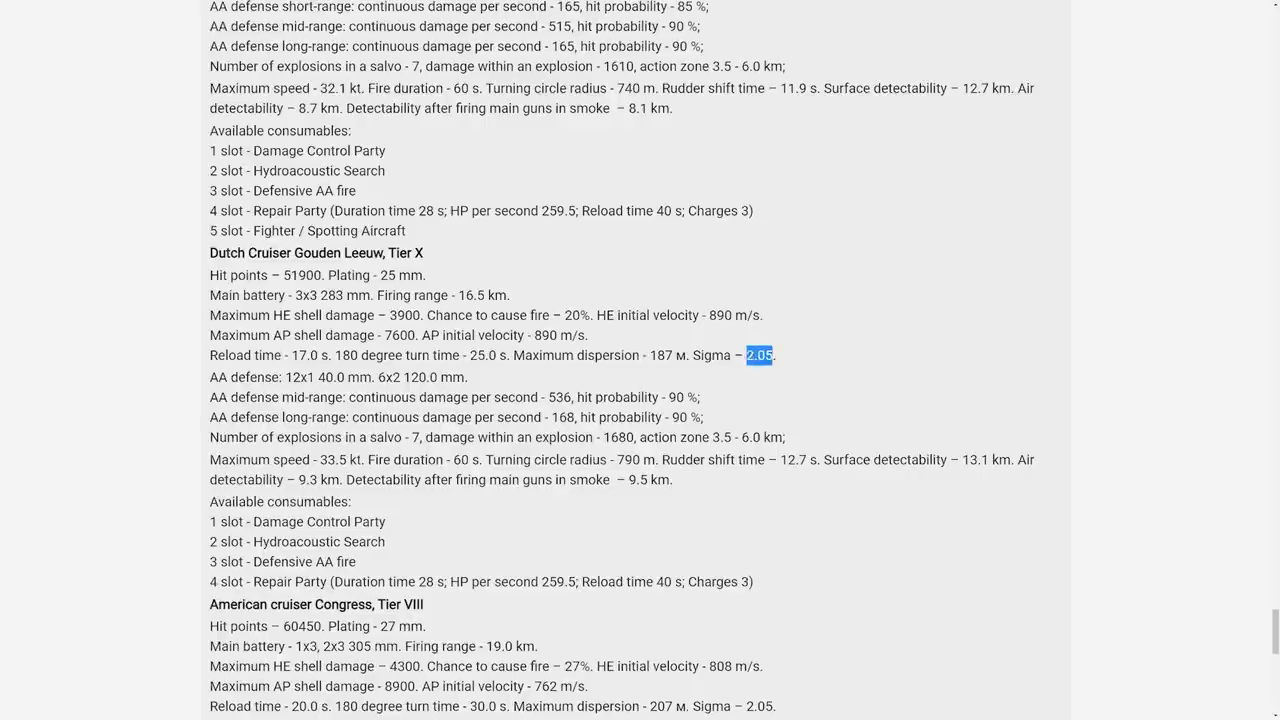
drag(745, 355, 687, 355)
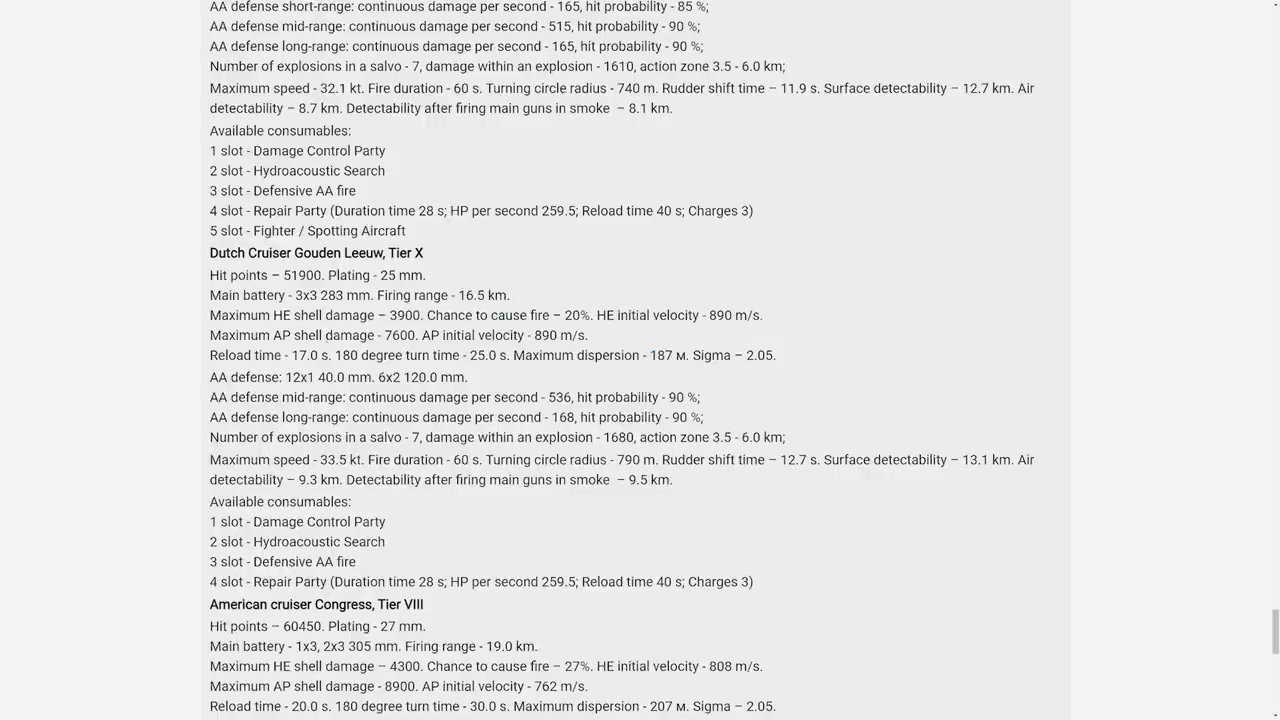
scroll(down, 3)
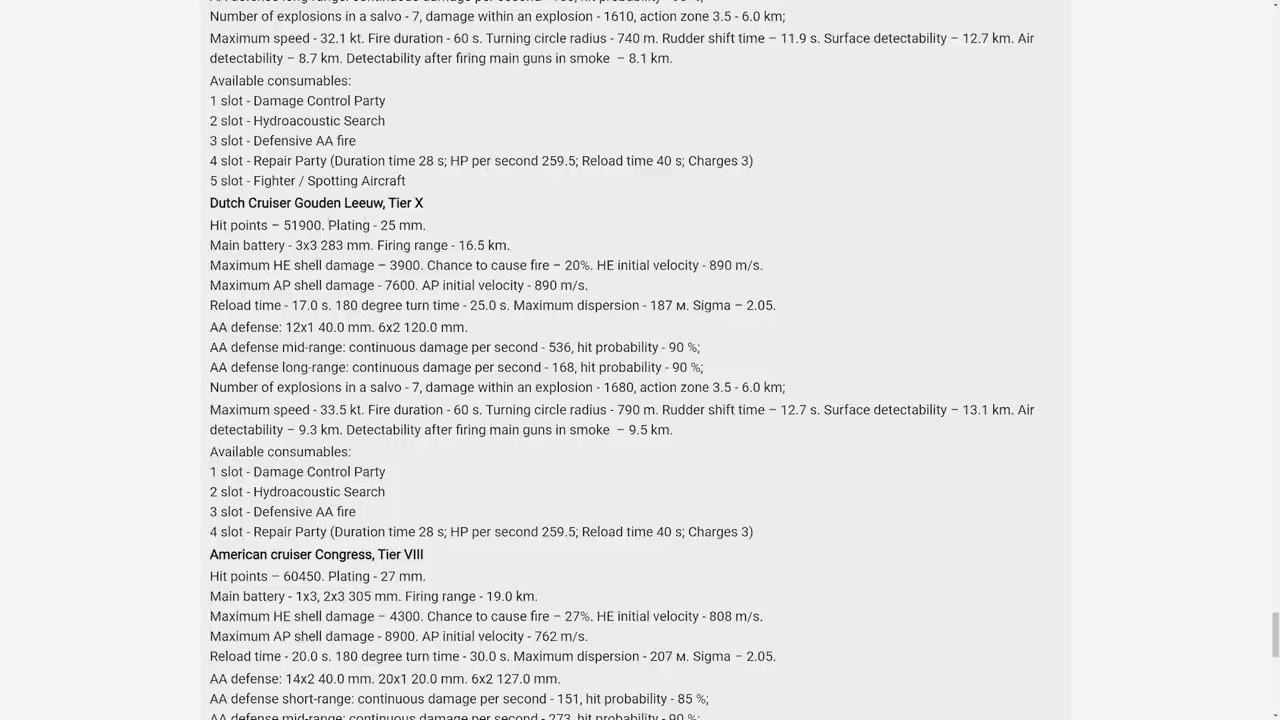
double_click(345, 245)
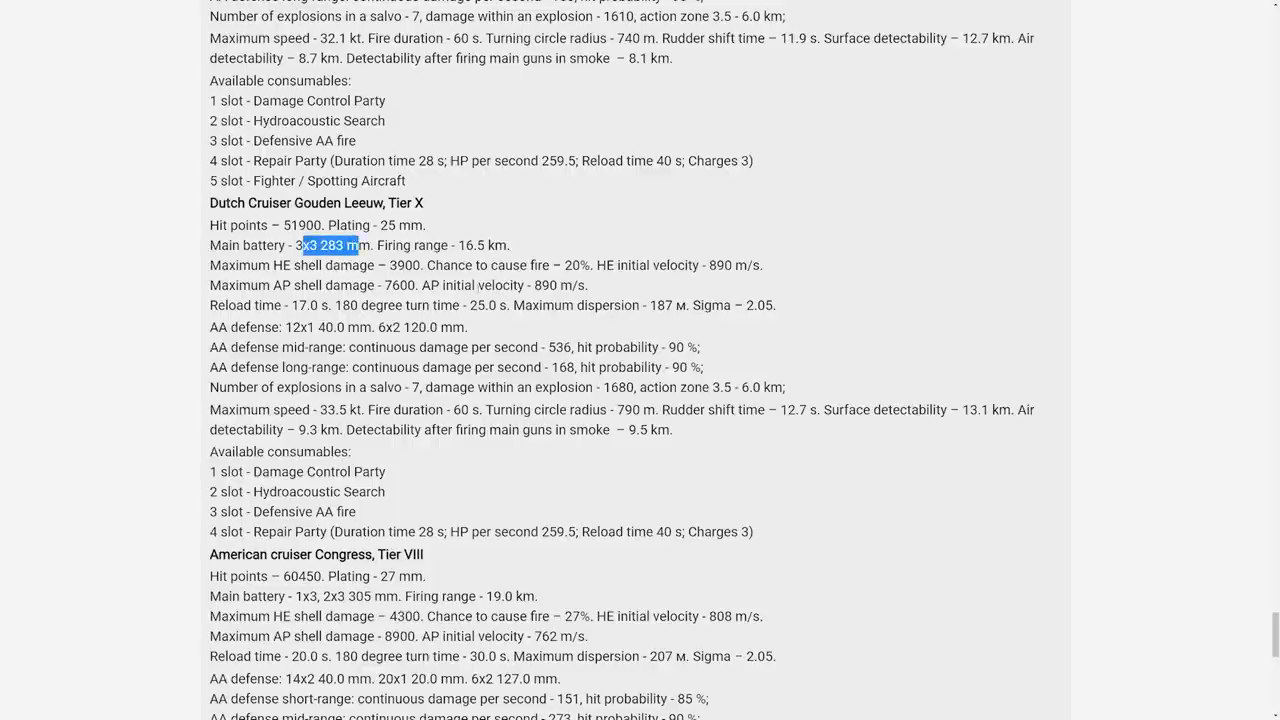
scroll(down, 3)
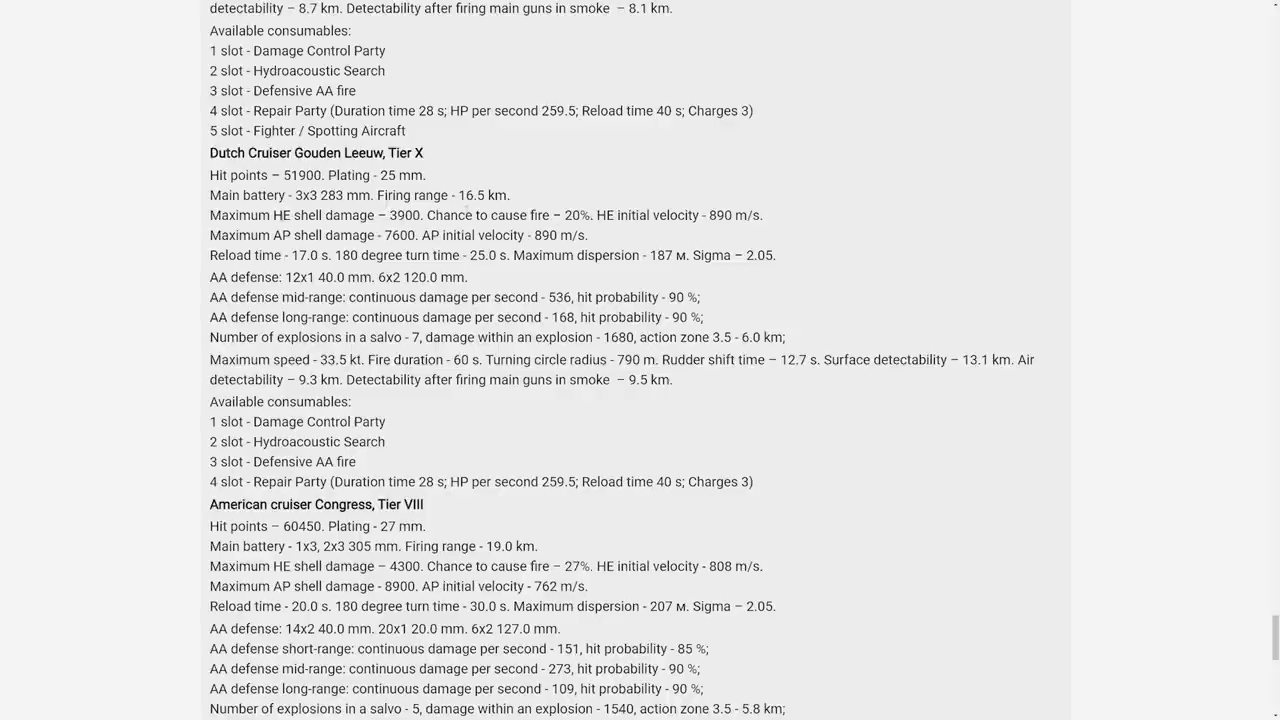
drag(300, 215, 578, 215)
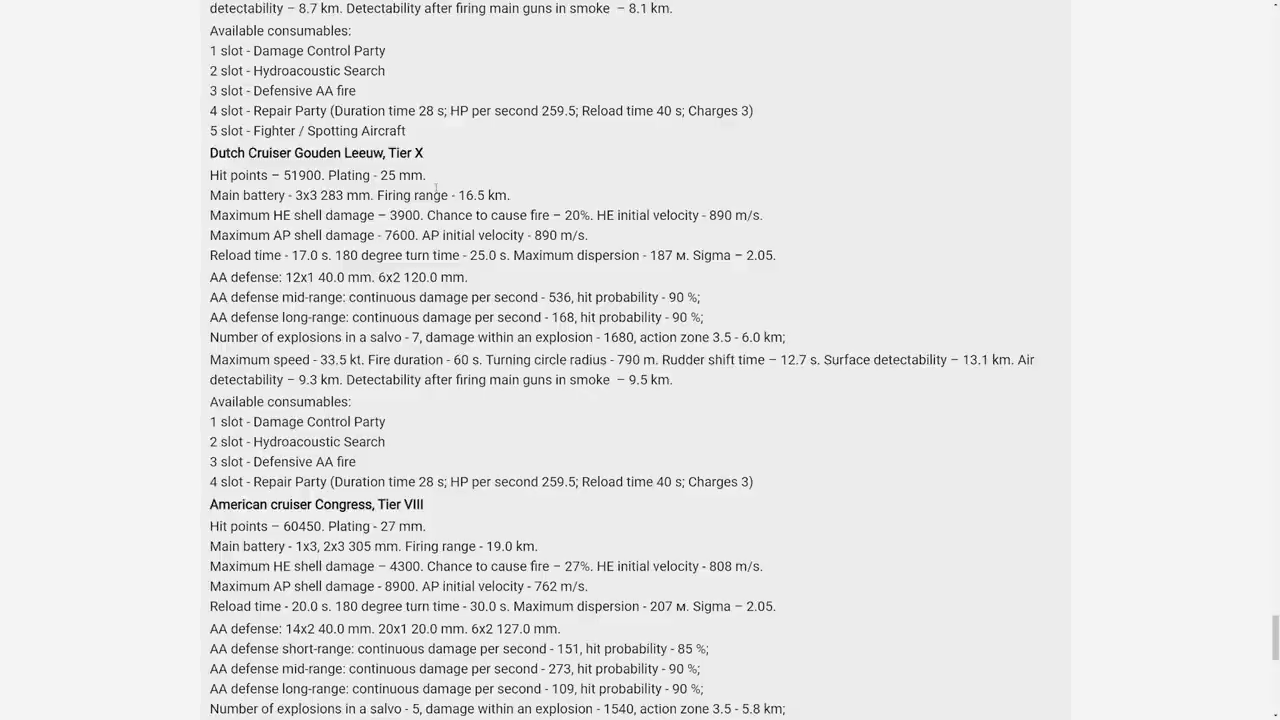
double_click(402, 175)
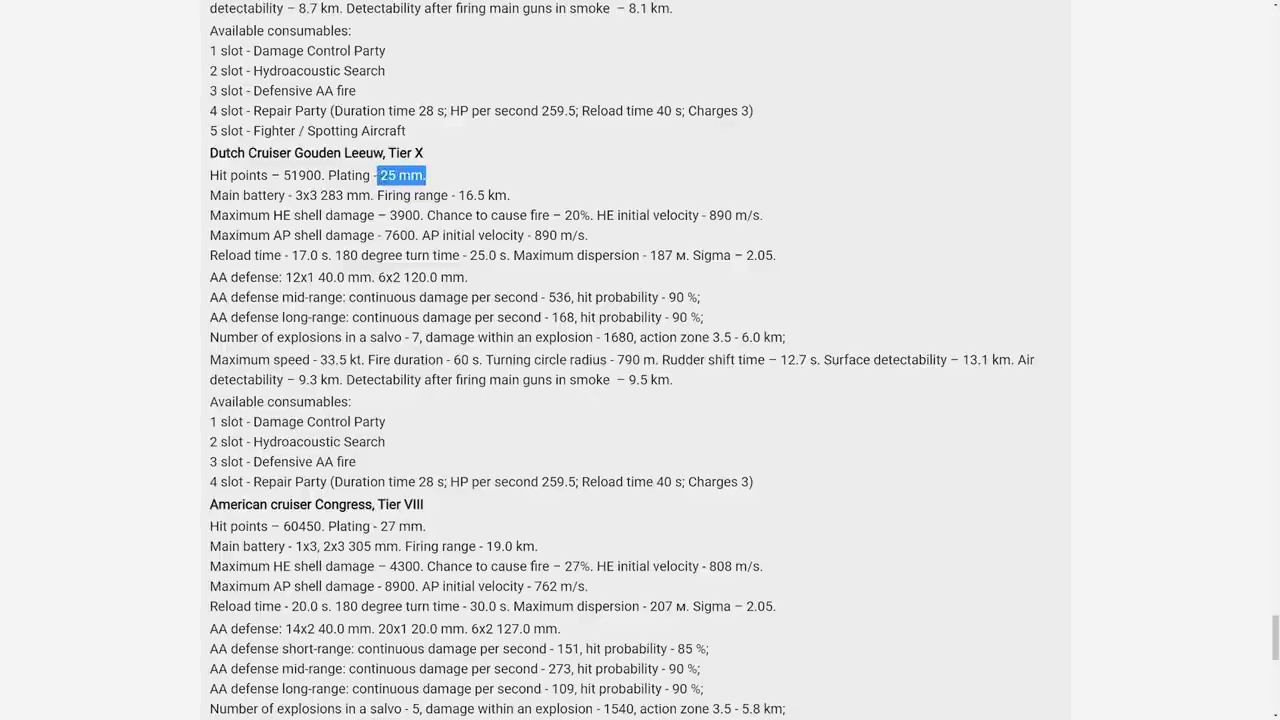
drag(423, 175, 330, 175)
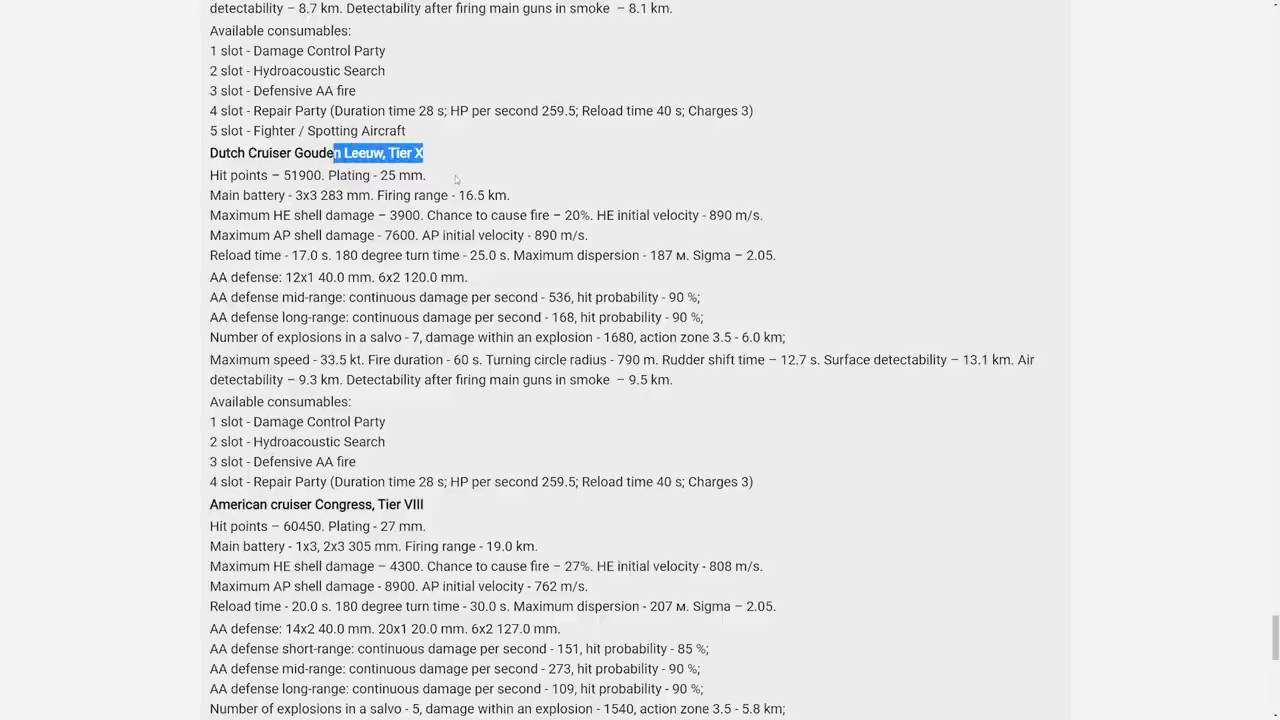
mouse_move(102, 388)
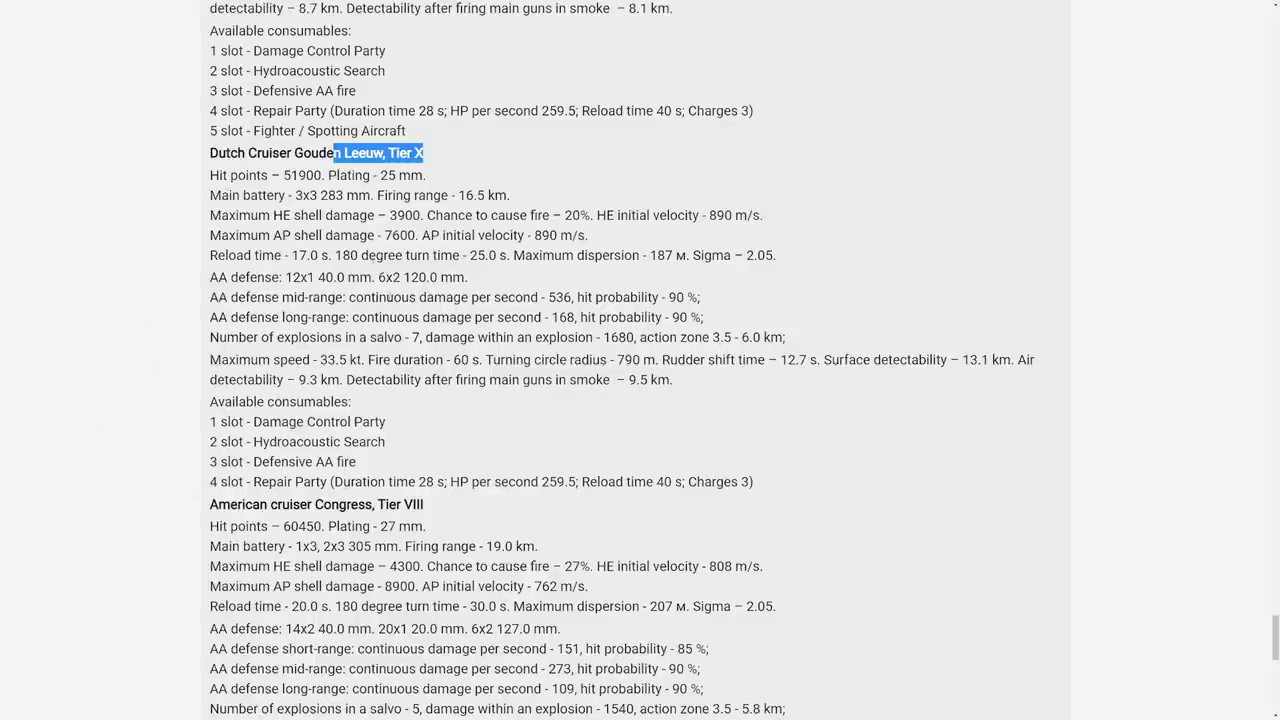
scroll(up, 3)
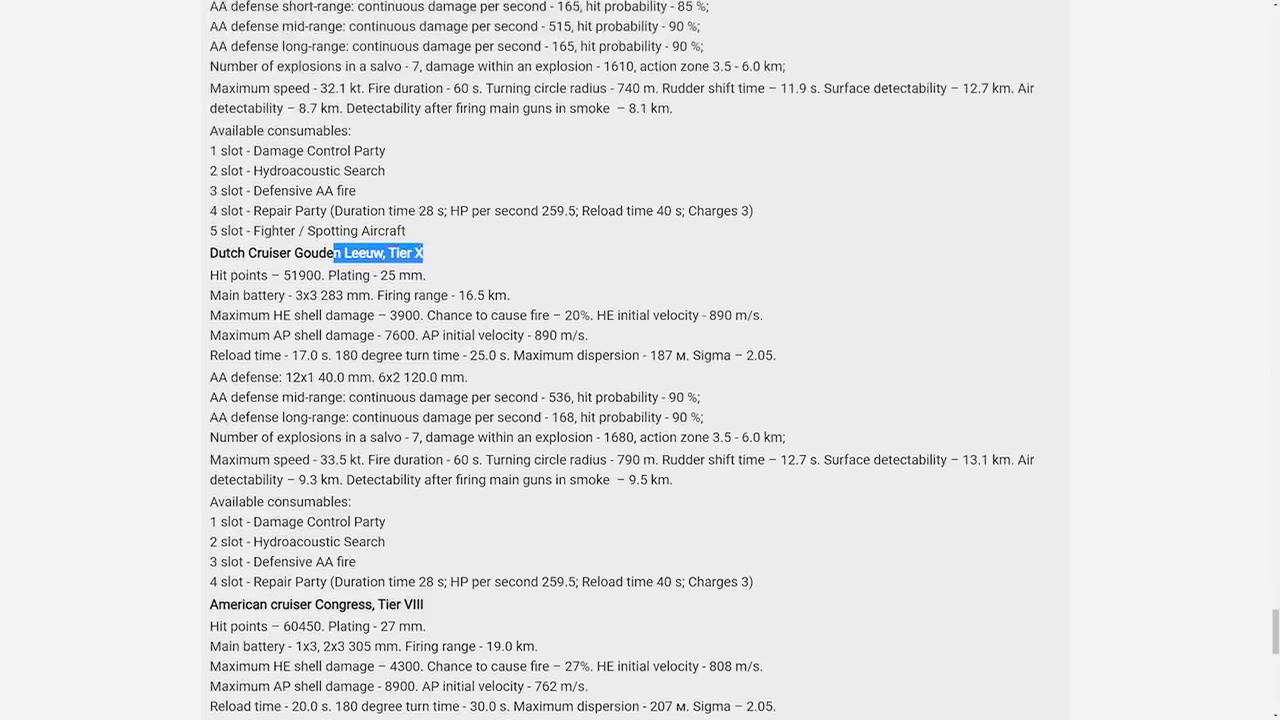
Highlight and then clear Congress's hit points and plating values
scroll(down, 3)
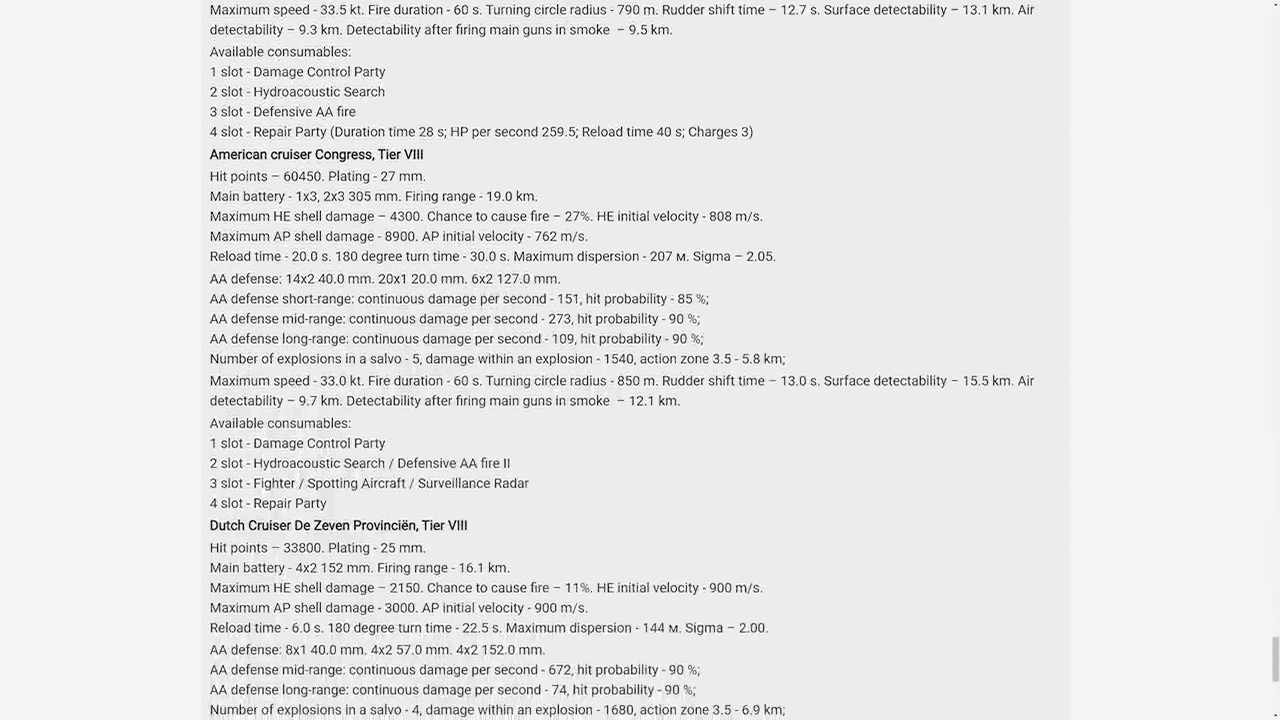
drag(290, 176, 410, 176)
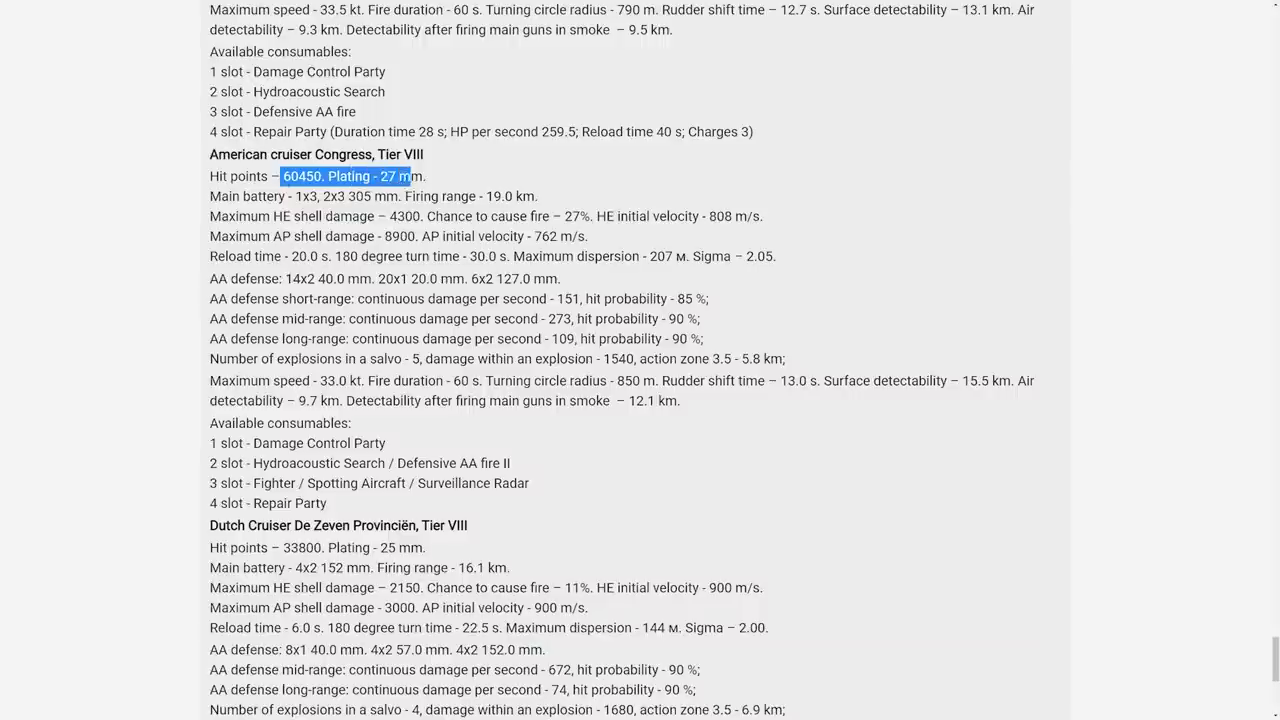
click(302, 176)
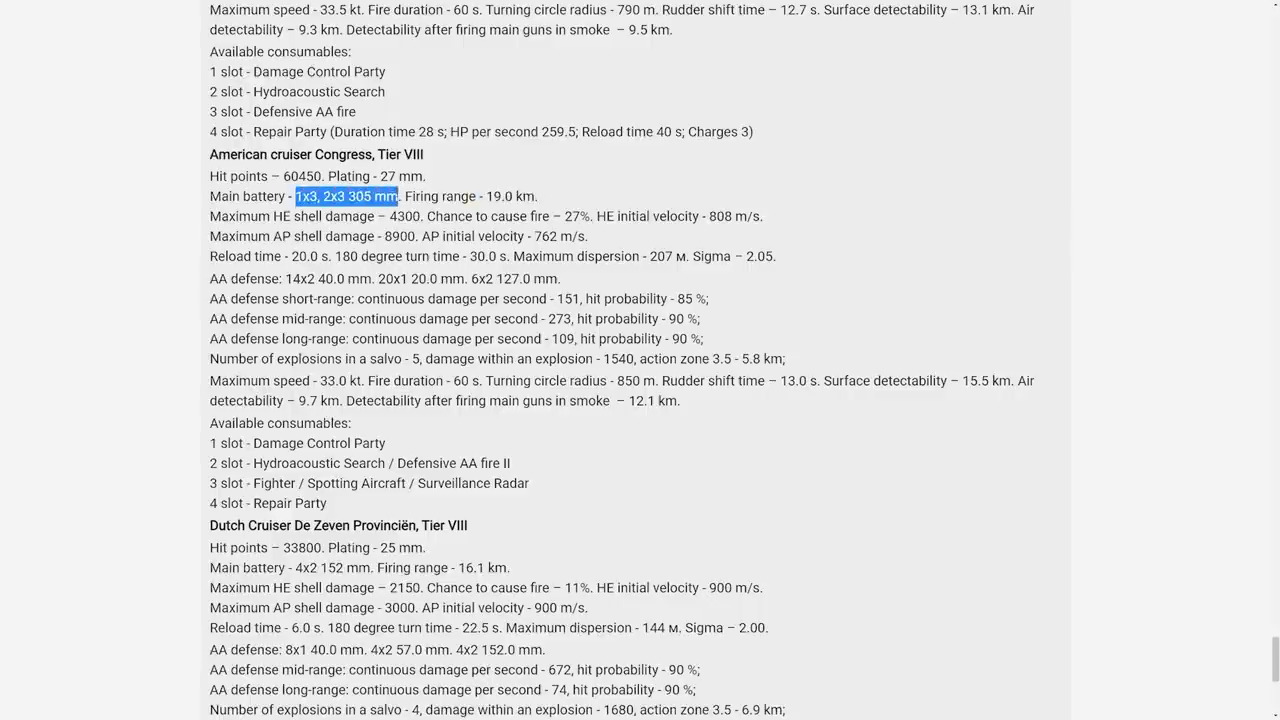
scroll(down, 3)
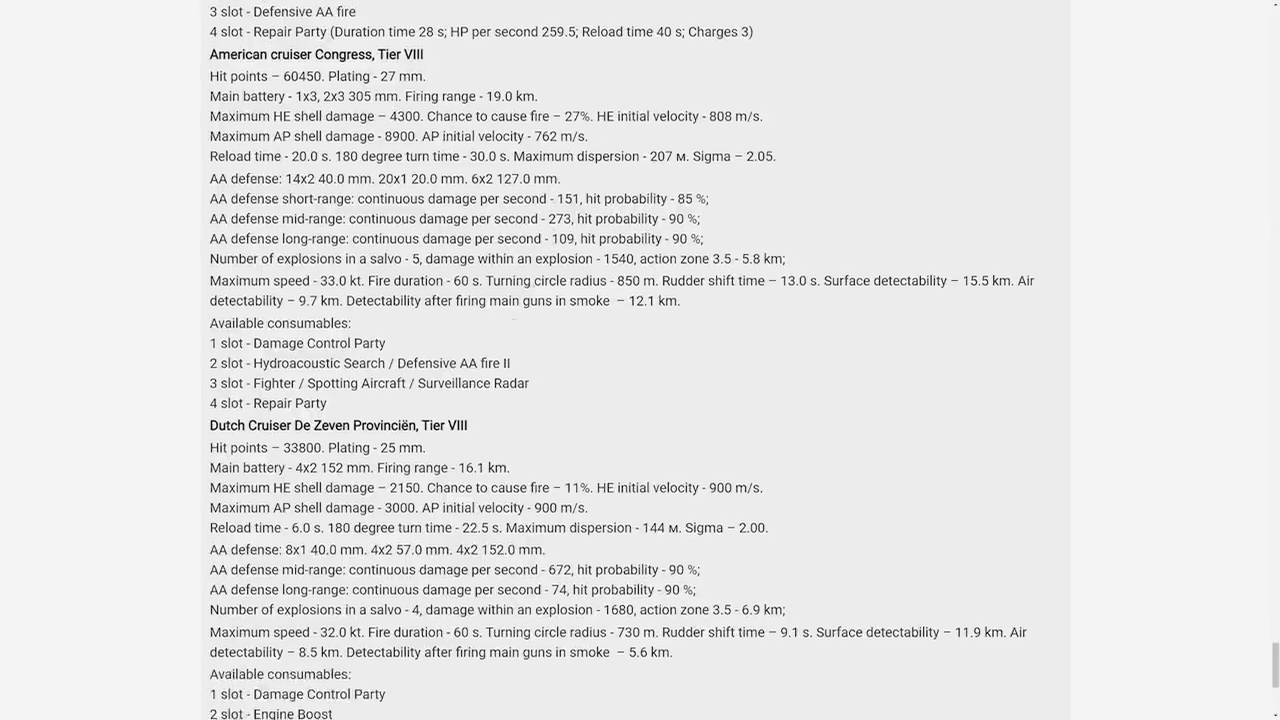
mouse_move(477, 417)
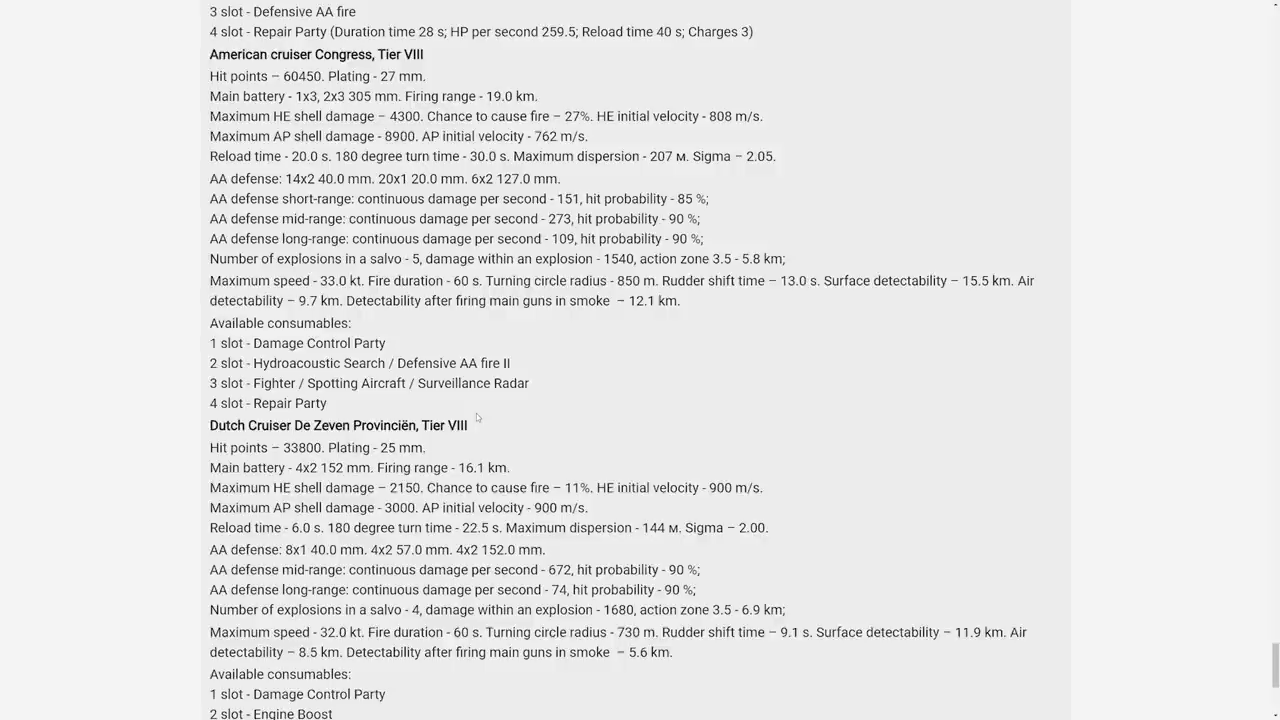
Highlight Congress's 27 mm plating thickness and scroll toward the Bagration note
double_click(270, 403)
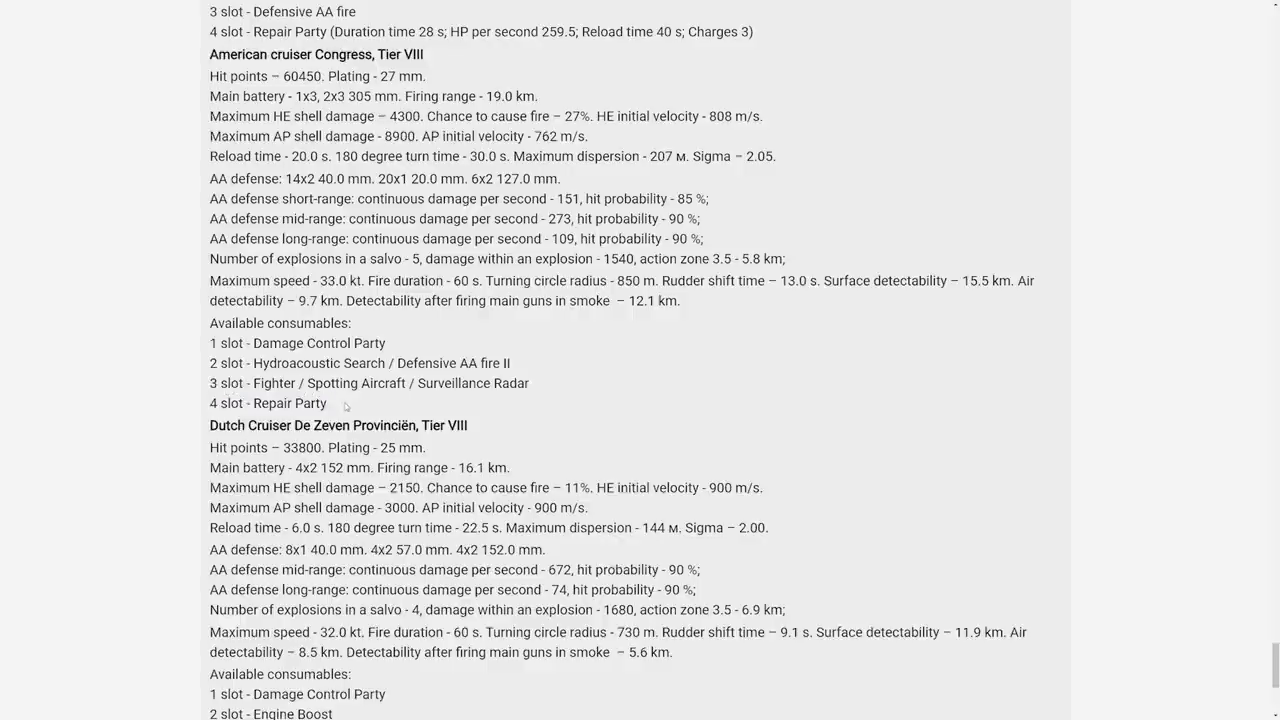
double_click(267, 403)
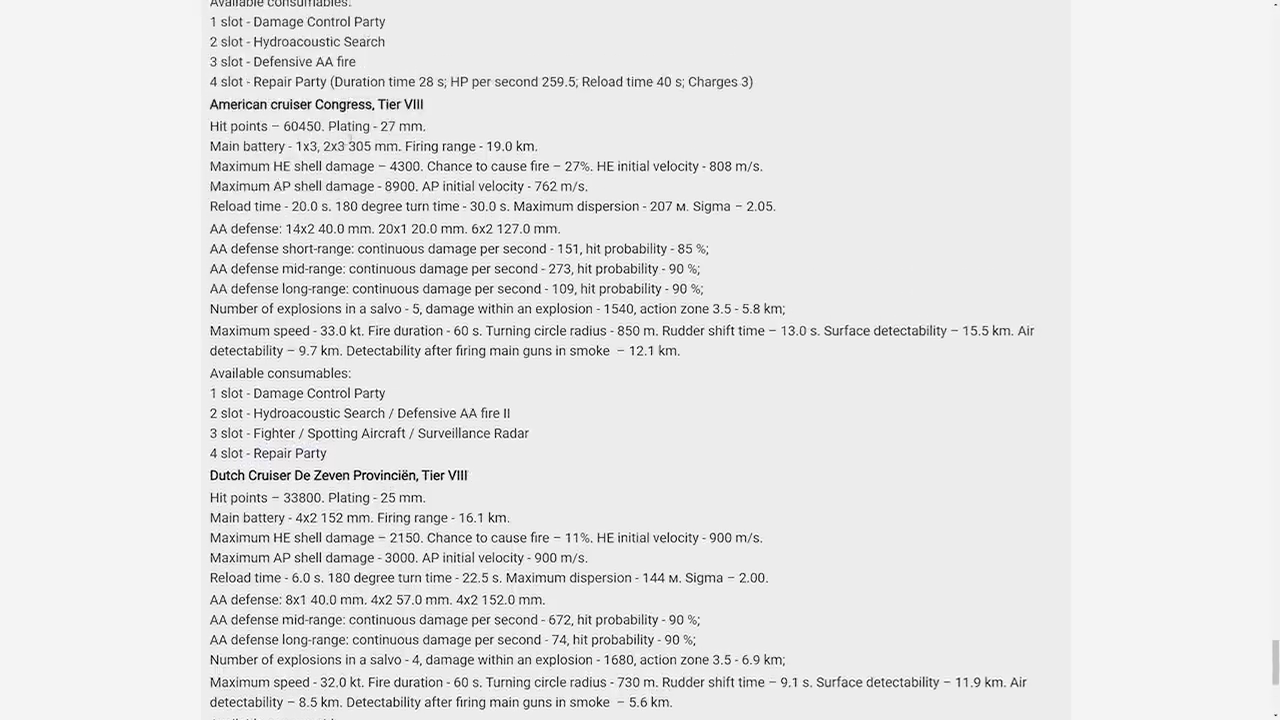
double_click(388, 126)
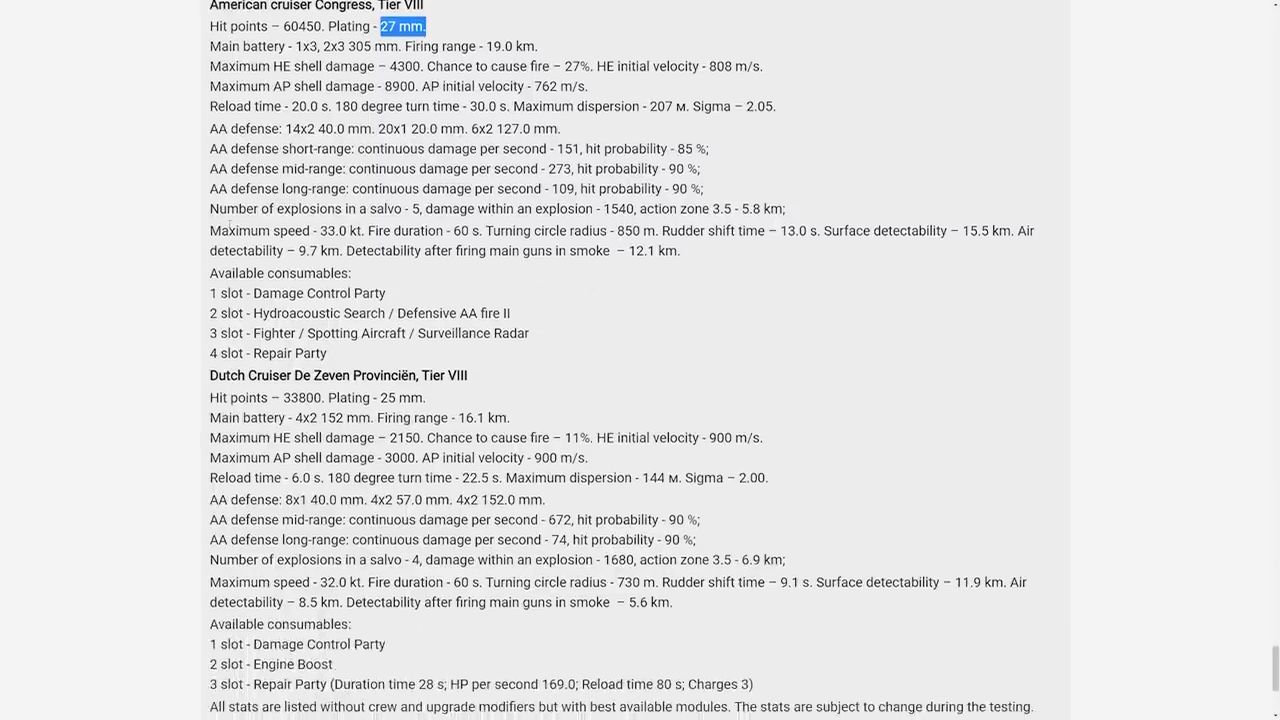
scroll(down, 3)
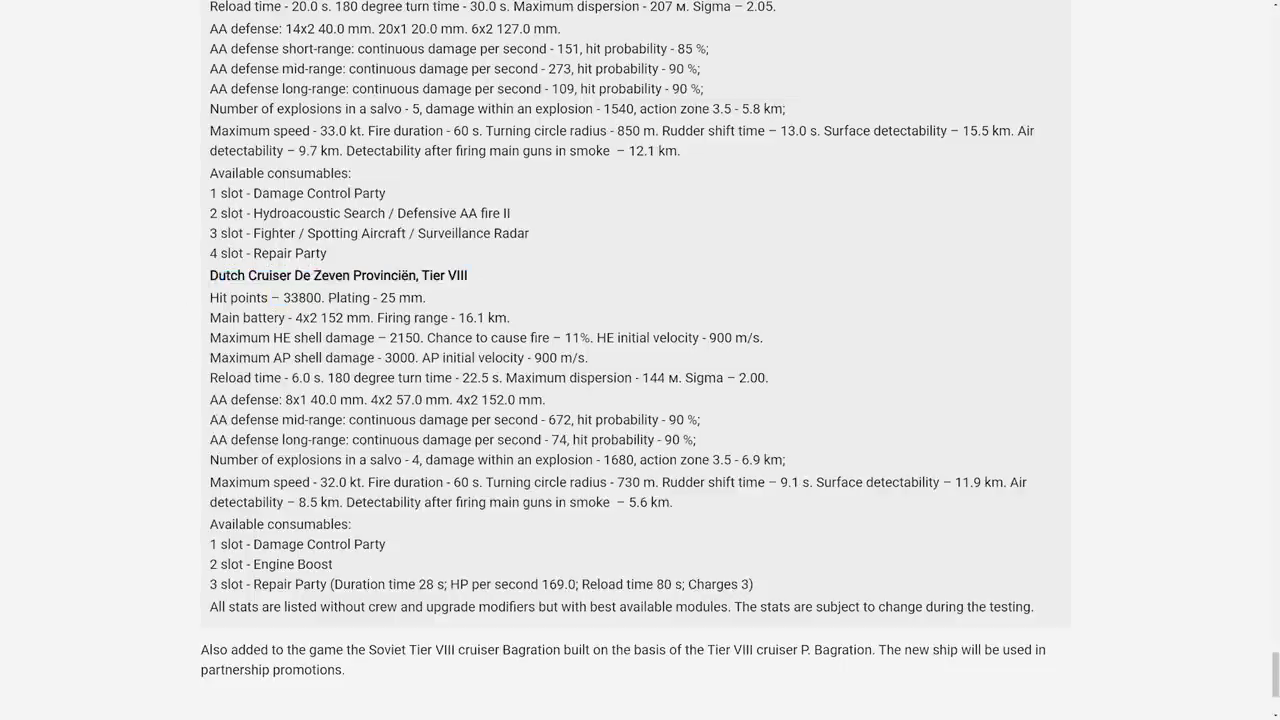
Highlight De Zeven Provinciën's firing range and scroll down to the site footer
double_click(467, 318)
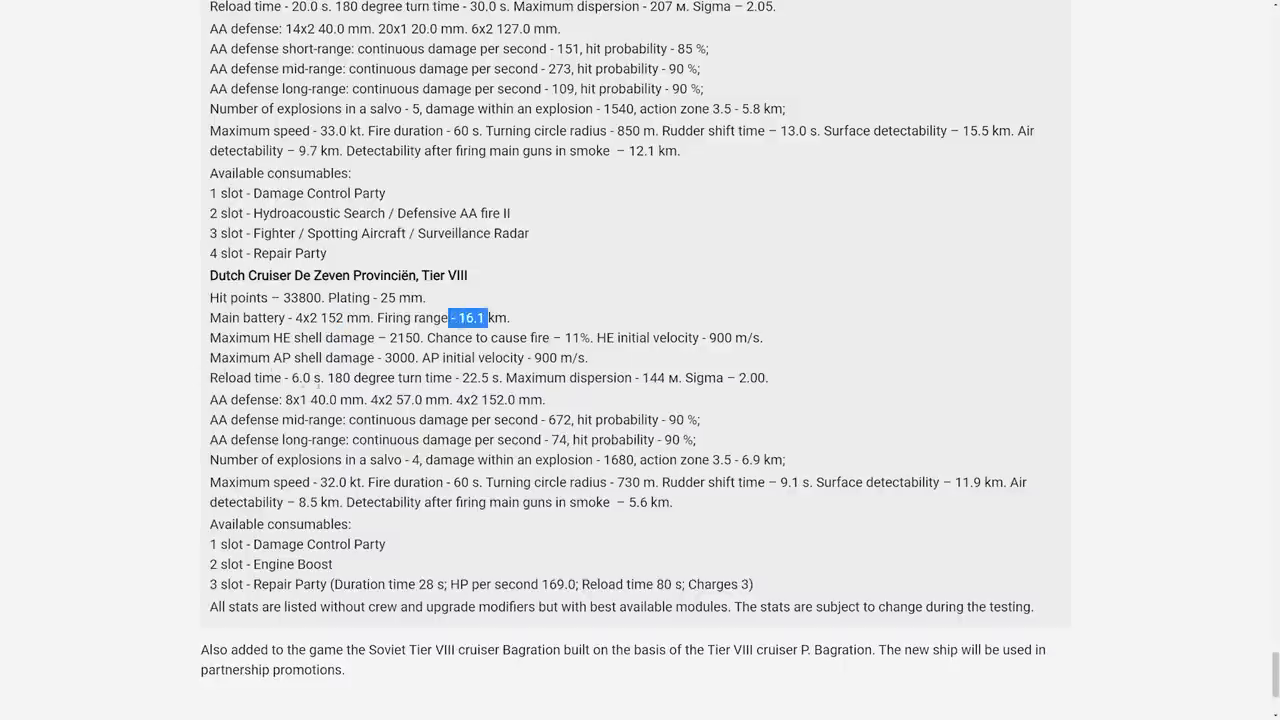
scroll(down, 3)
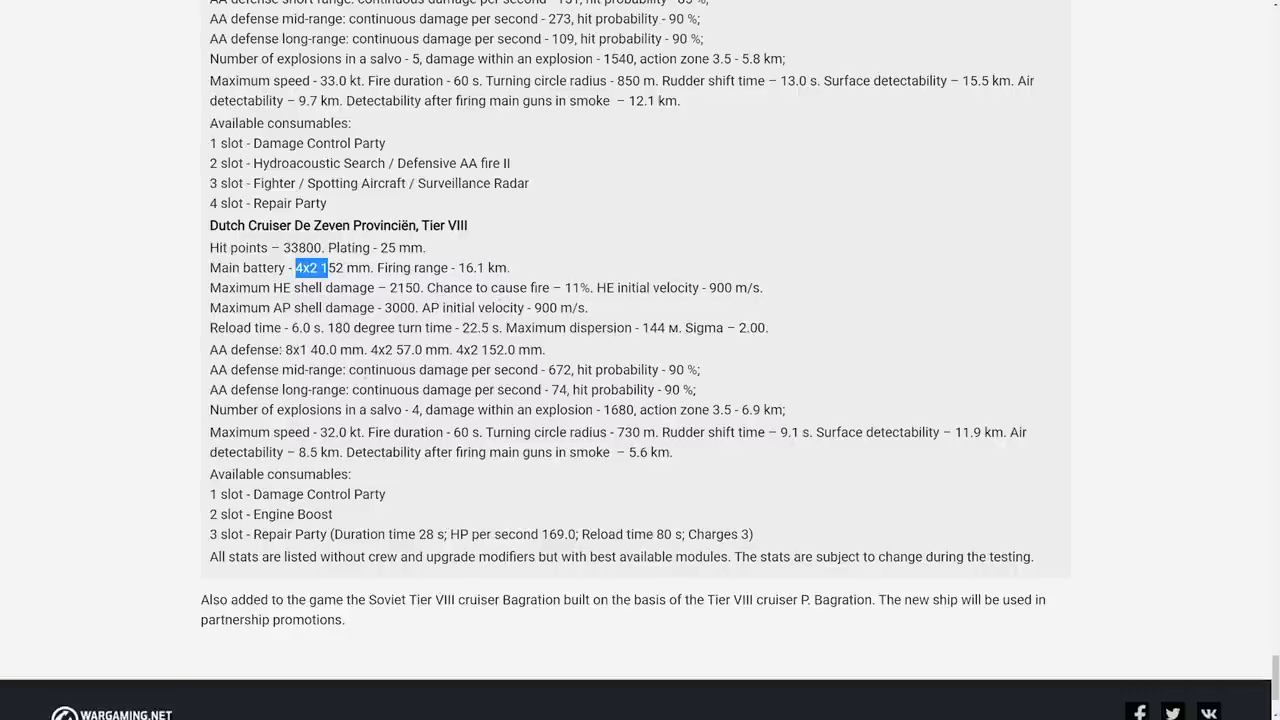
scroll(down, 3)
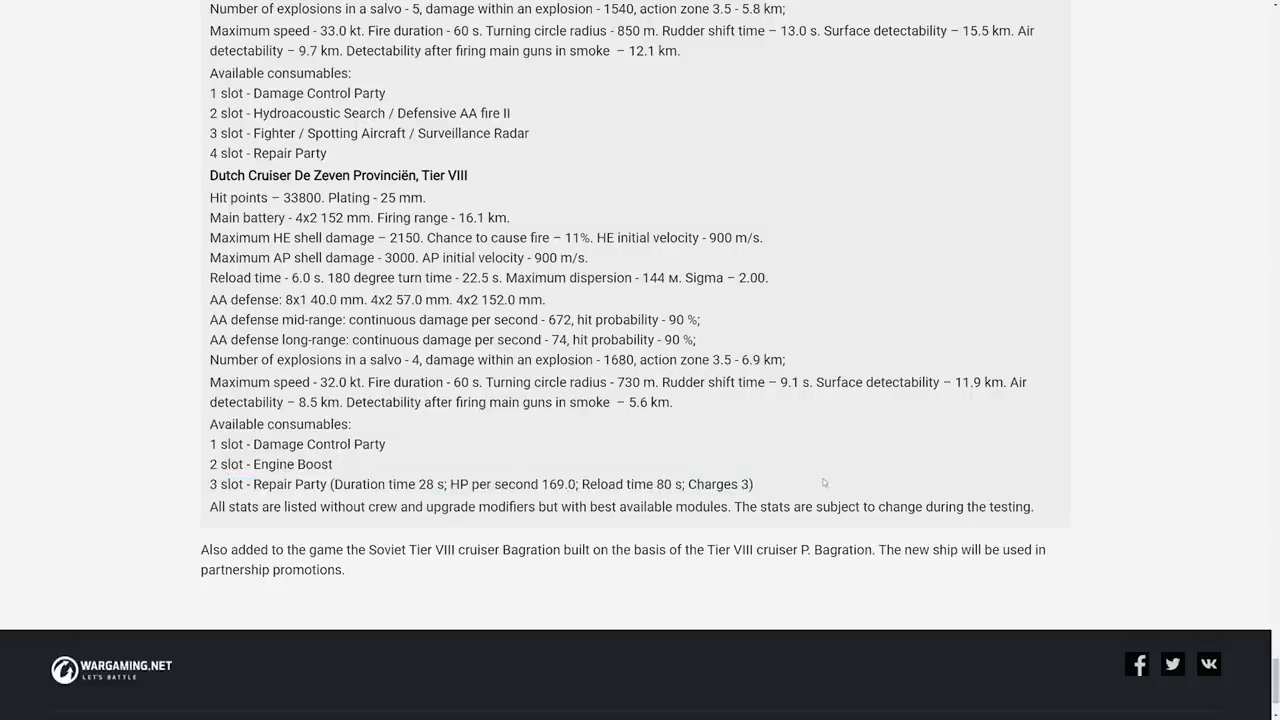
mouse_move(470, 475)
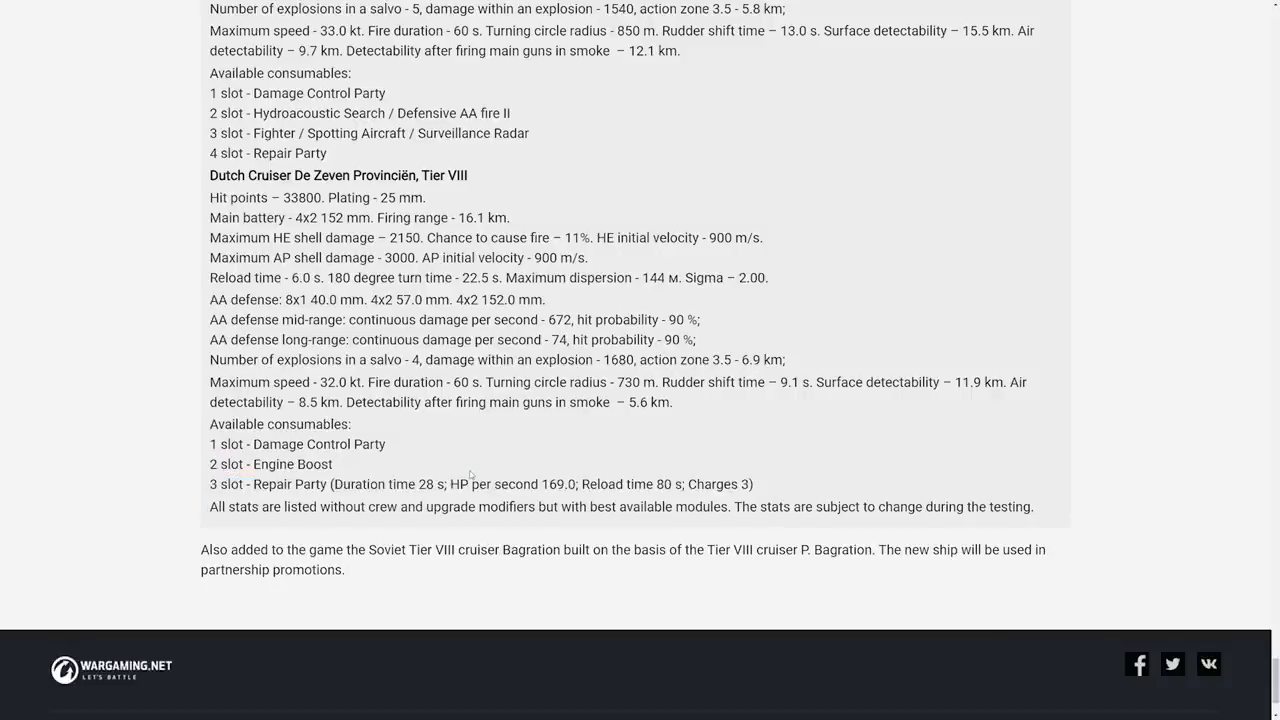
Scroll back up past the ship images to the Airstrike bombing list and first screenshot
scroll(up, 3)
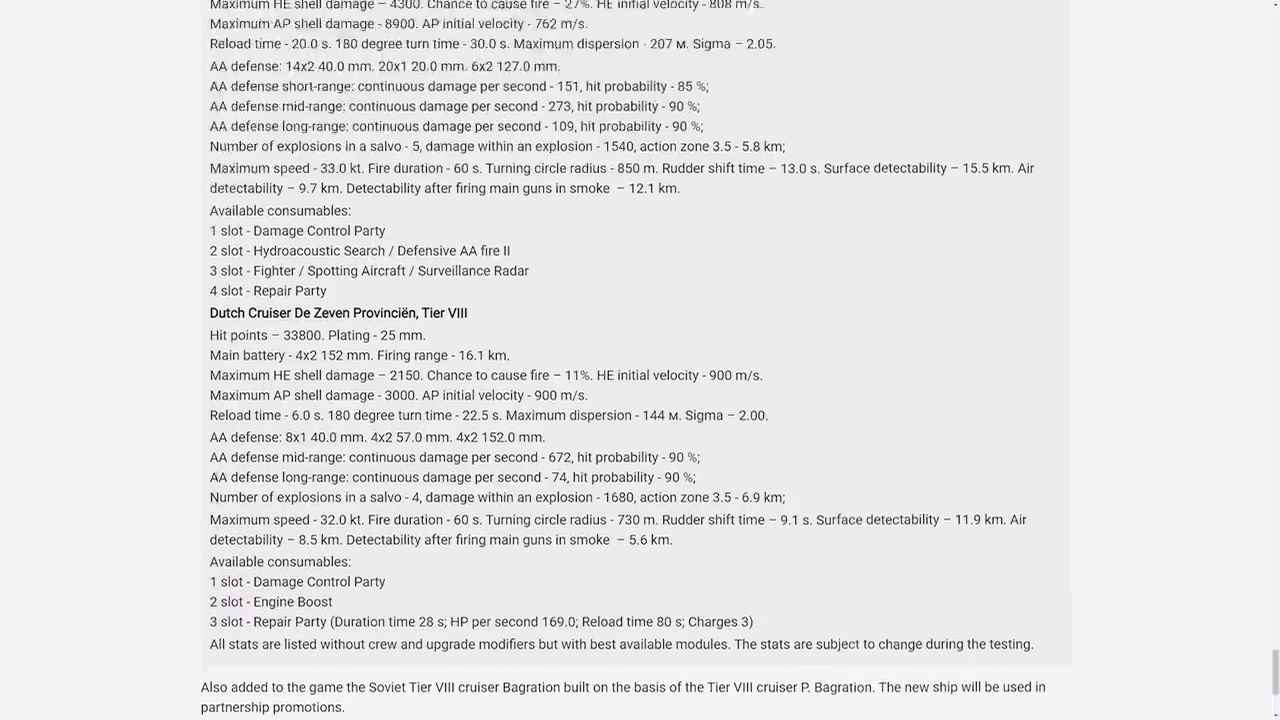
scroll(up, 3)
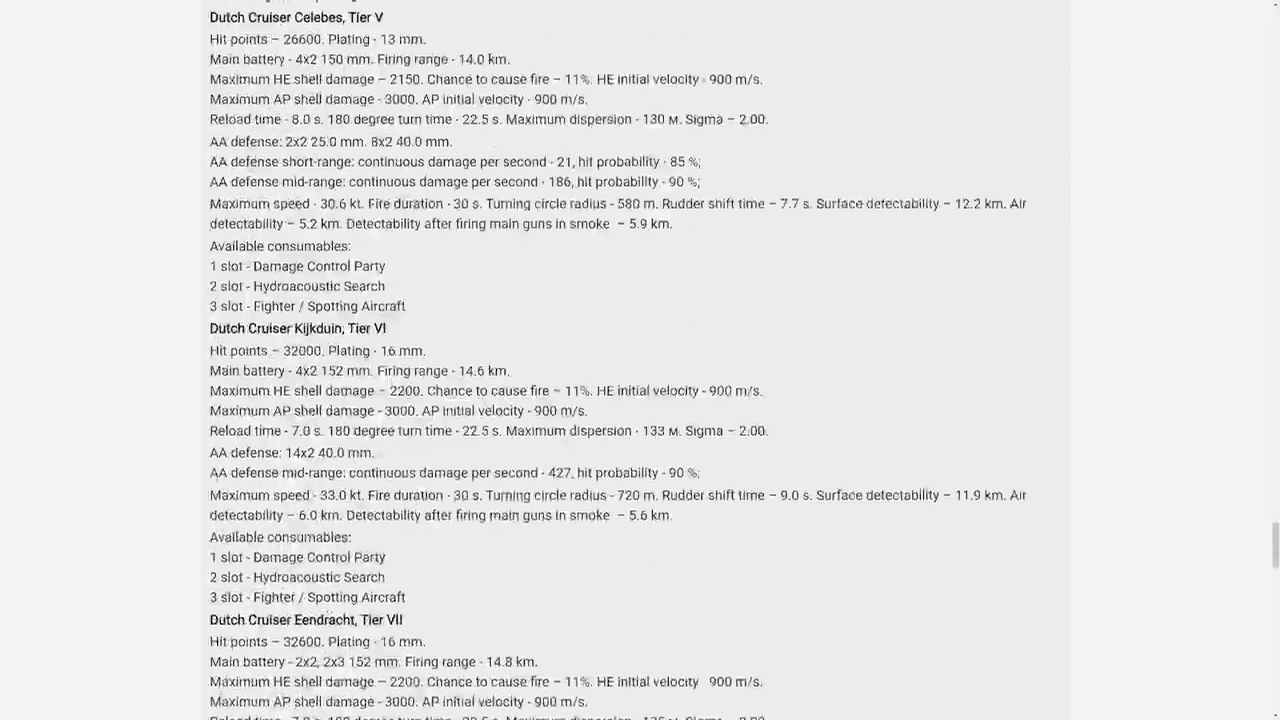
scroll(up, 3)
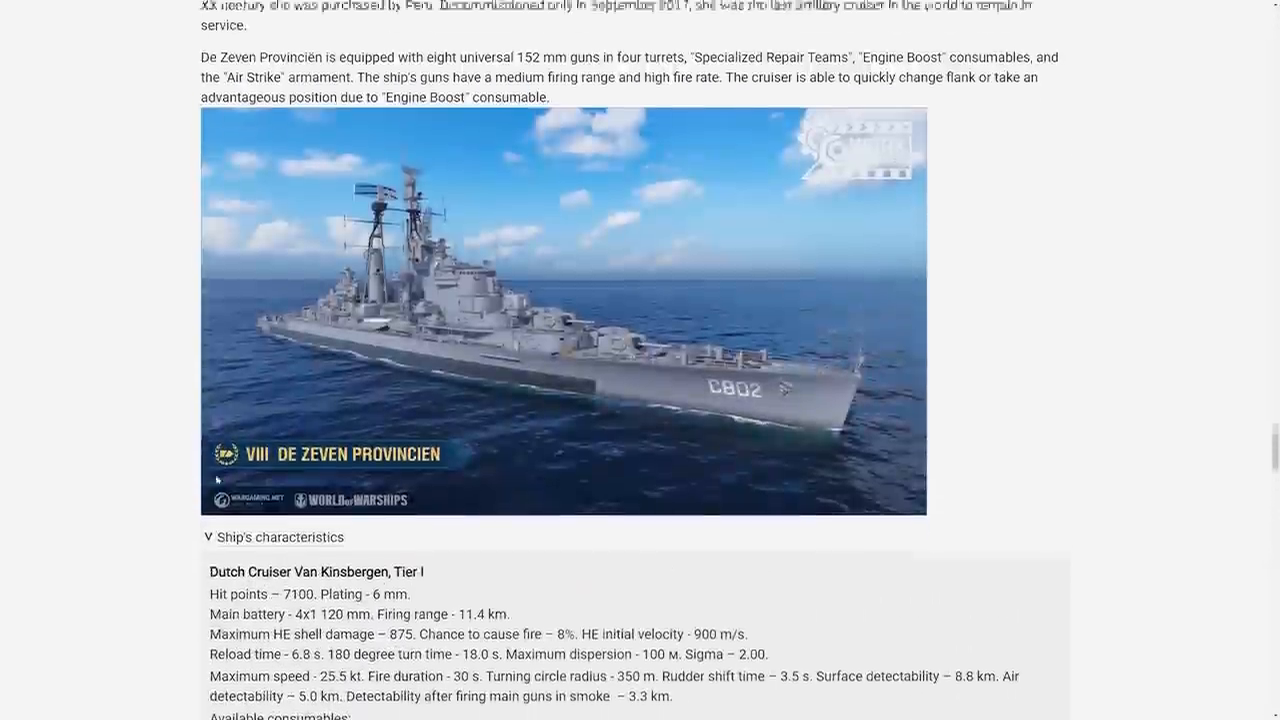
scroll(up, 3)
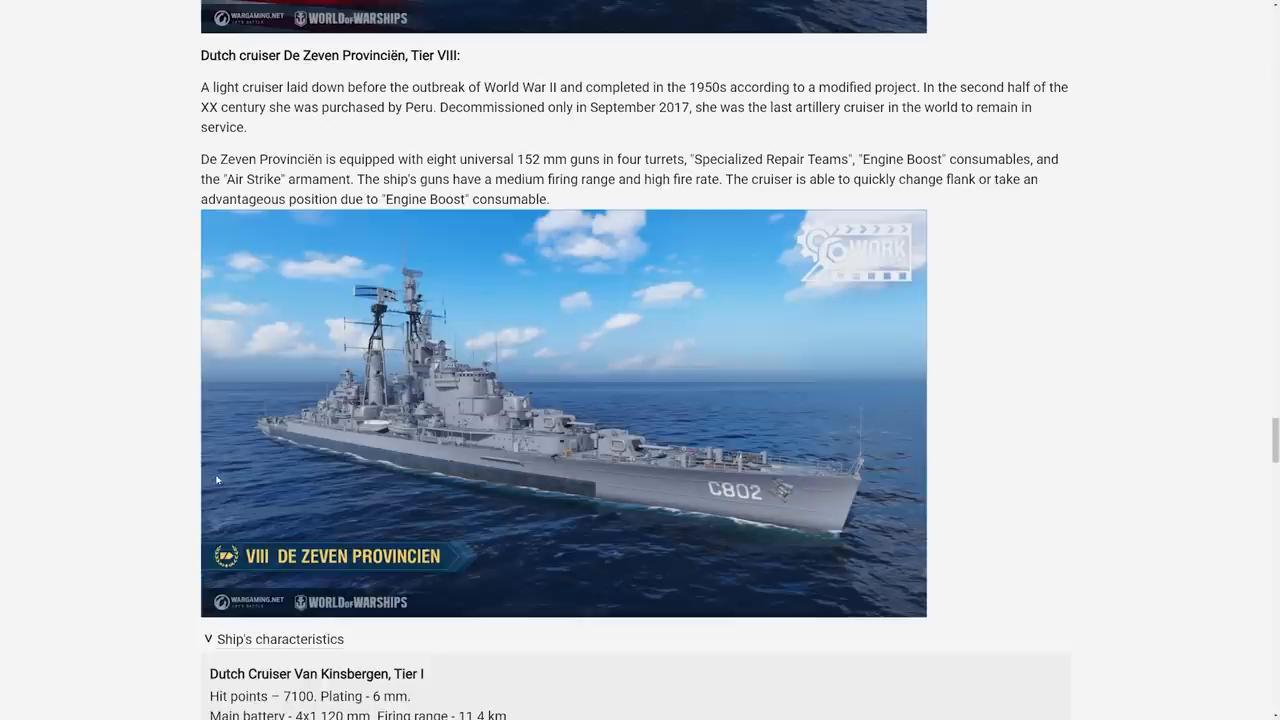
scroll(up, 3)
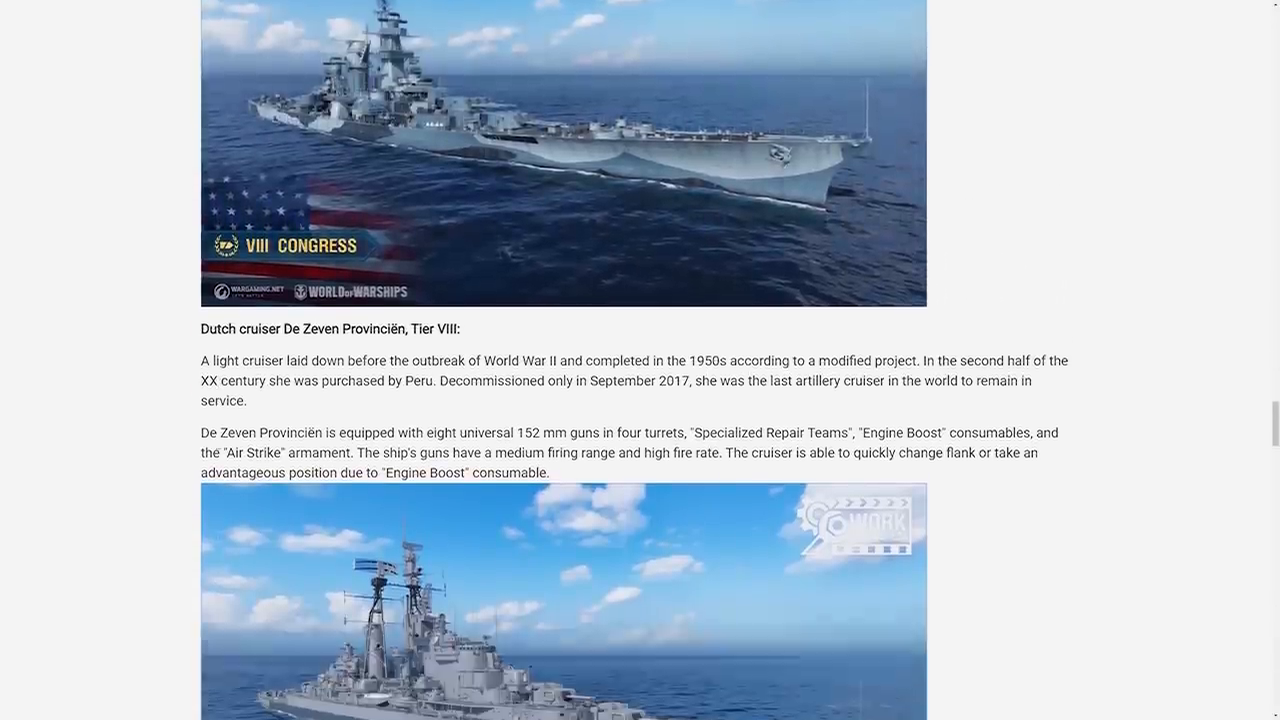
scroll(up, 3)
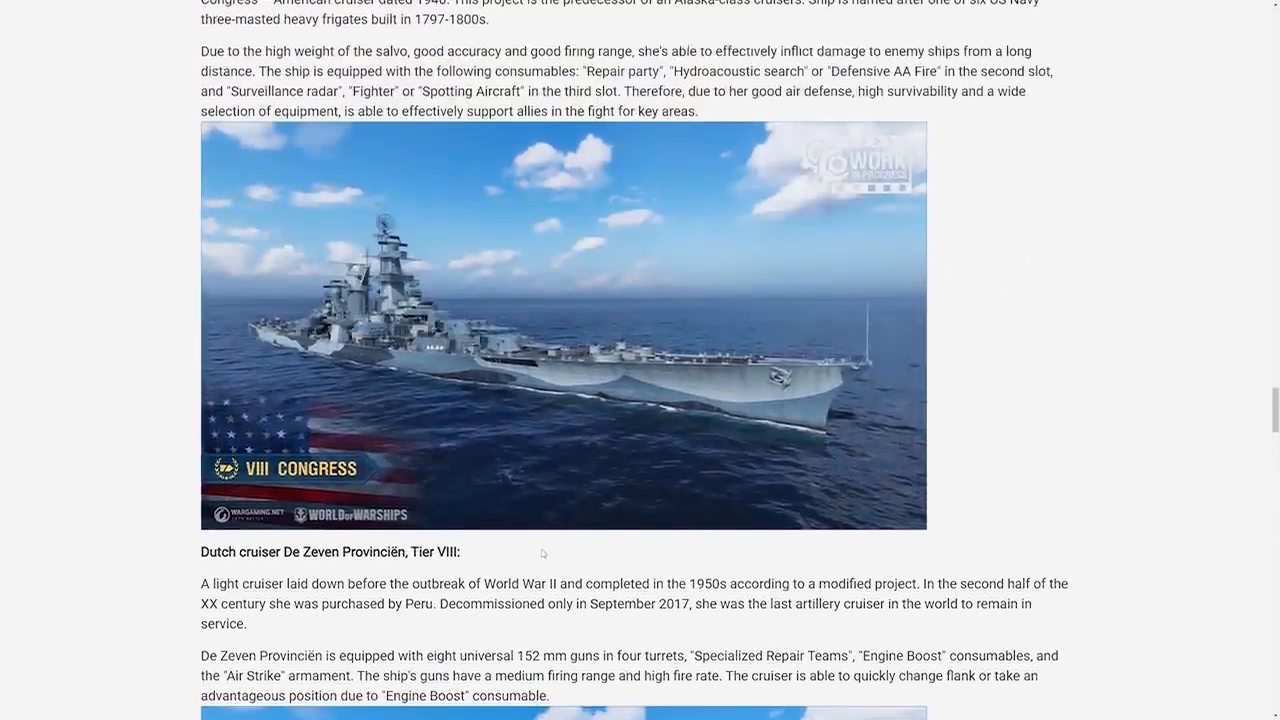
scroll(up, 3)
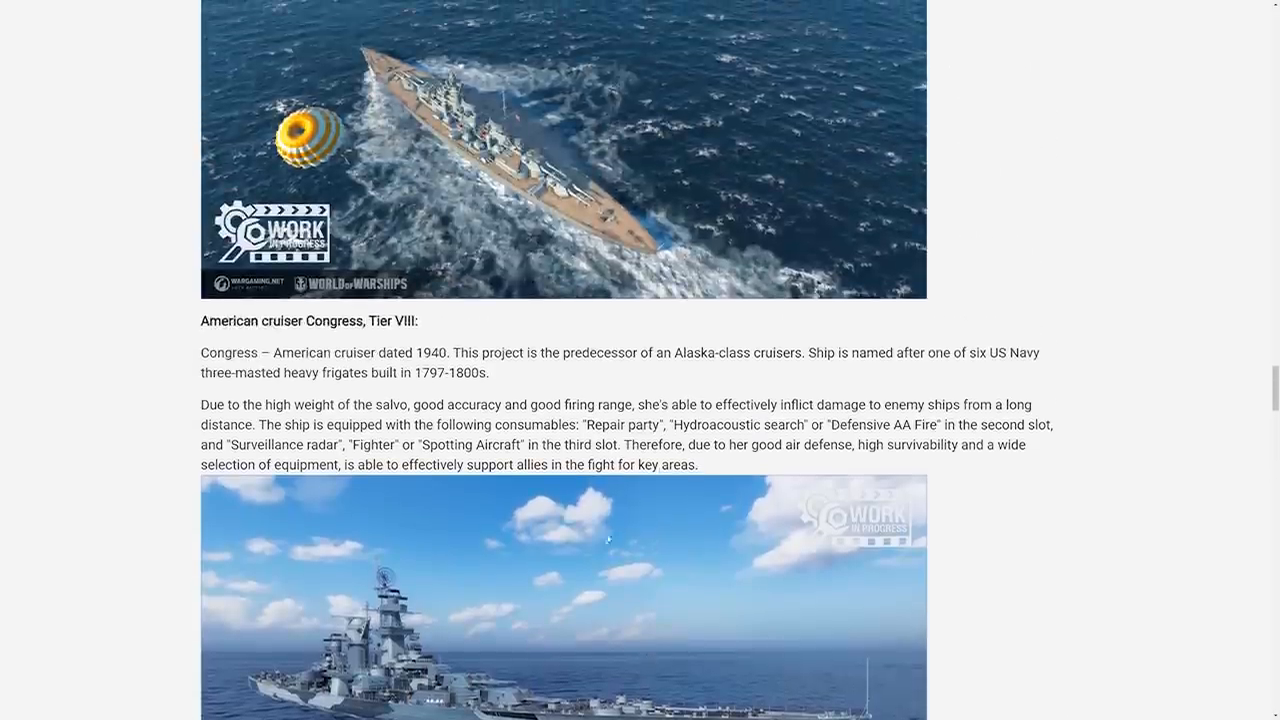
scroll(down, 3)
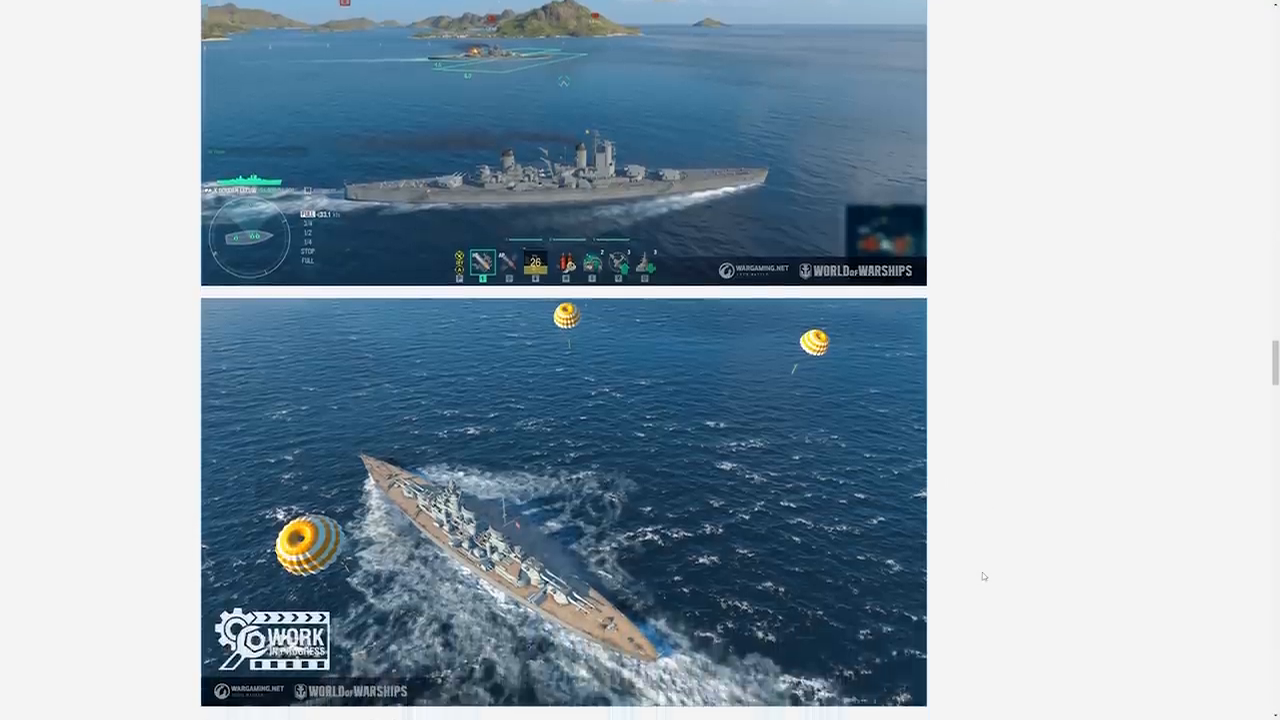
scroll(up, 3)
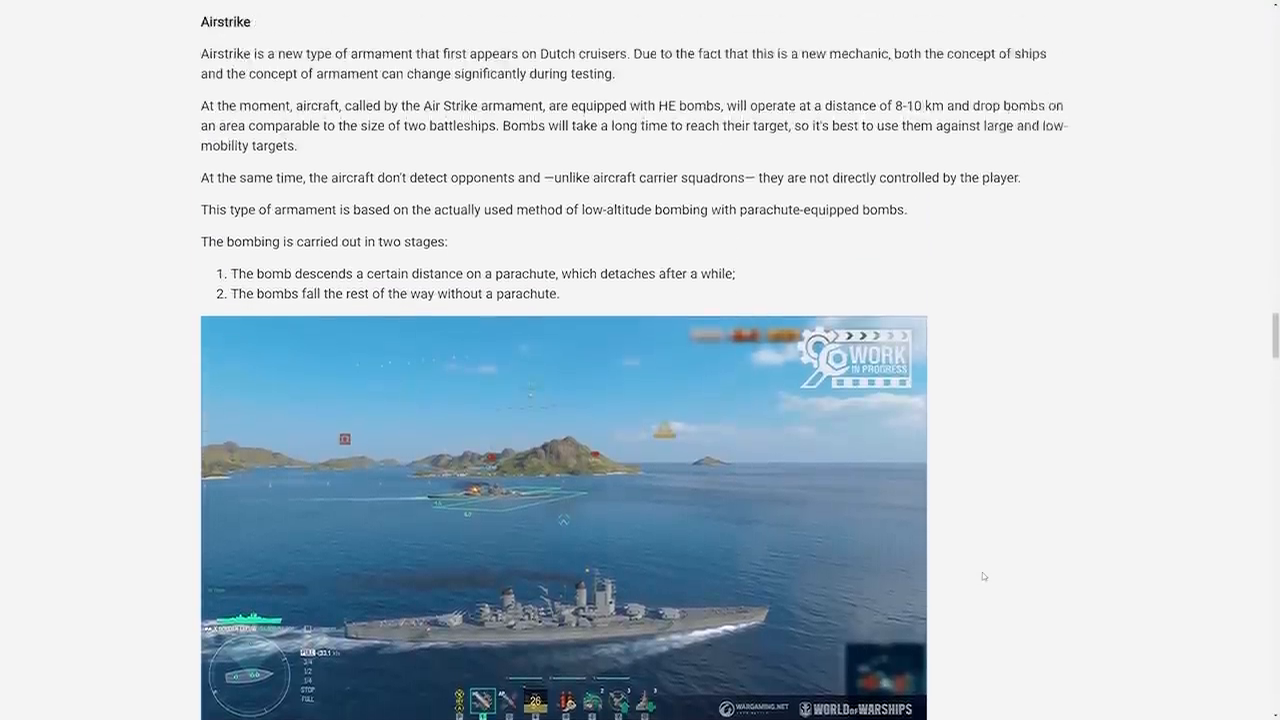
scroll(up, 3)
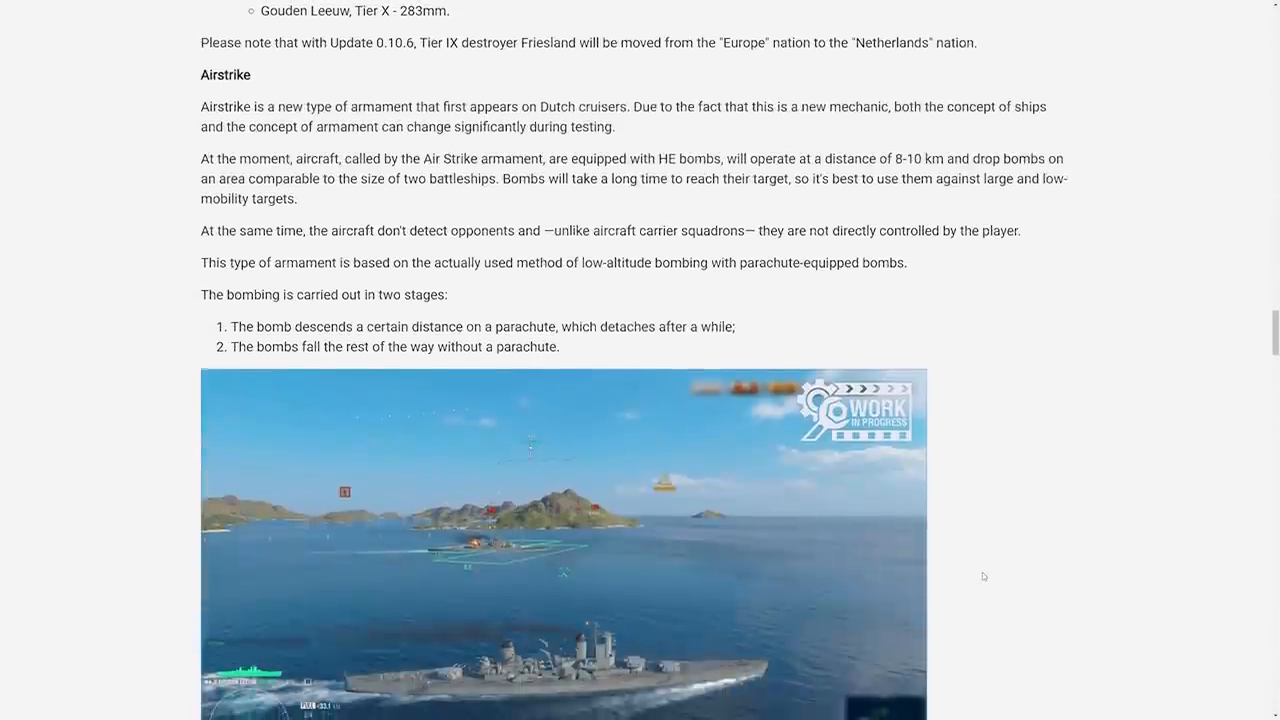
scroll(down, 3)
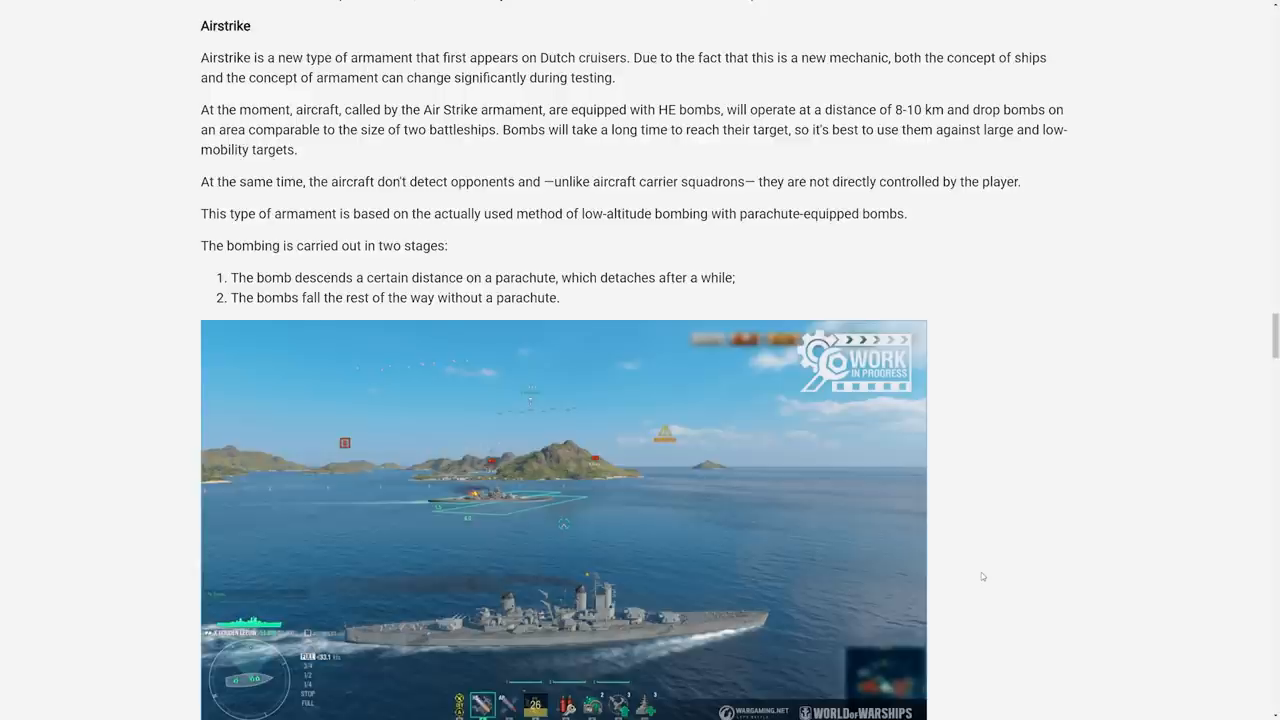
mouse_move(103, 419)
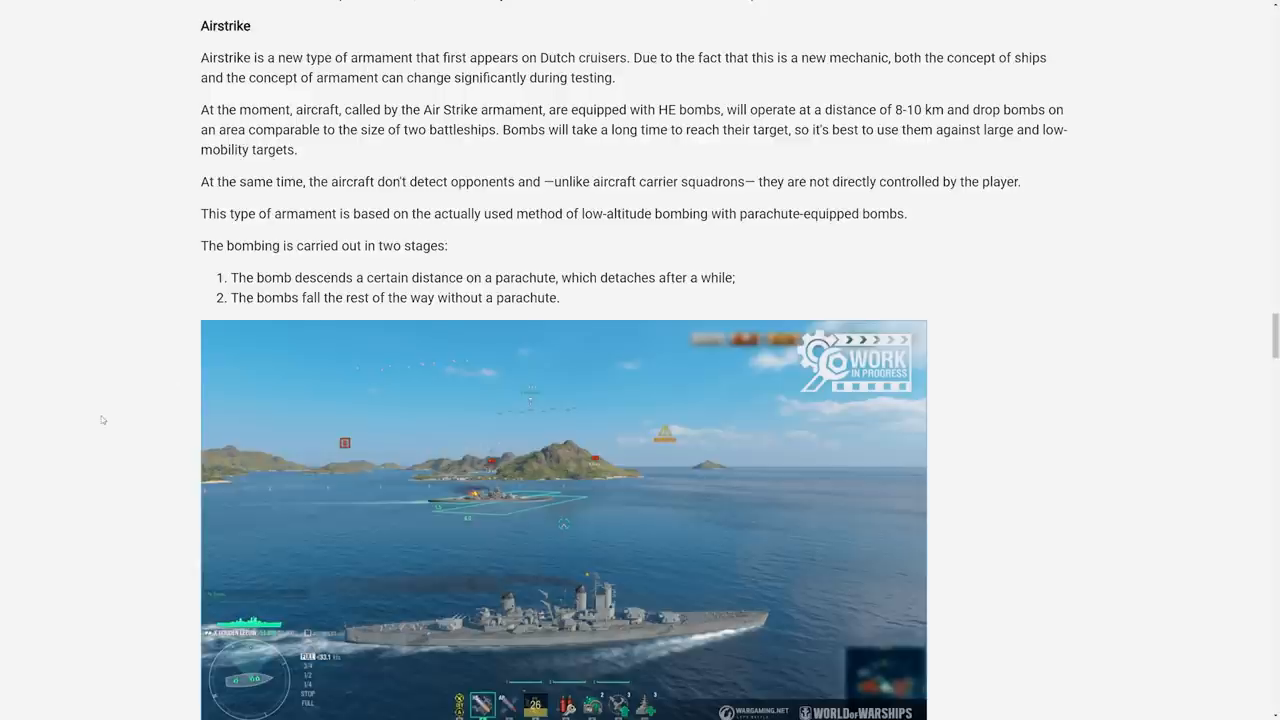